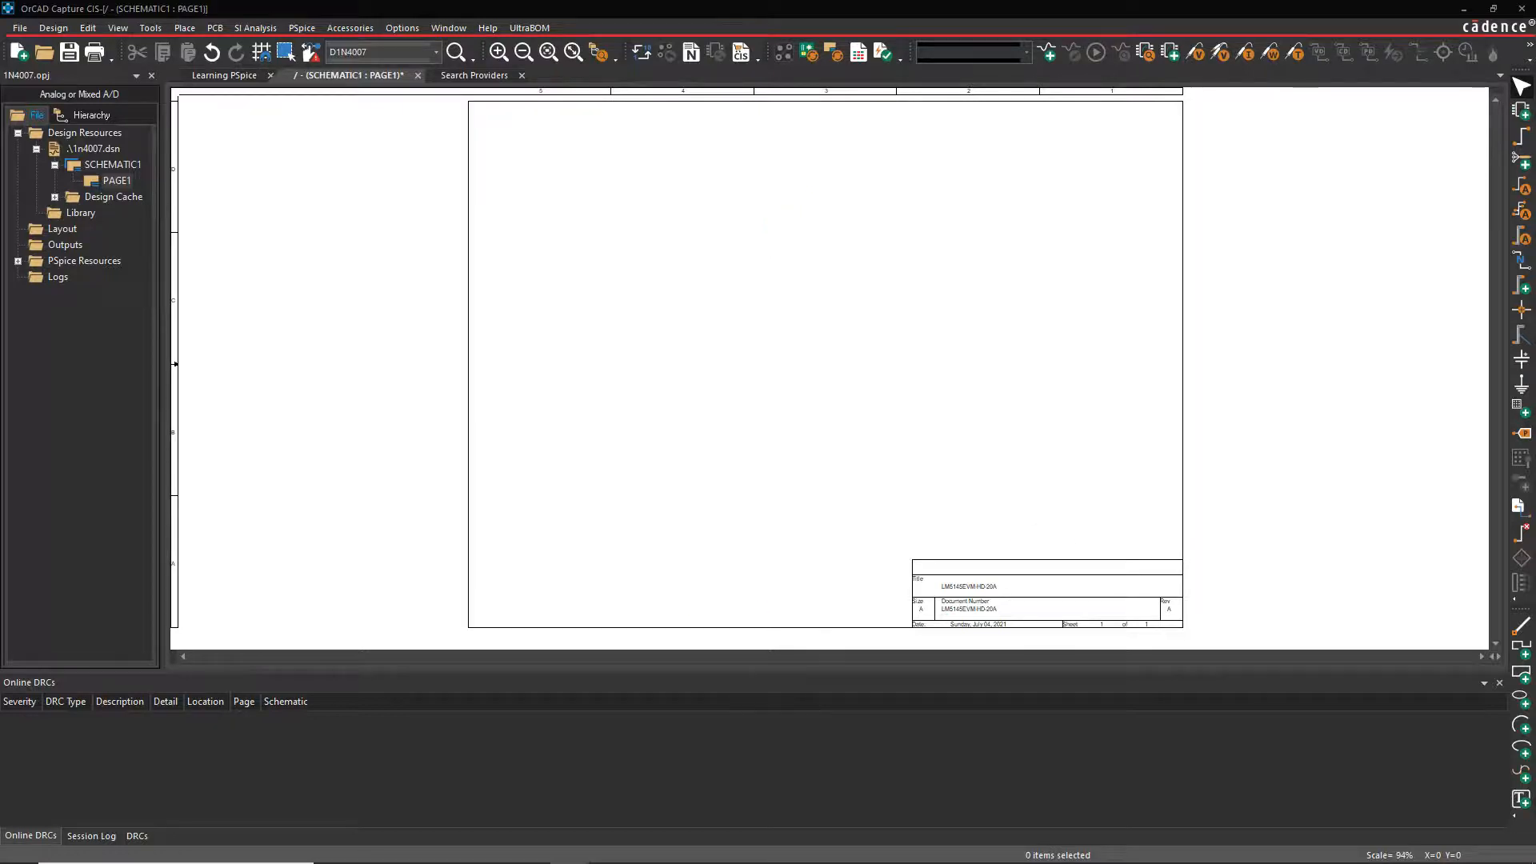
Step: Search the PSpice parts for 1N4007, listing the 1N4007 and D1N4007 diodes
click(374, 847)
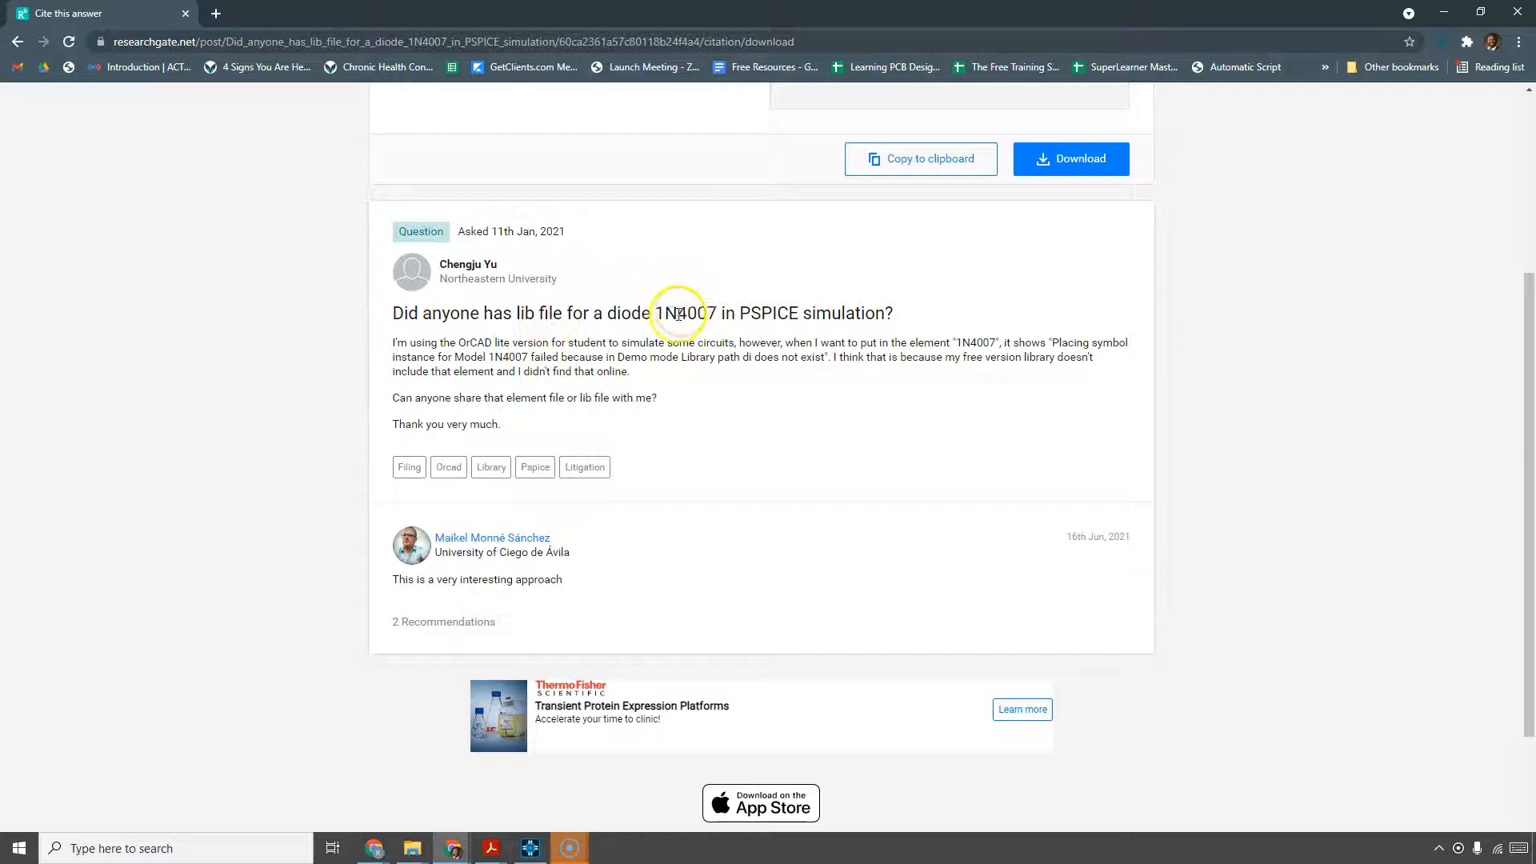
double_click(685, 312)
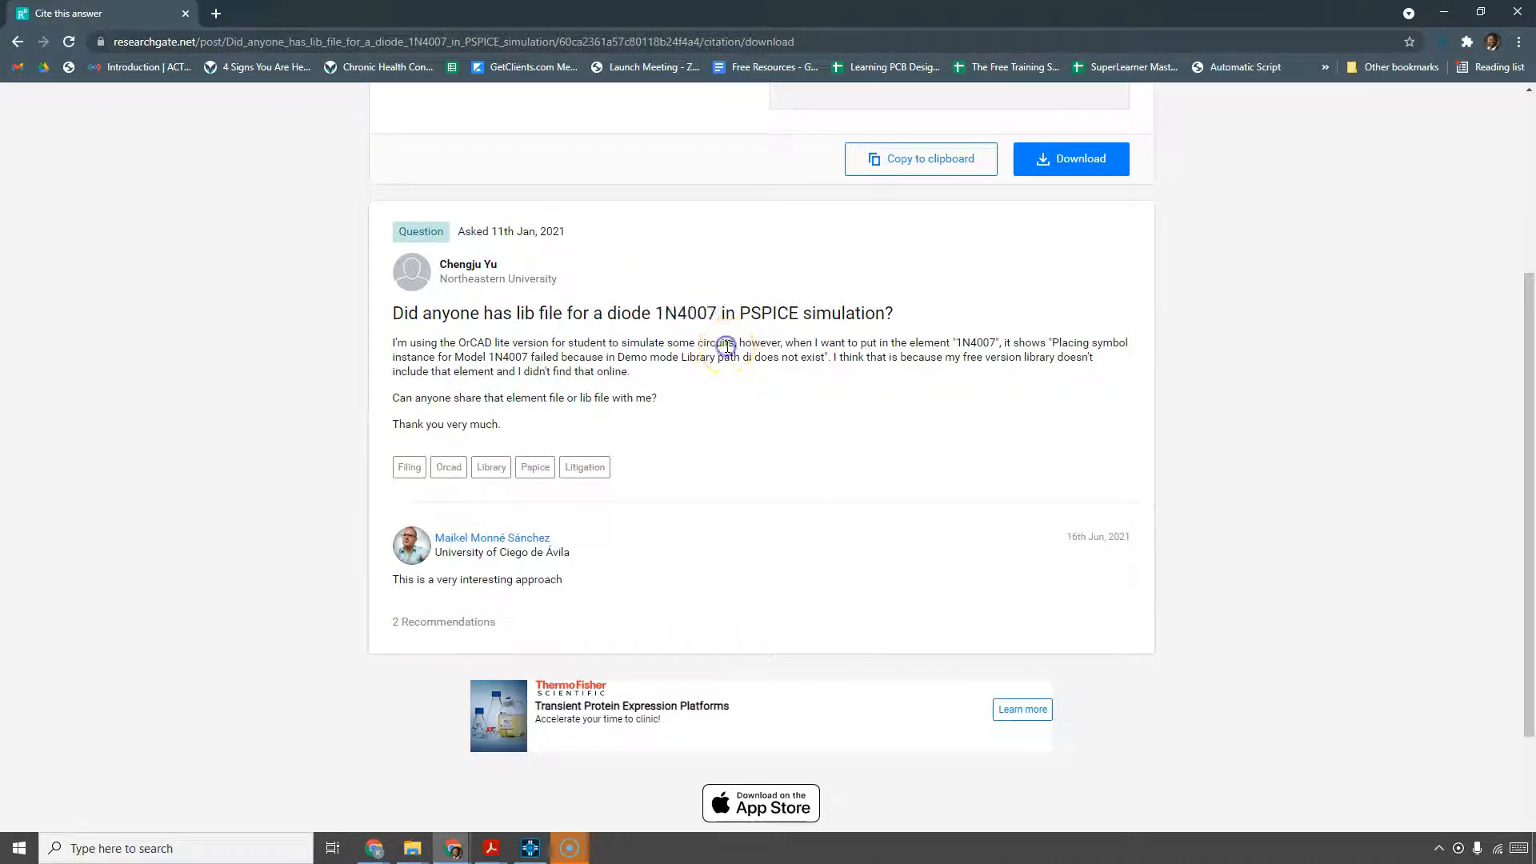
mouse_move(1421, 27)
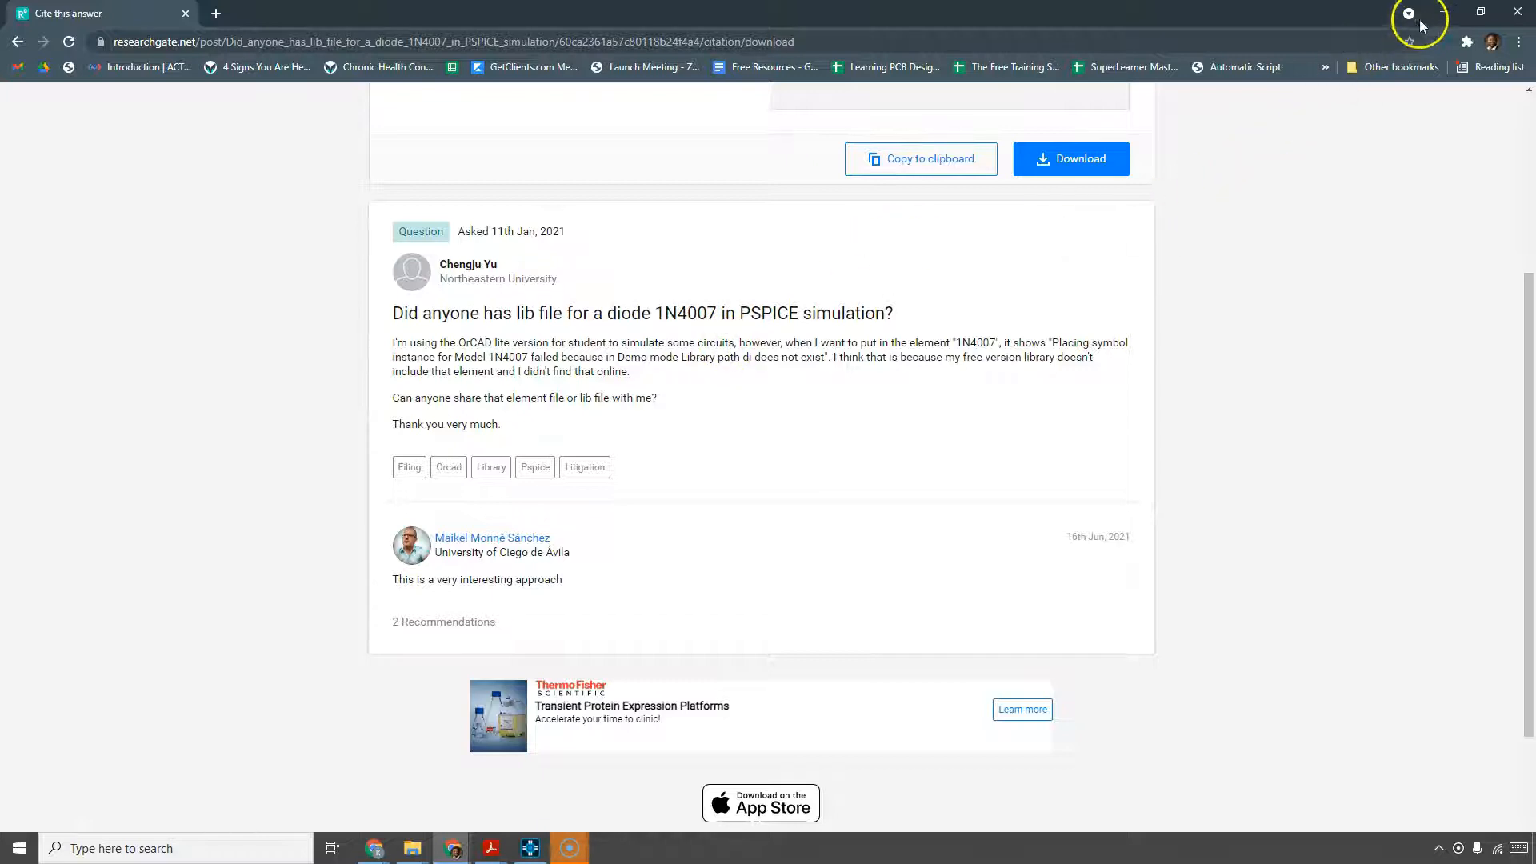
mouse_move(1392, 75)
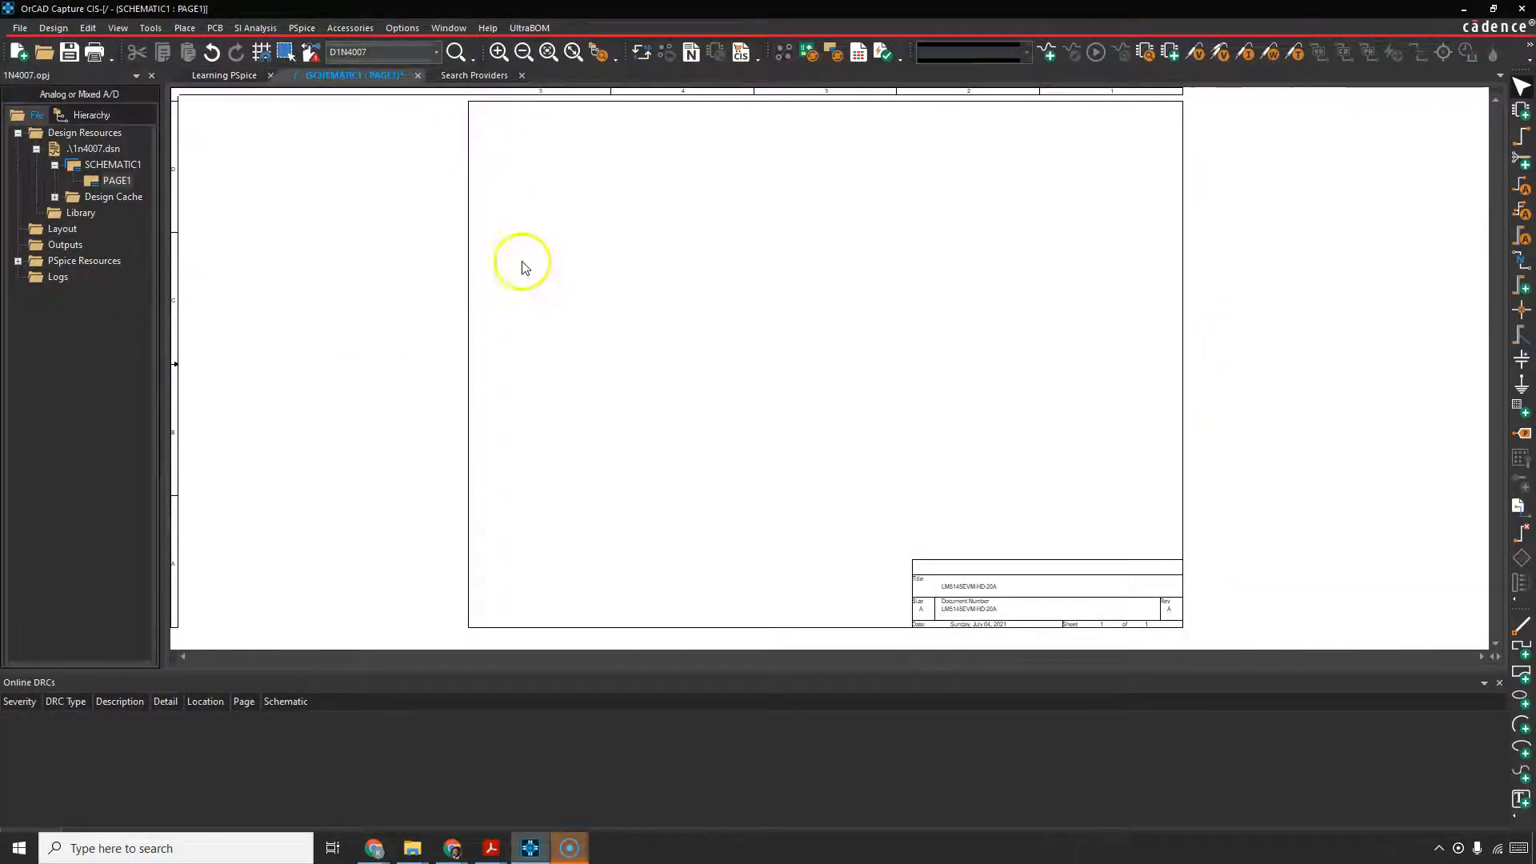
mouse_move(603, 216)
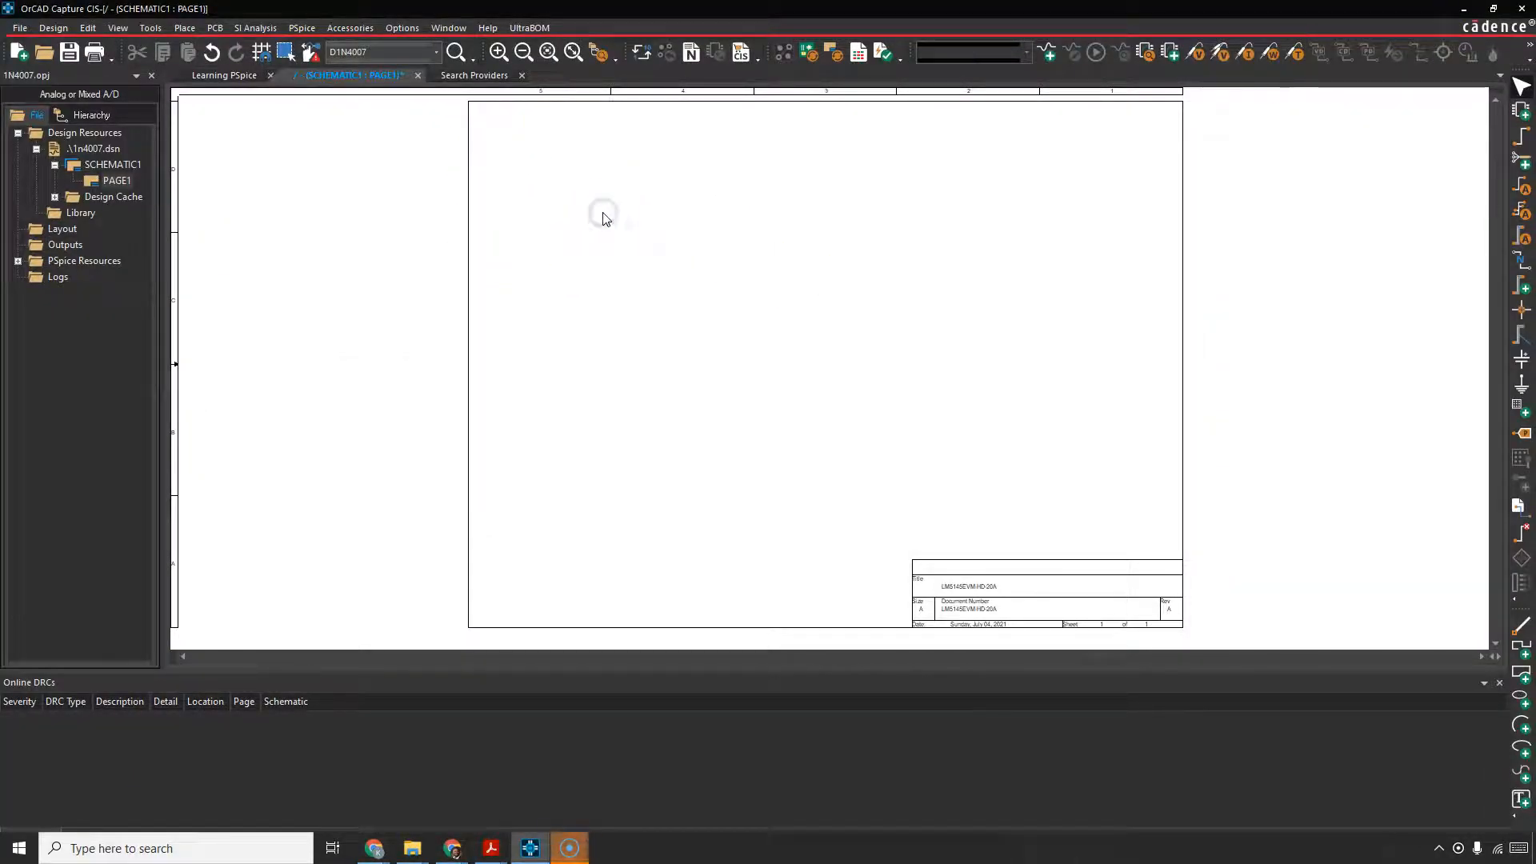
click(587, 203)
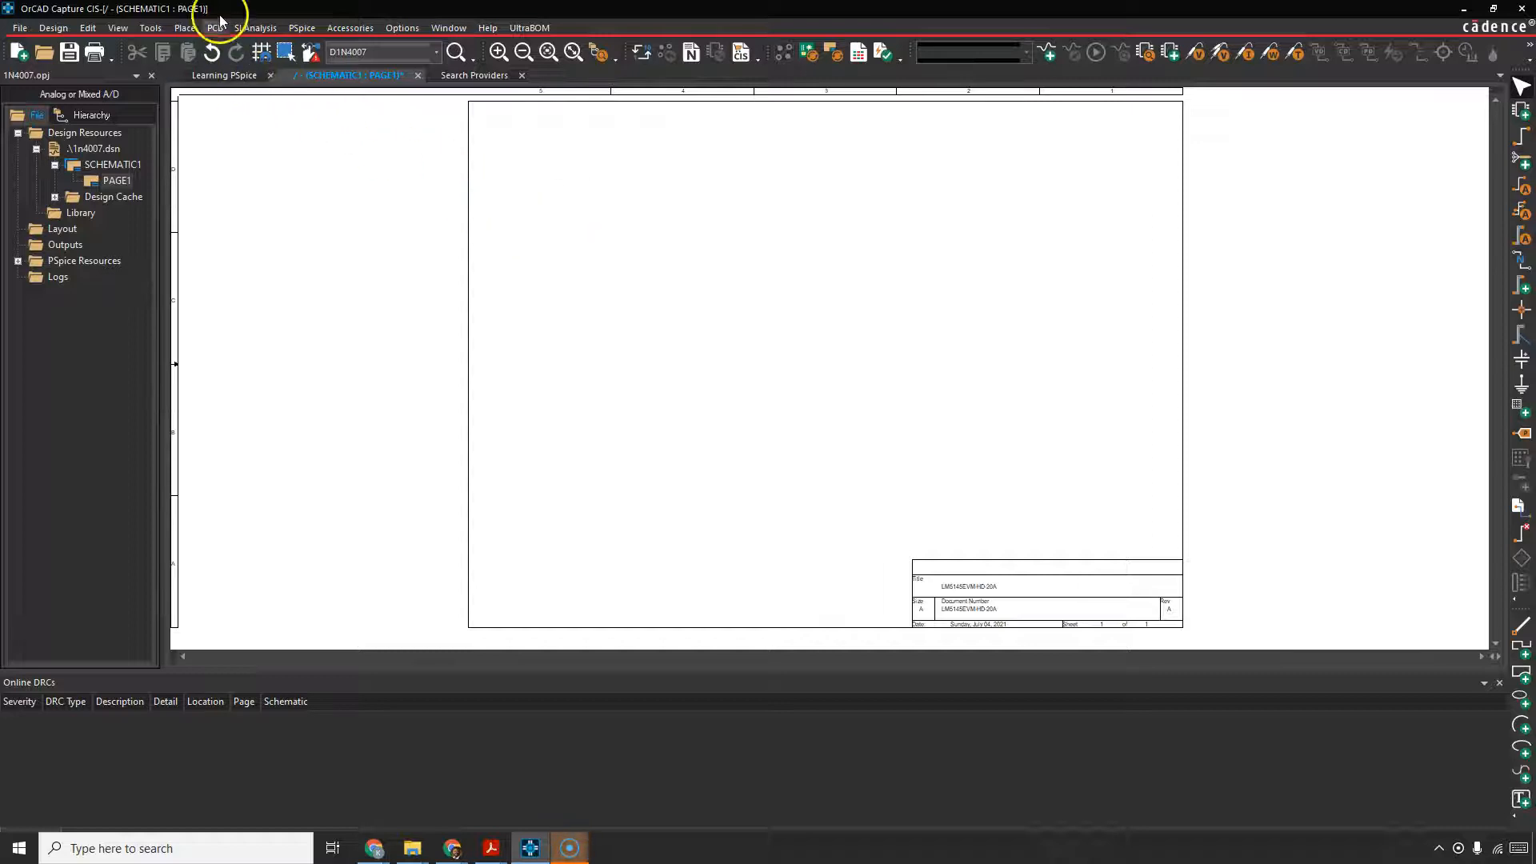
mouse_move(518, 189)
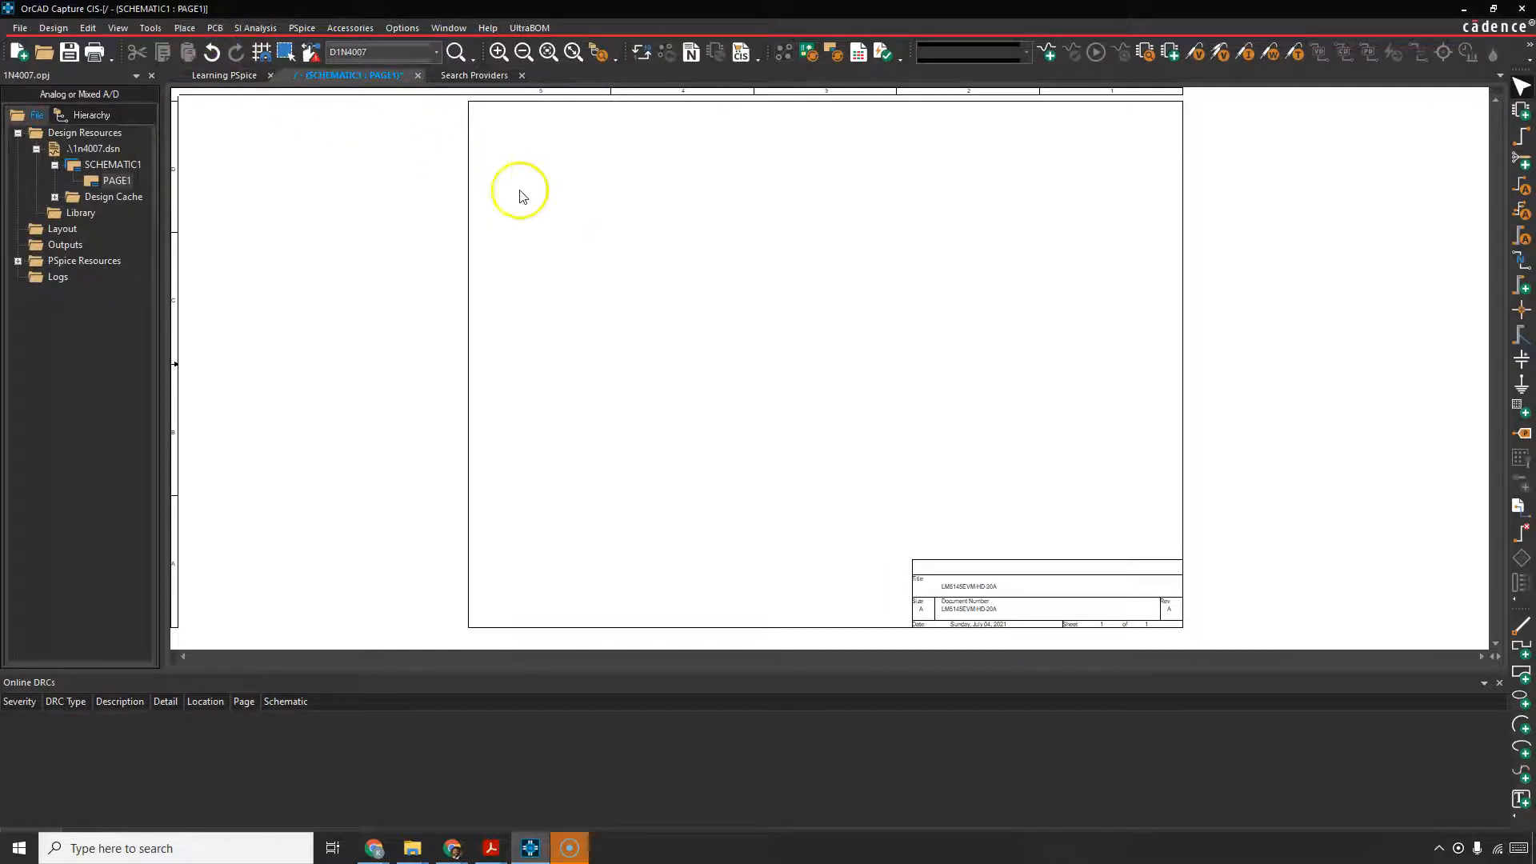
click(184, 27)
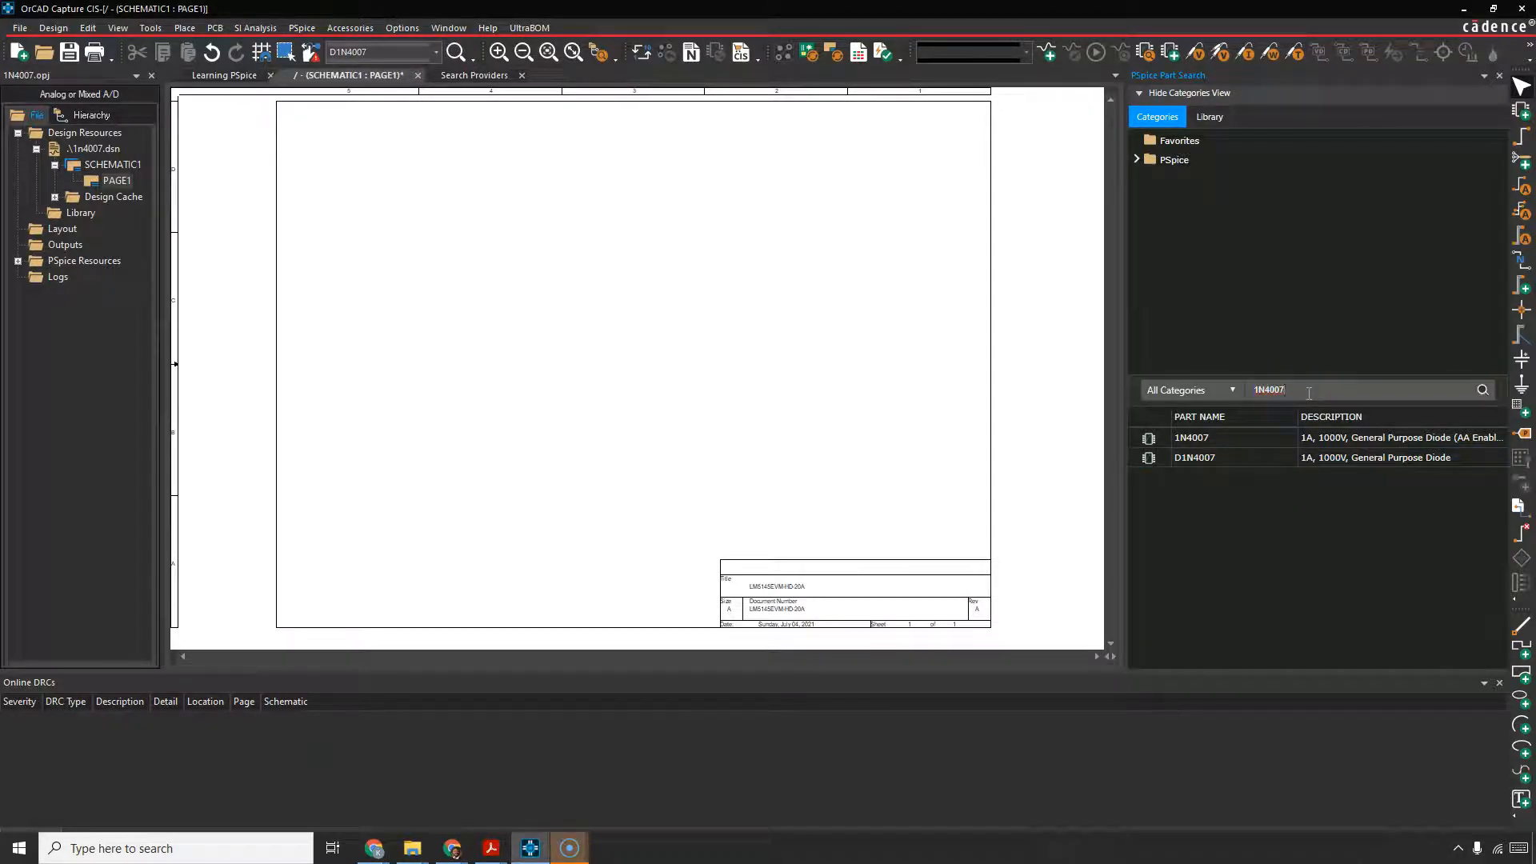
Step: Place the 1N4007 diode from the search results onto the schematic as D1
click(1223, 437)
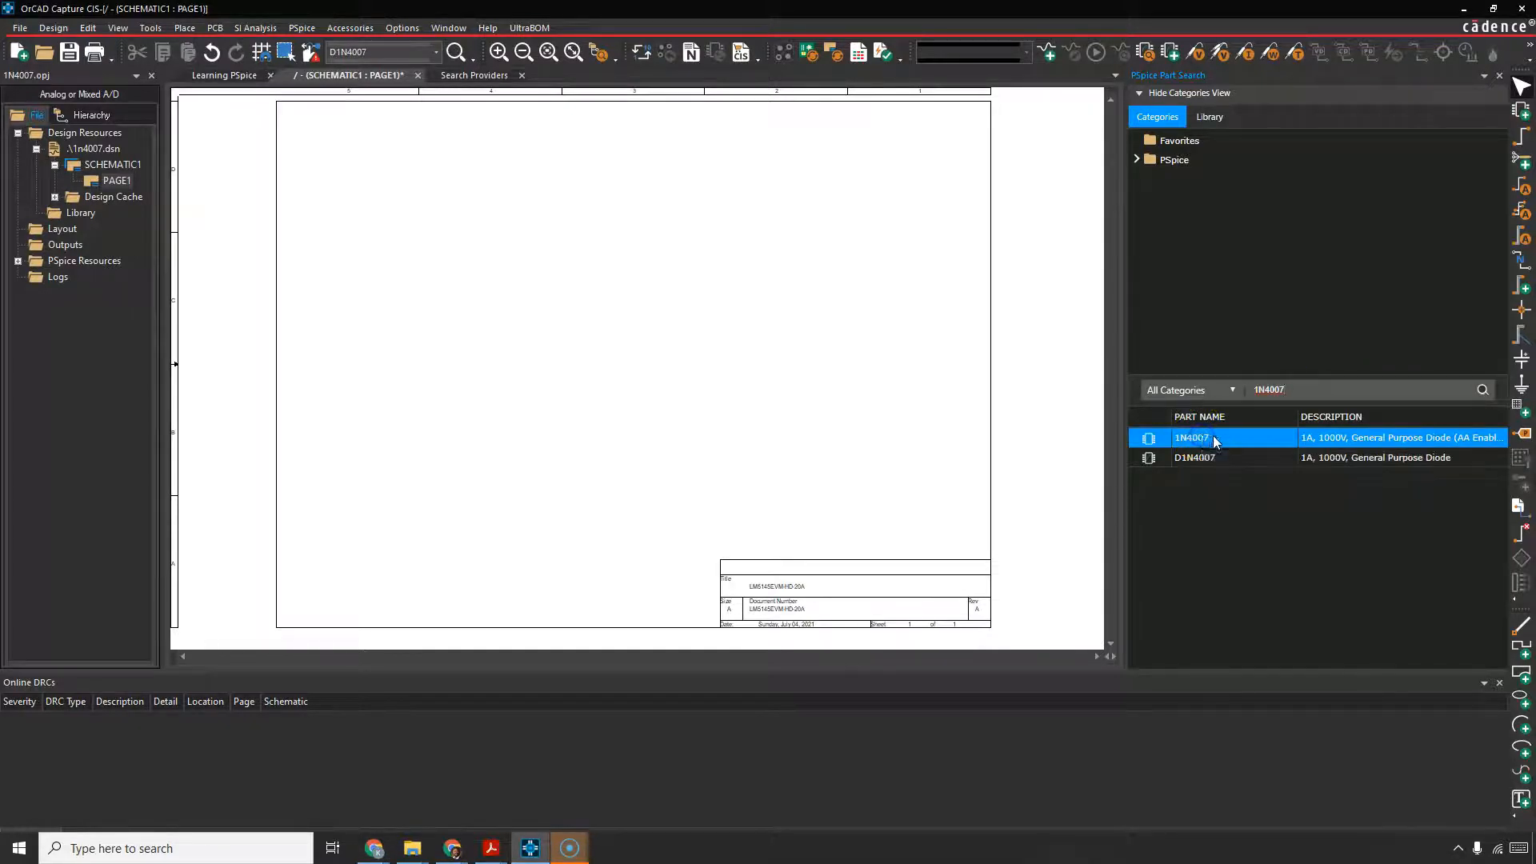
right_click(1190, 436)
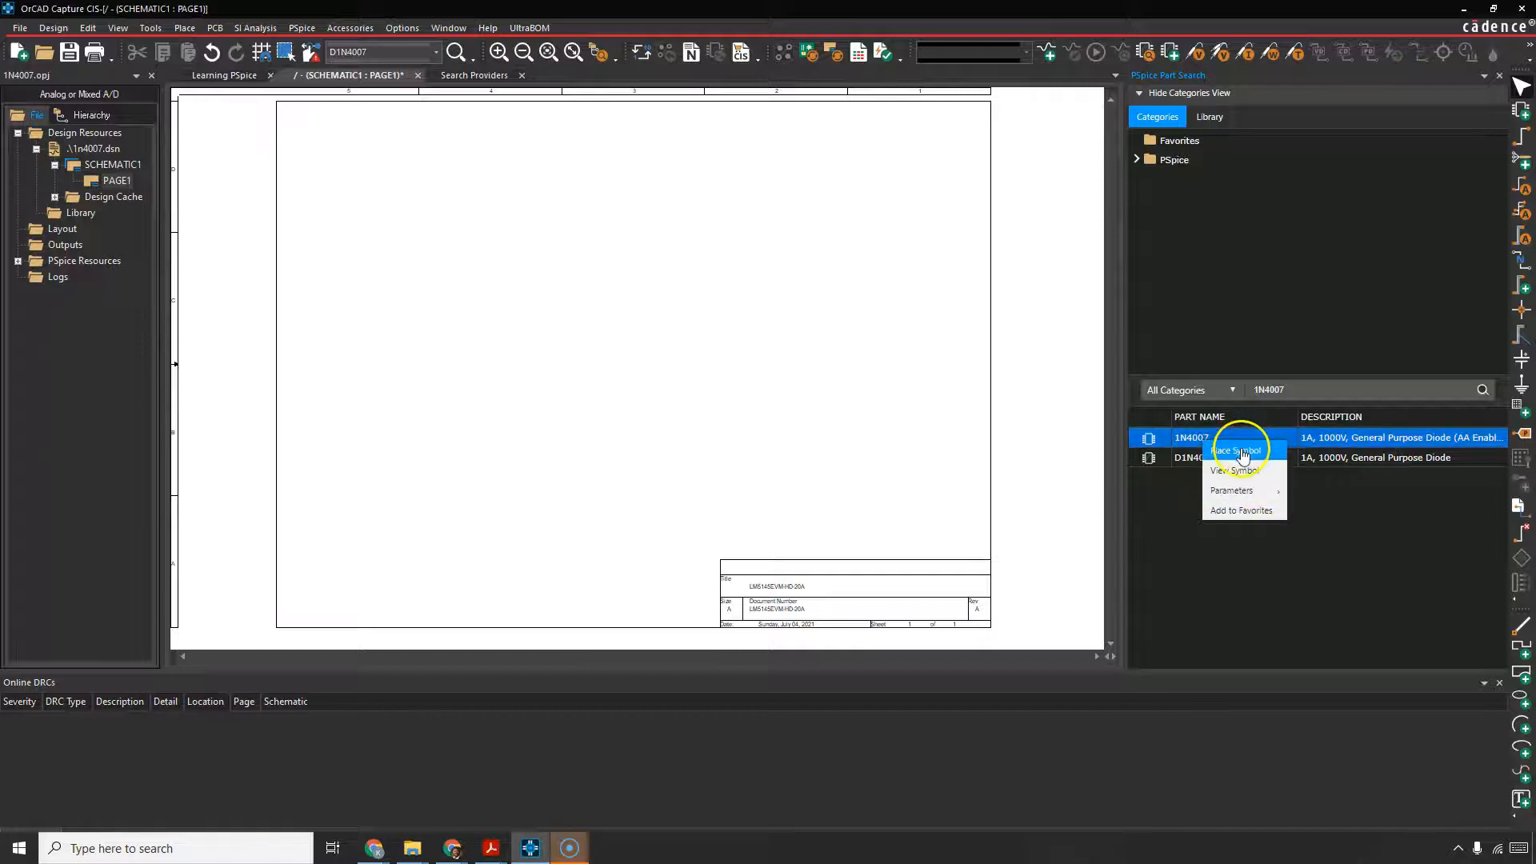
click(1233, 470)
text(vdc)
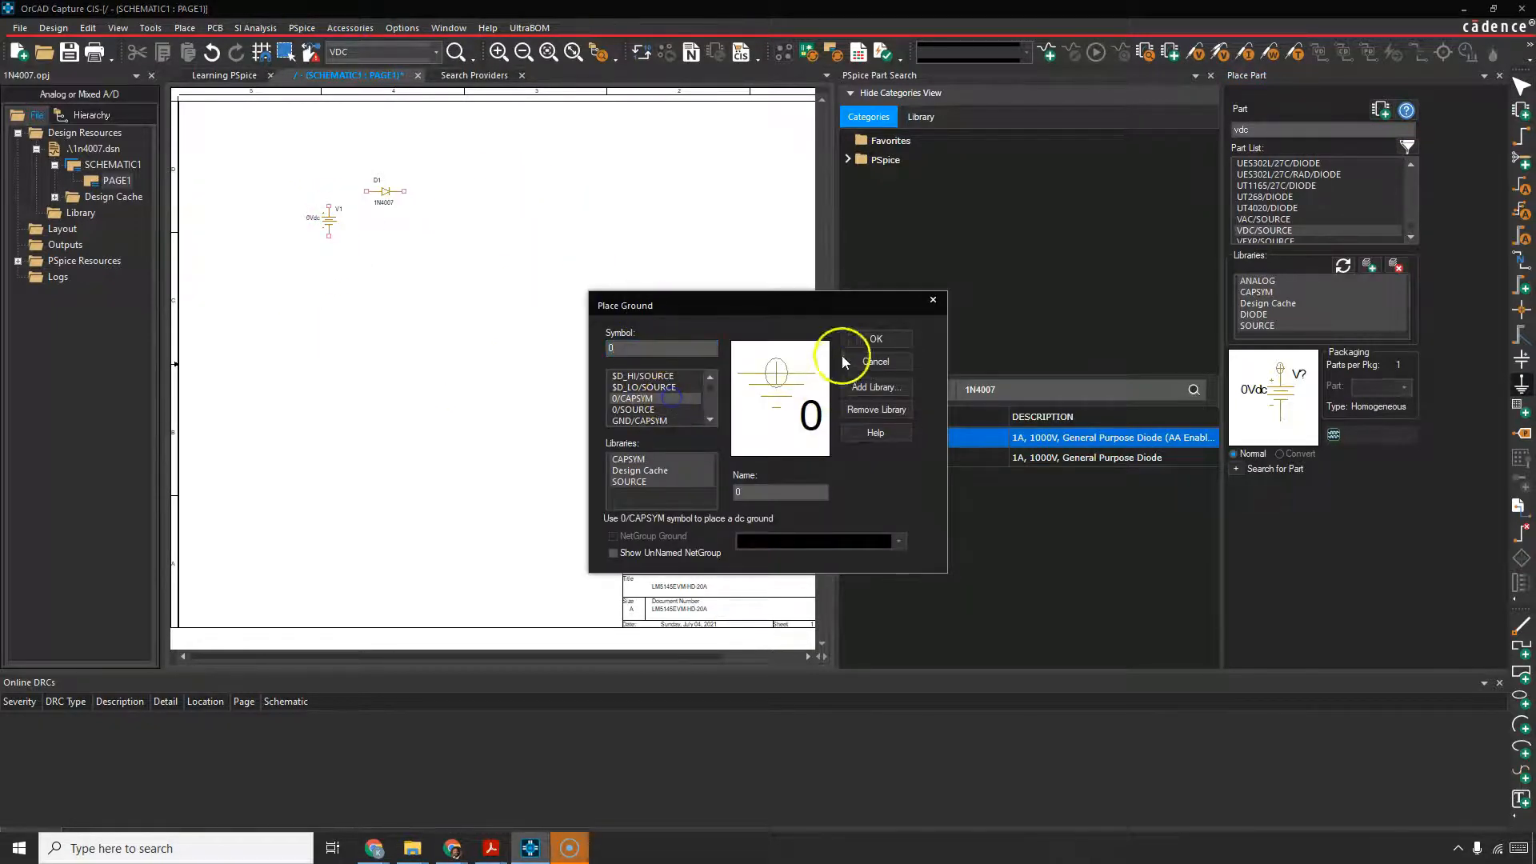
Step: Place two 0/CAPSYM grounds, wire V1 to the diode, and edit V1's 0Vdc value
click(875, 337)
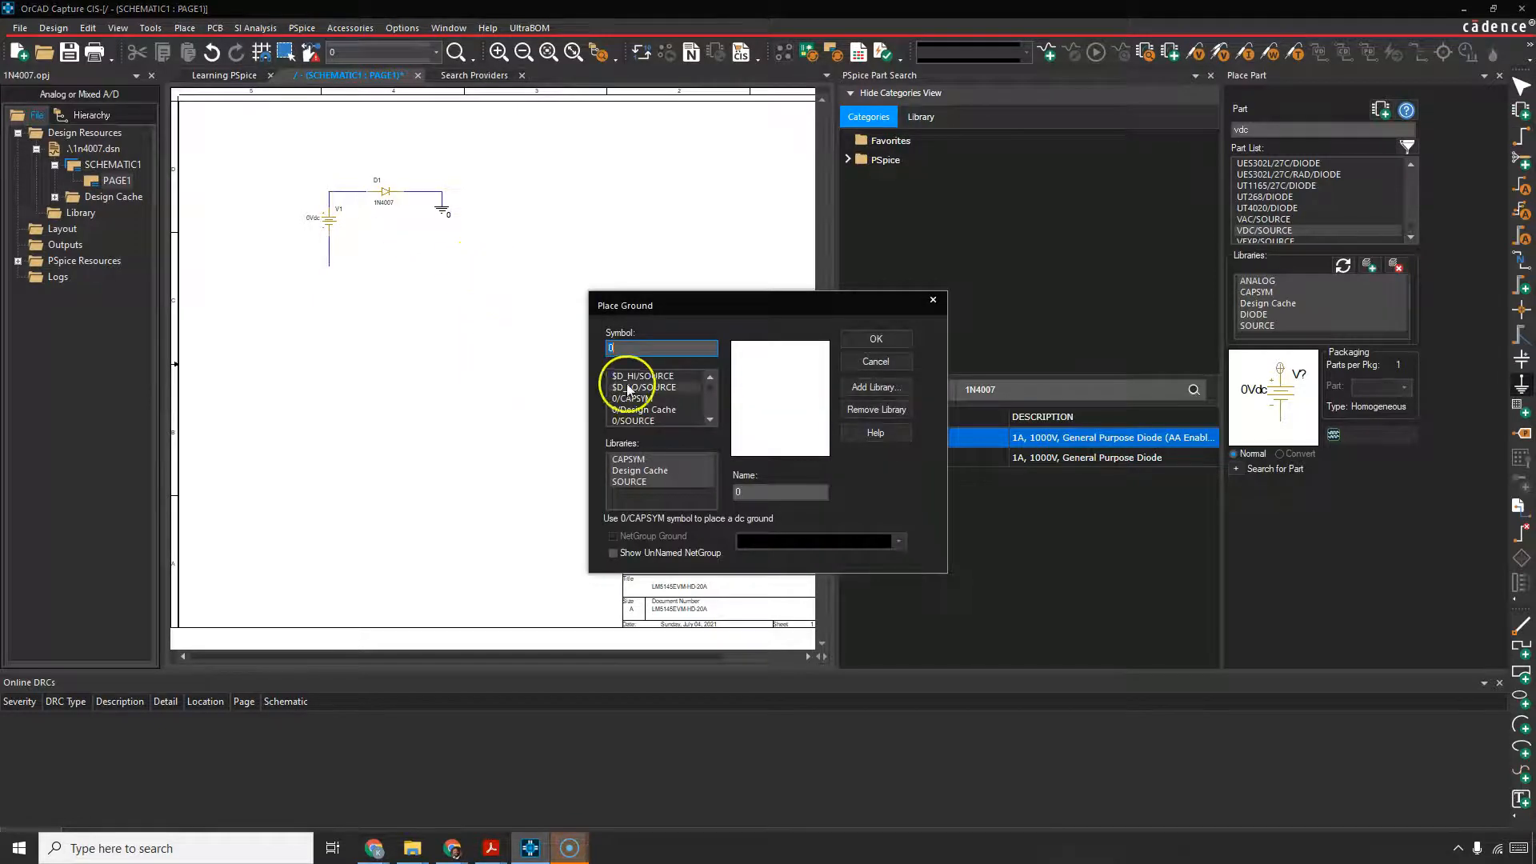
click(875, 337)
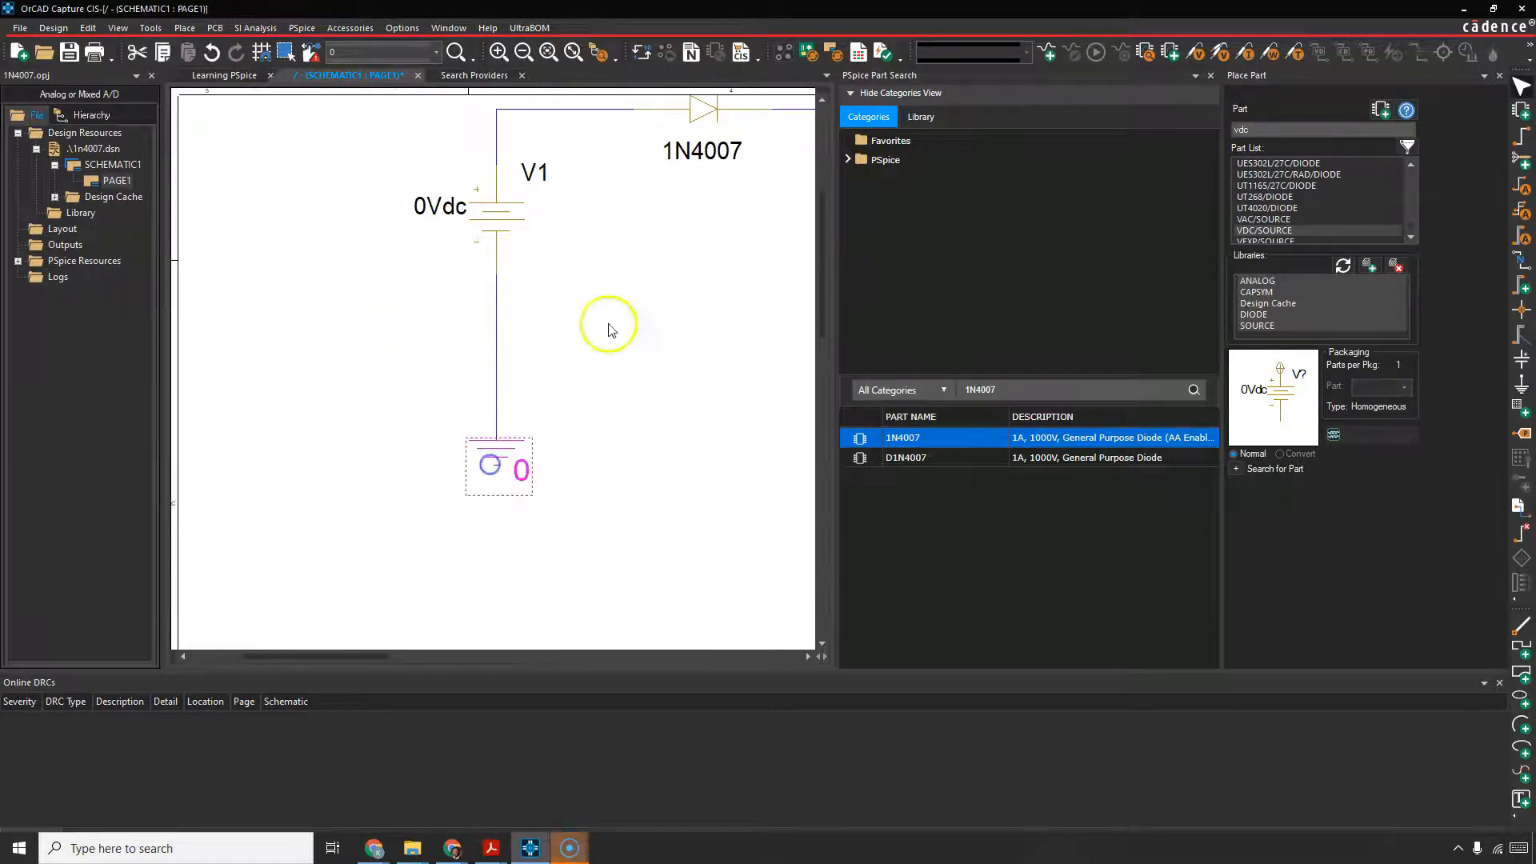
double_click(440, 206)
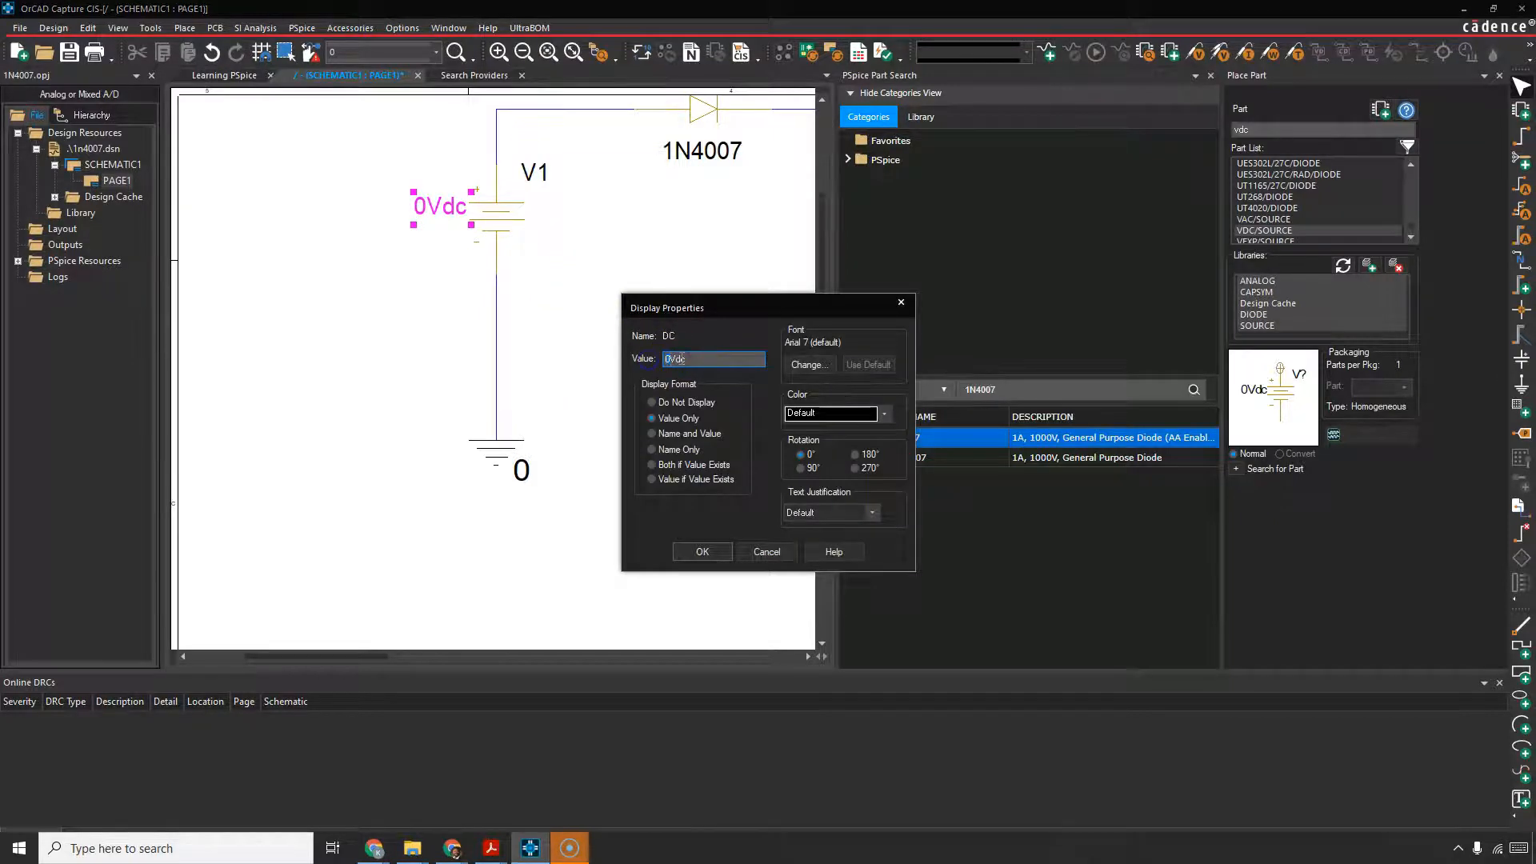
Step: Replace V1's voltage value in Display Properties and confirm it
click(700, 551)
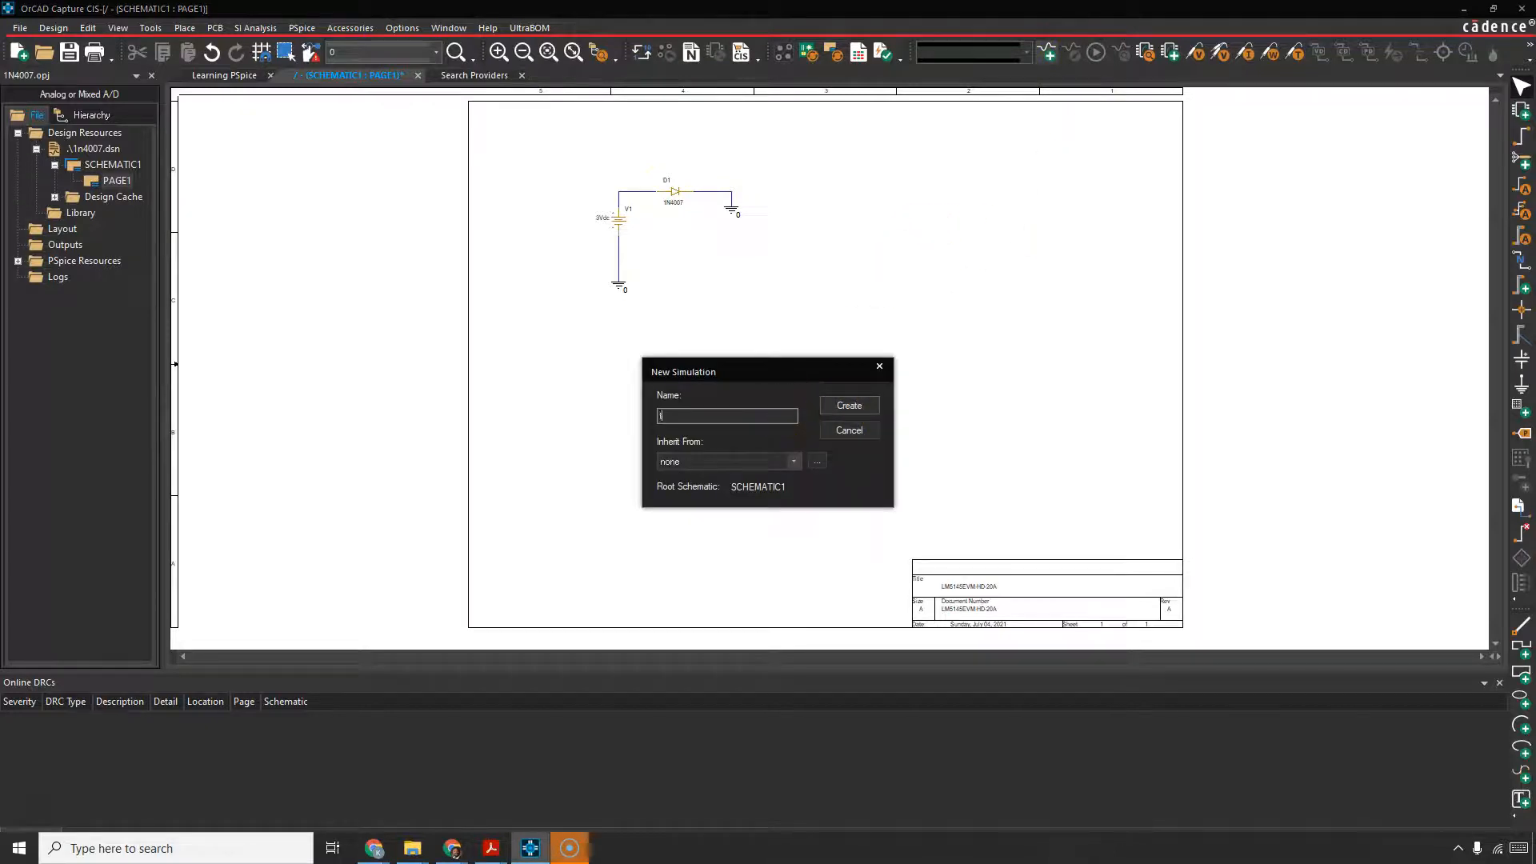
Step: Create the Time Domain (Transient) profile named transient for SCHEMATIC1
click(848, 430)
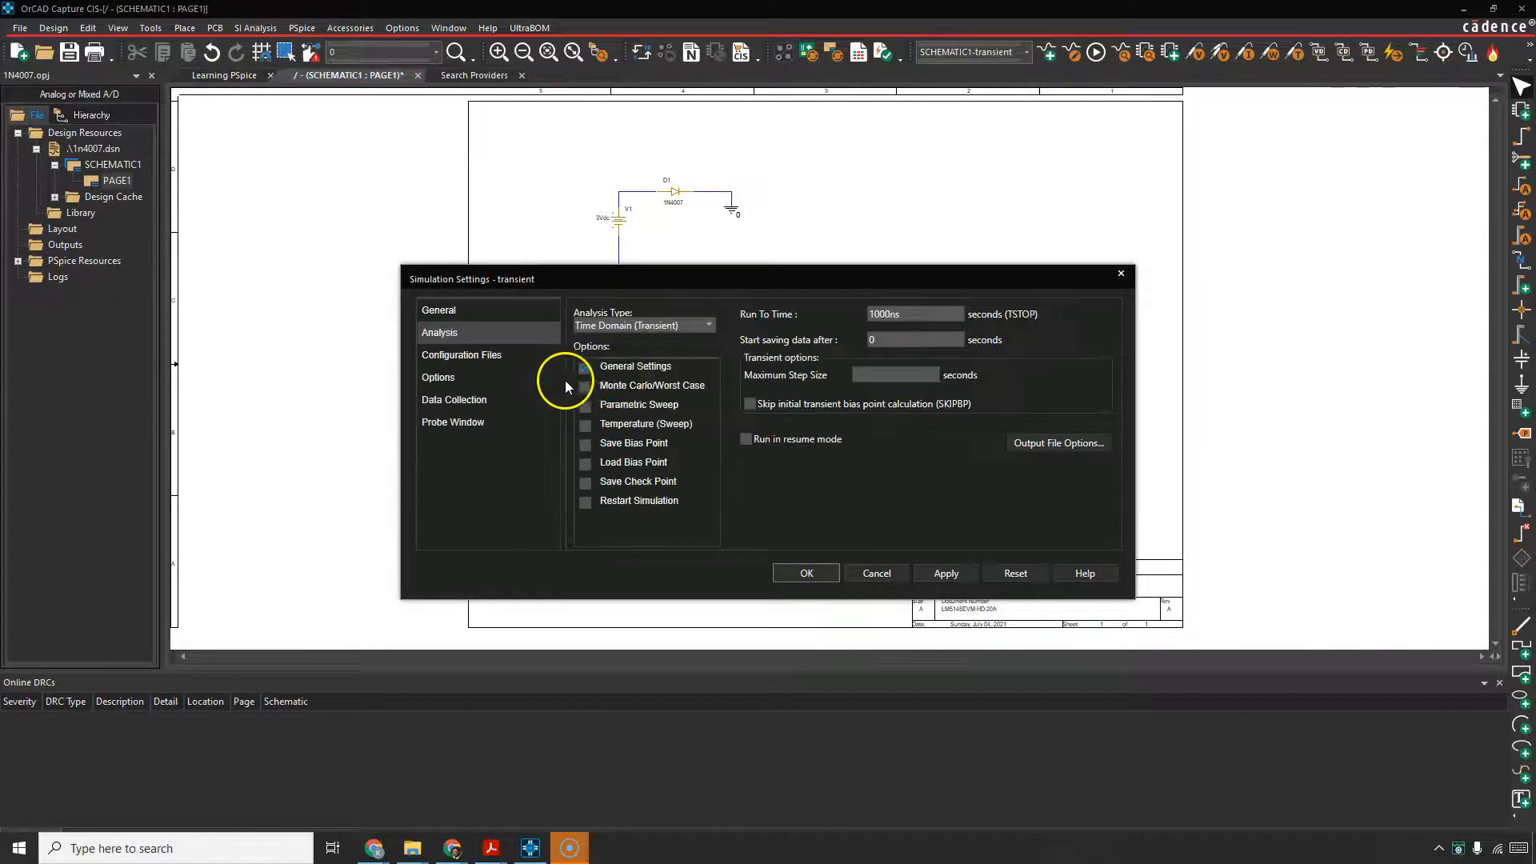
mouse_move(830, 328)
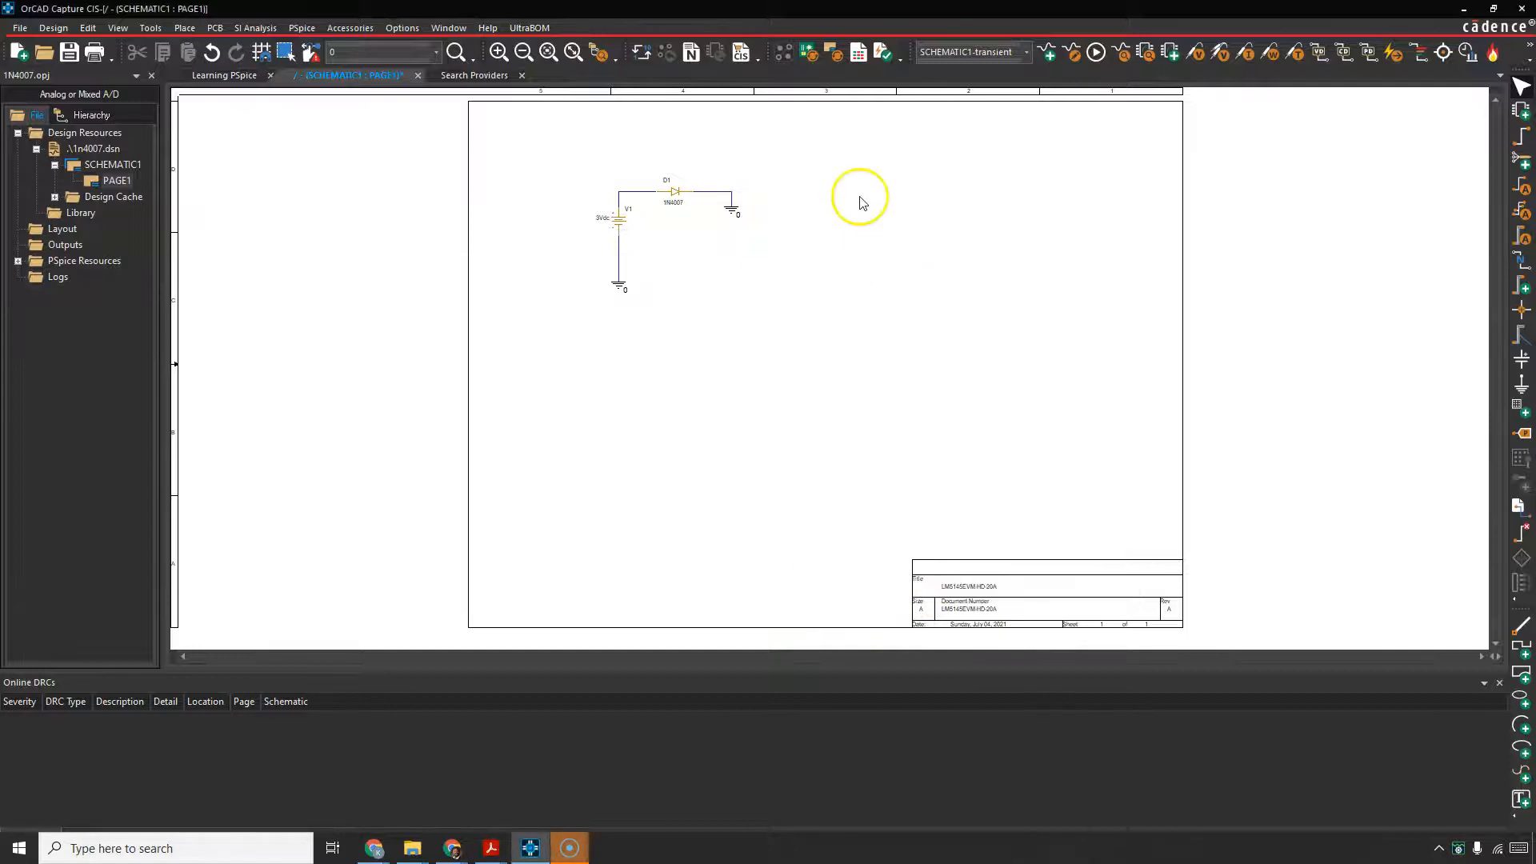
click(1095, 51)
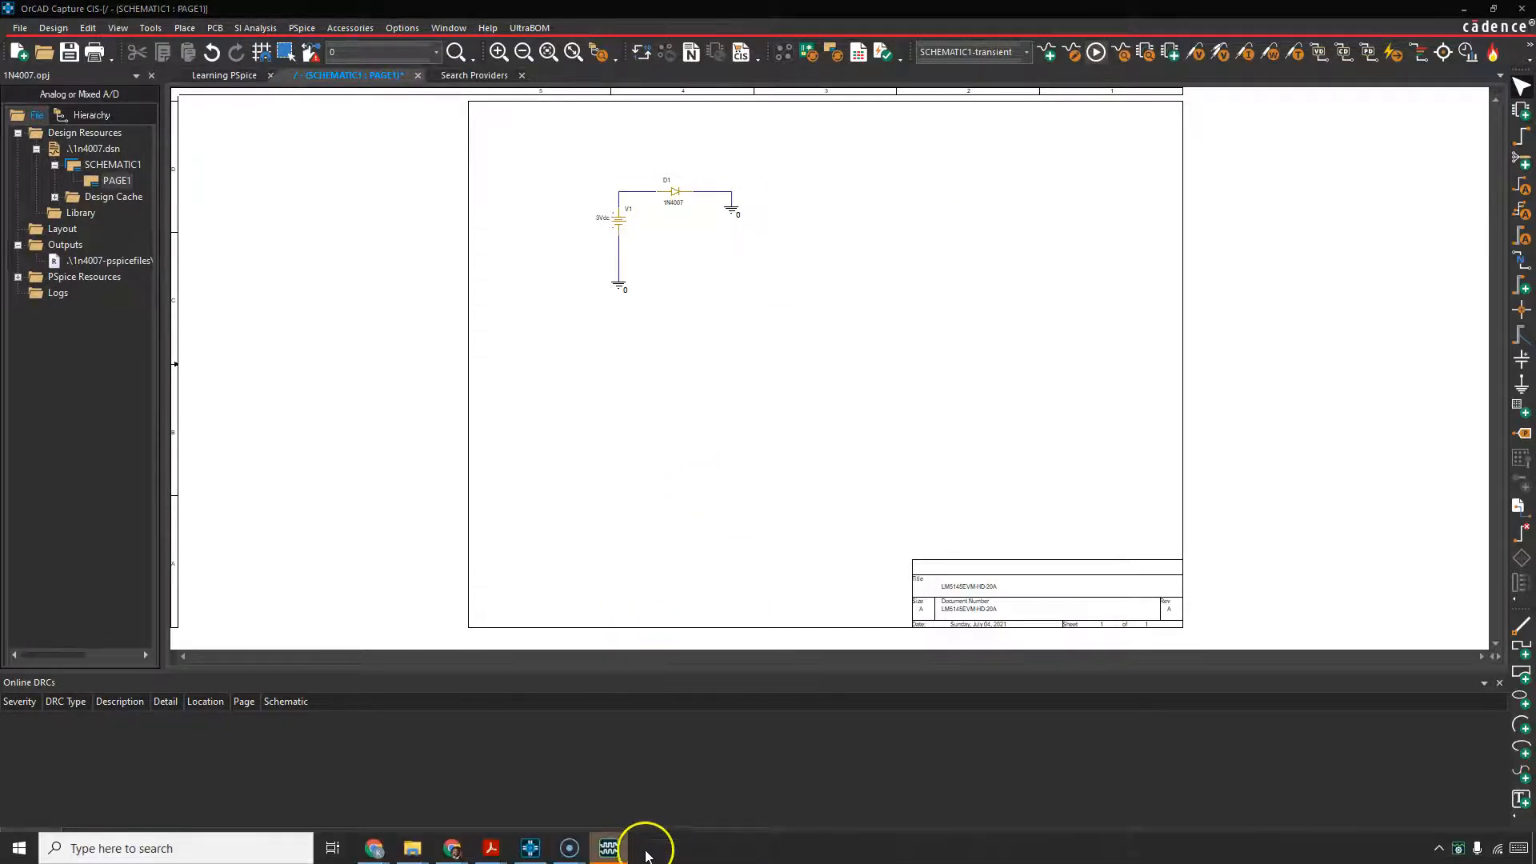
Step: Run the transient analysis and probe the voltage across D1 on its wire
click(568, 848)
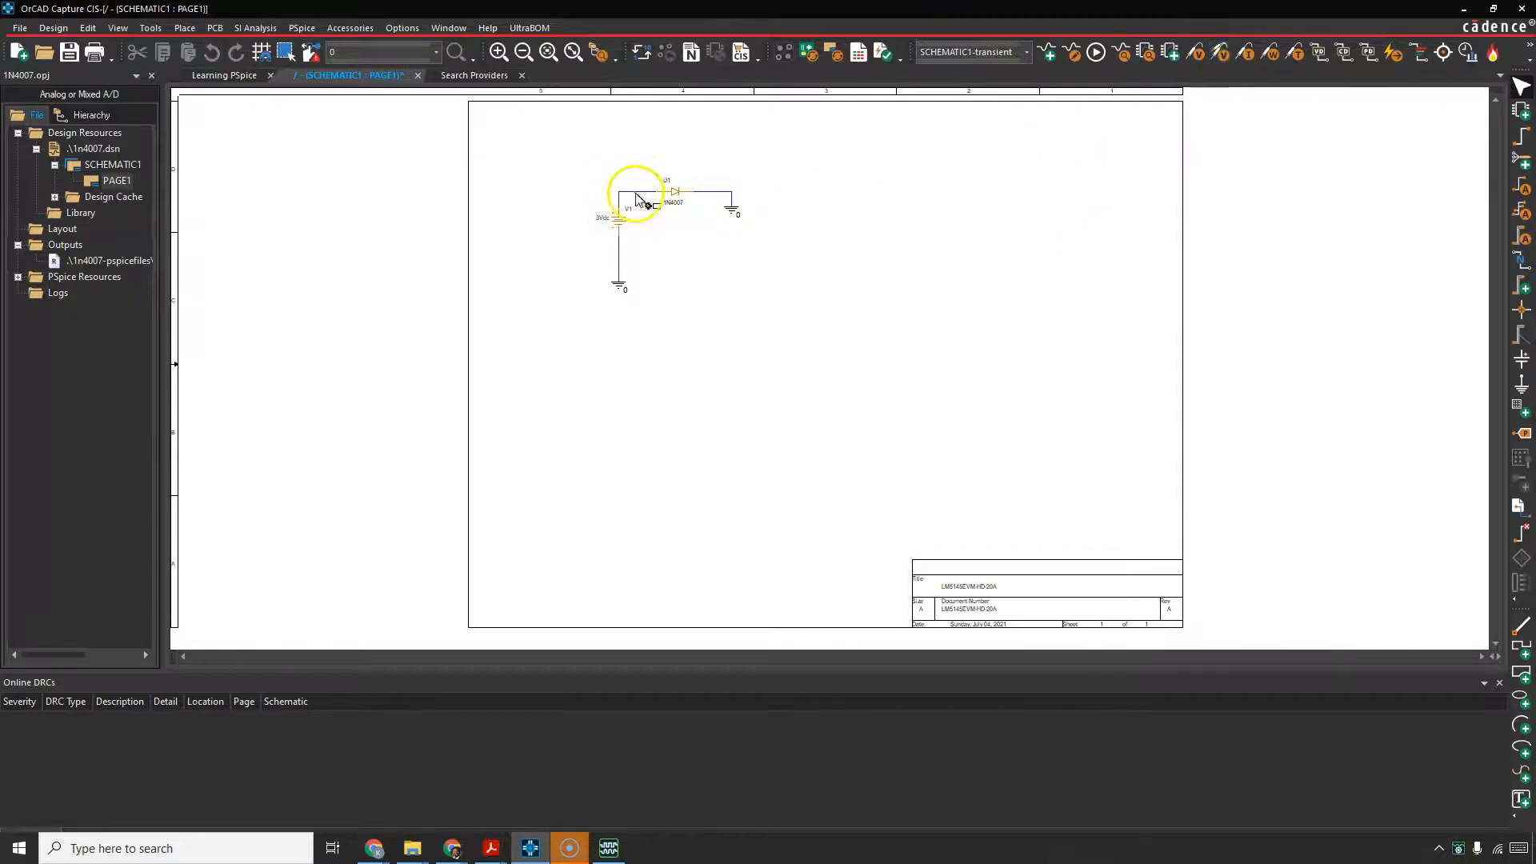
right_click(862, 157)
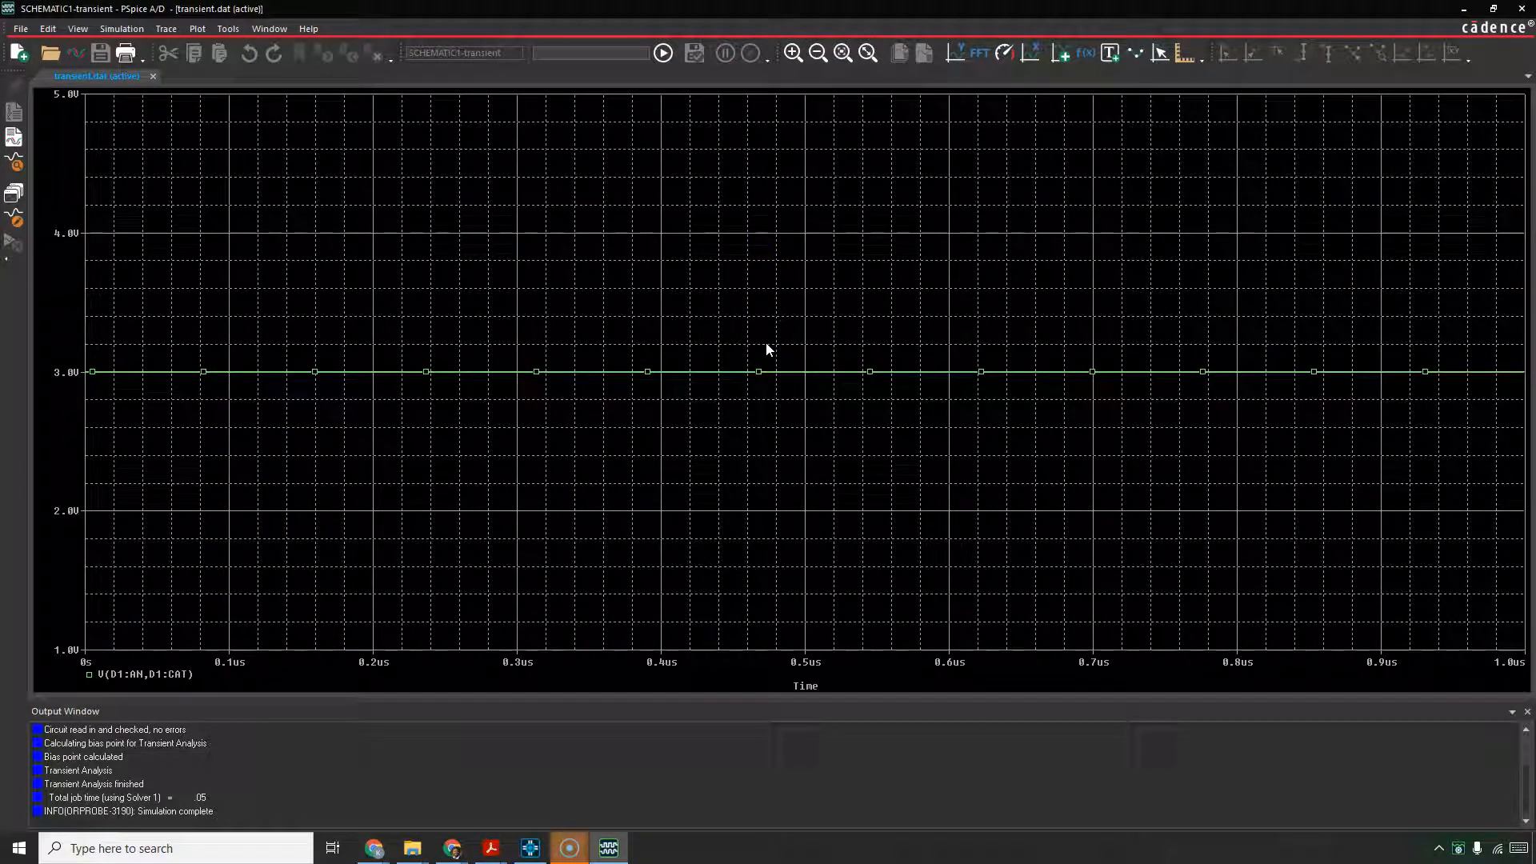
mouse_move(1369, 174)
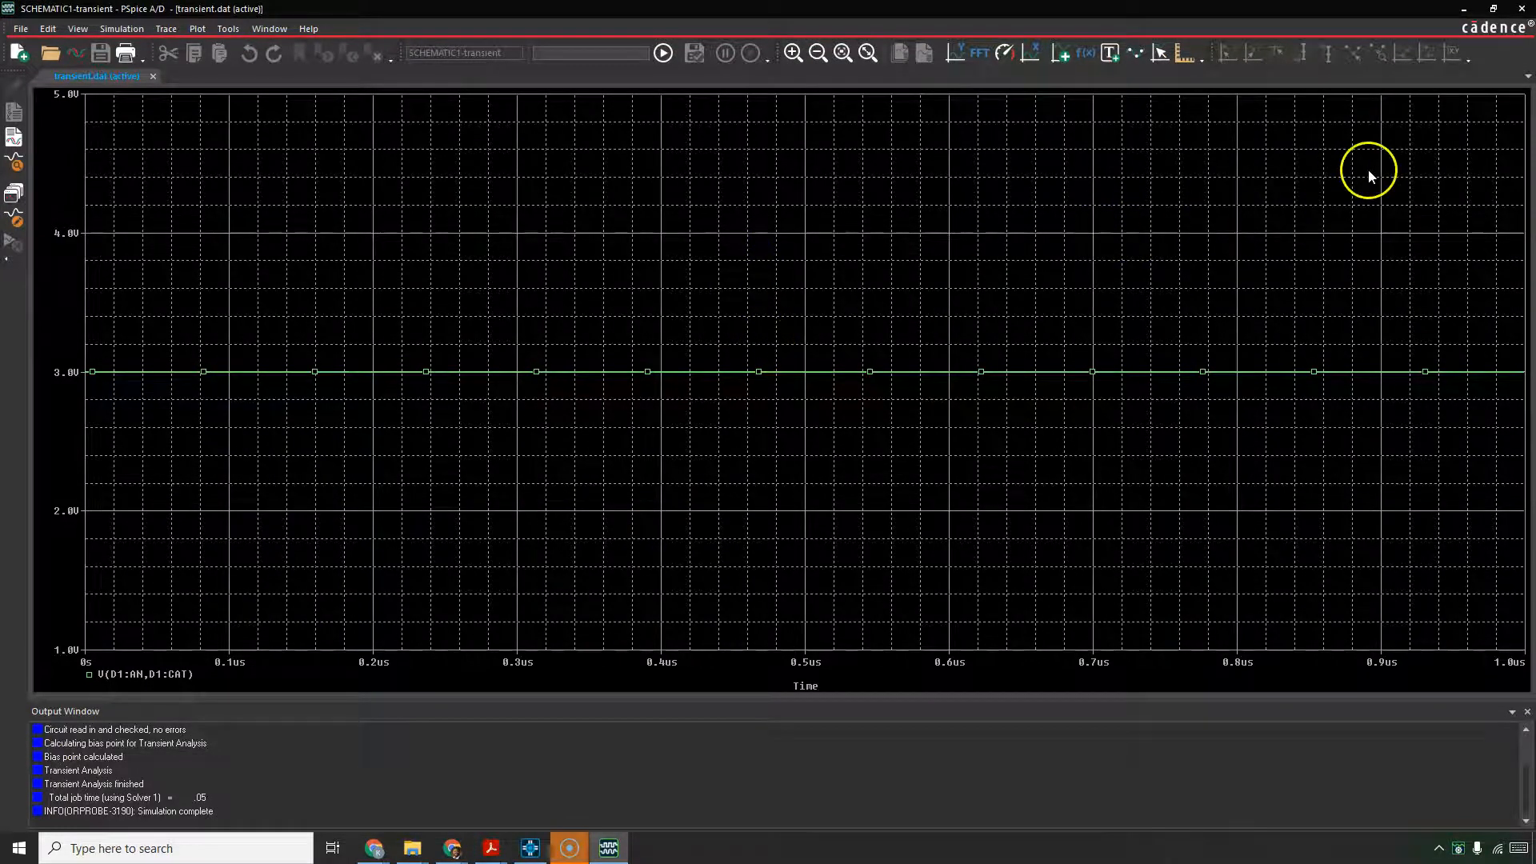
mouse_move(1459, 19)
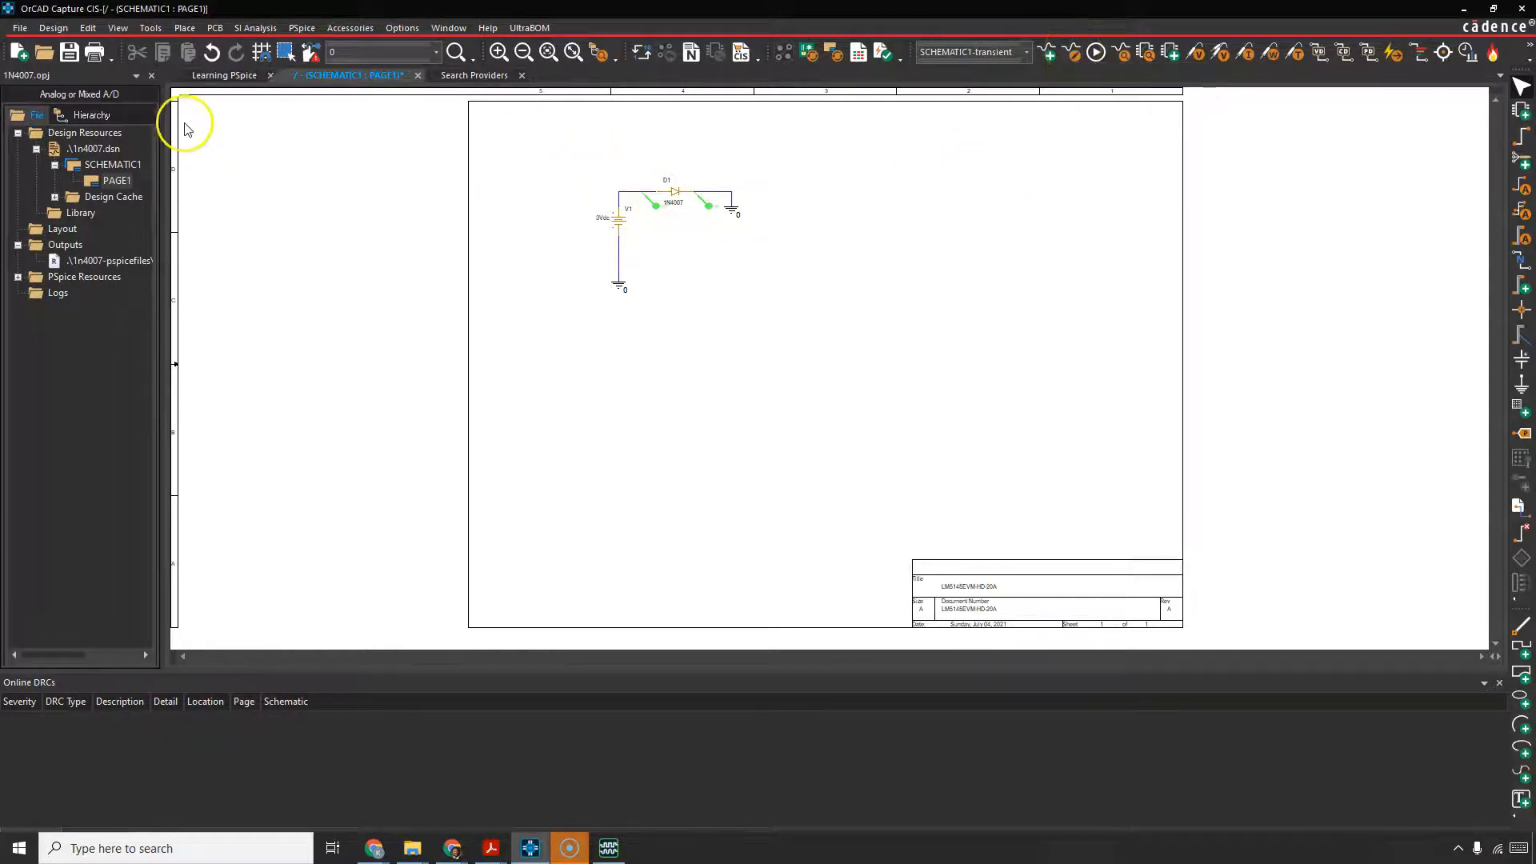
Step: Bring up the PSpice menu's Edit Simulation Profile for the transient profile
click(302, 27)
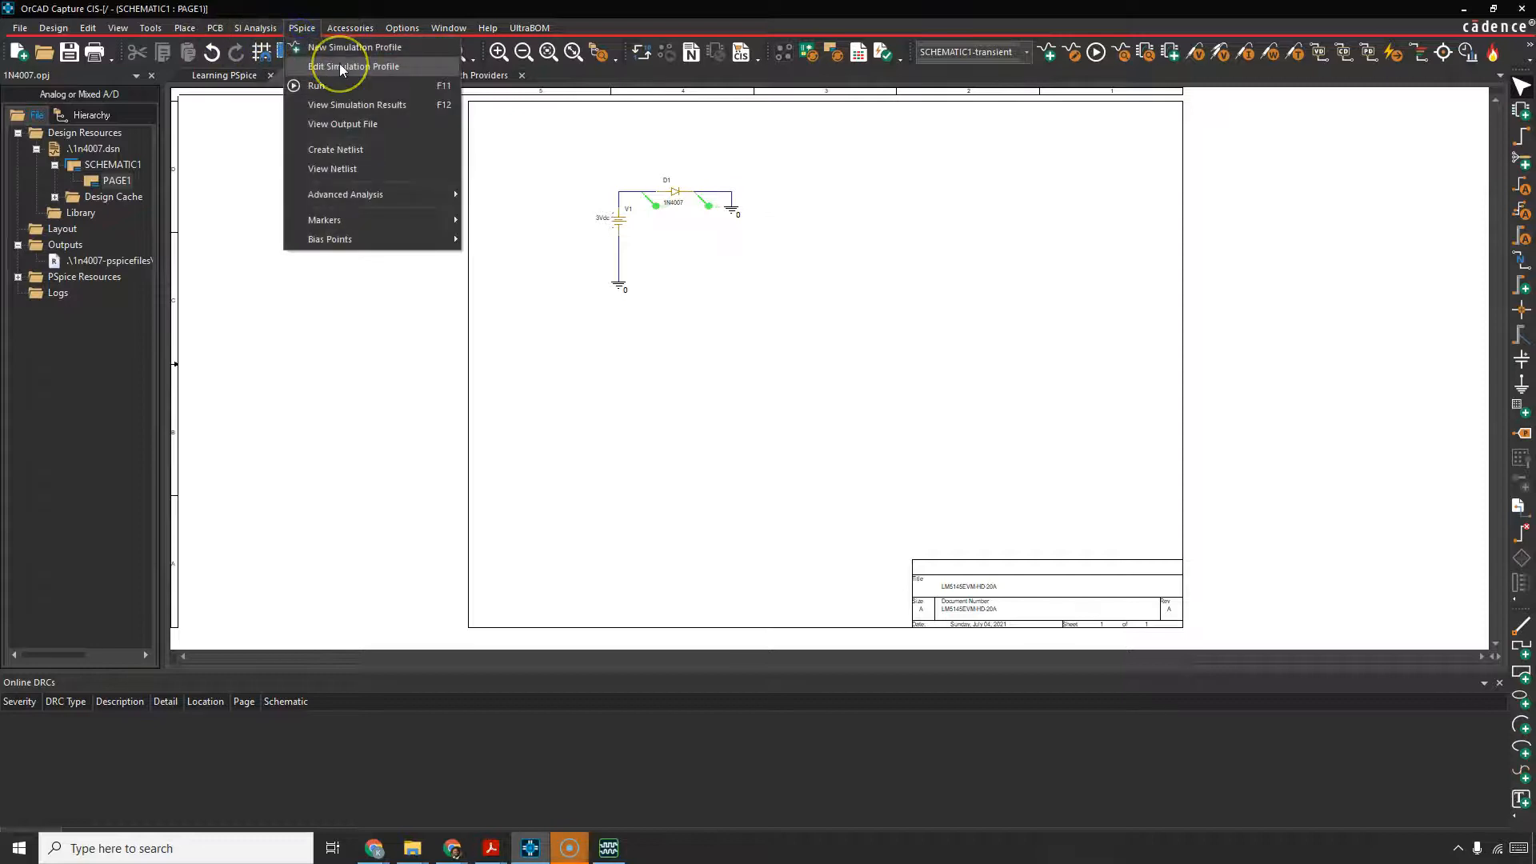
mouse_move(984, 167)
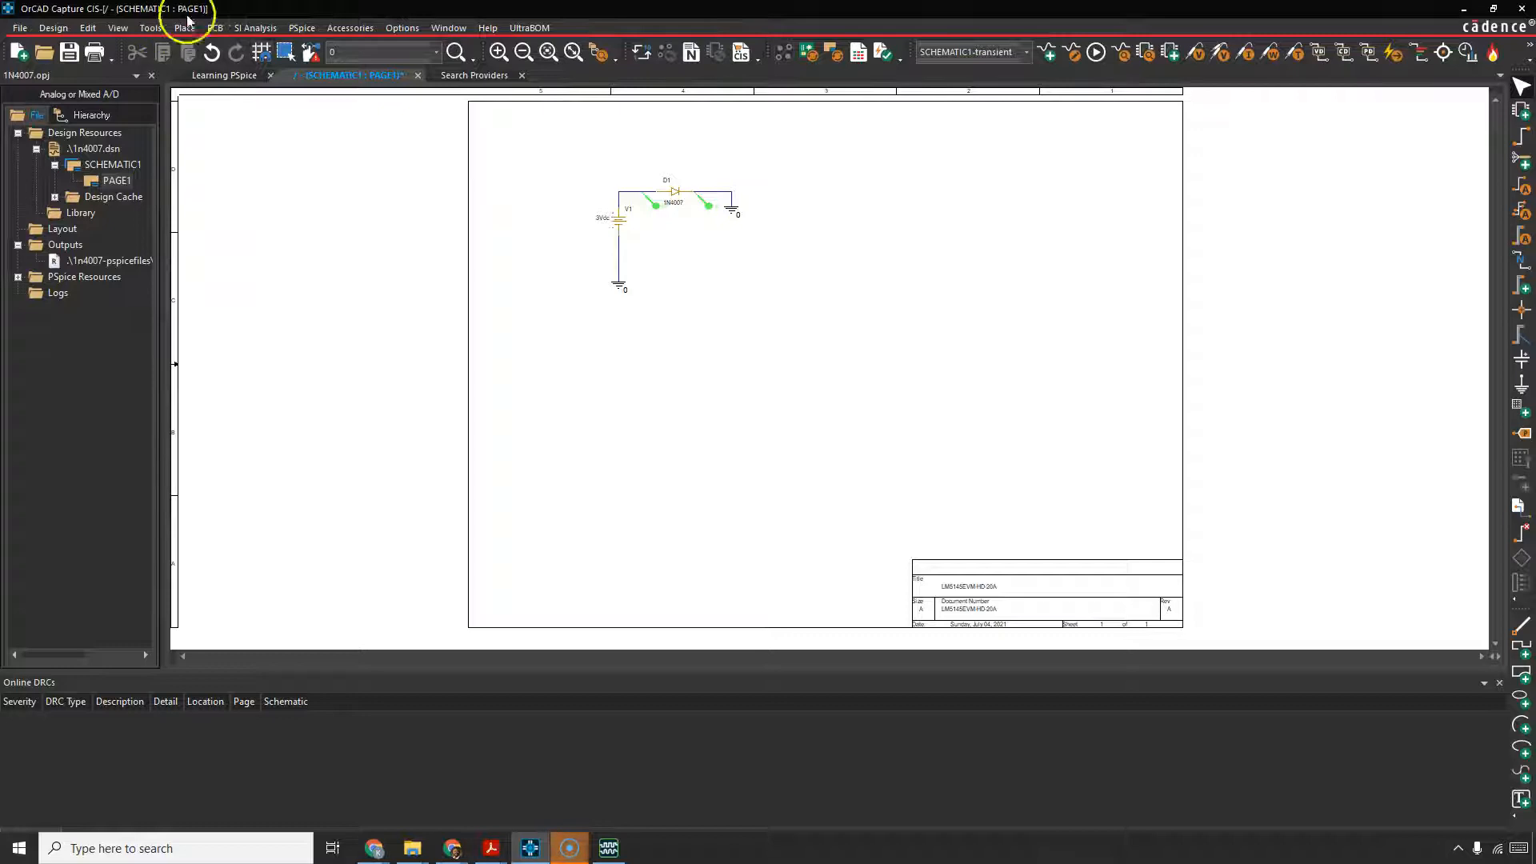
click(302, 27)
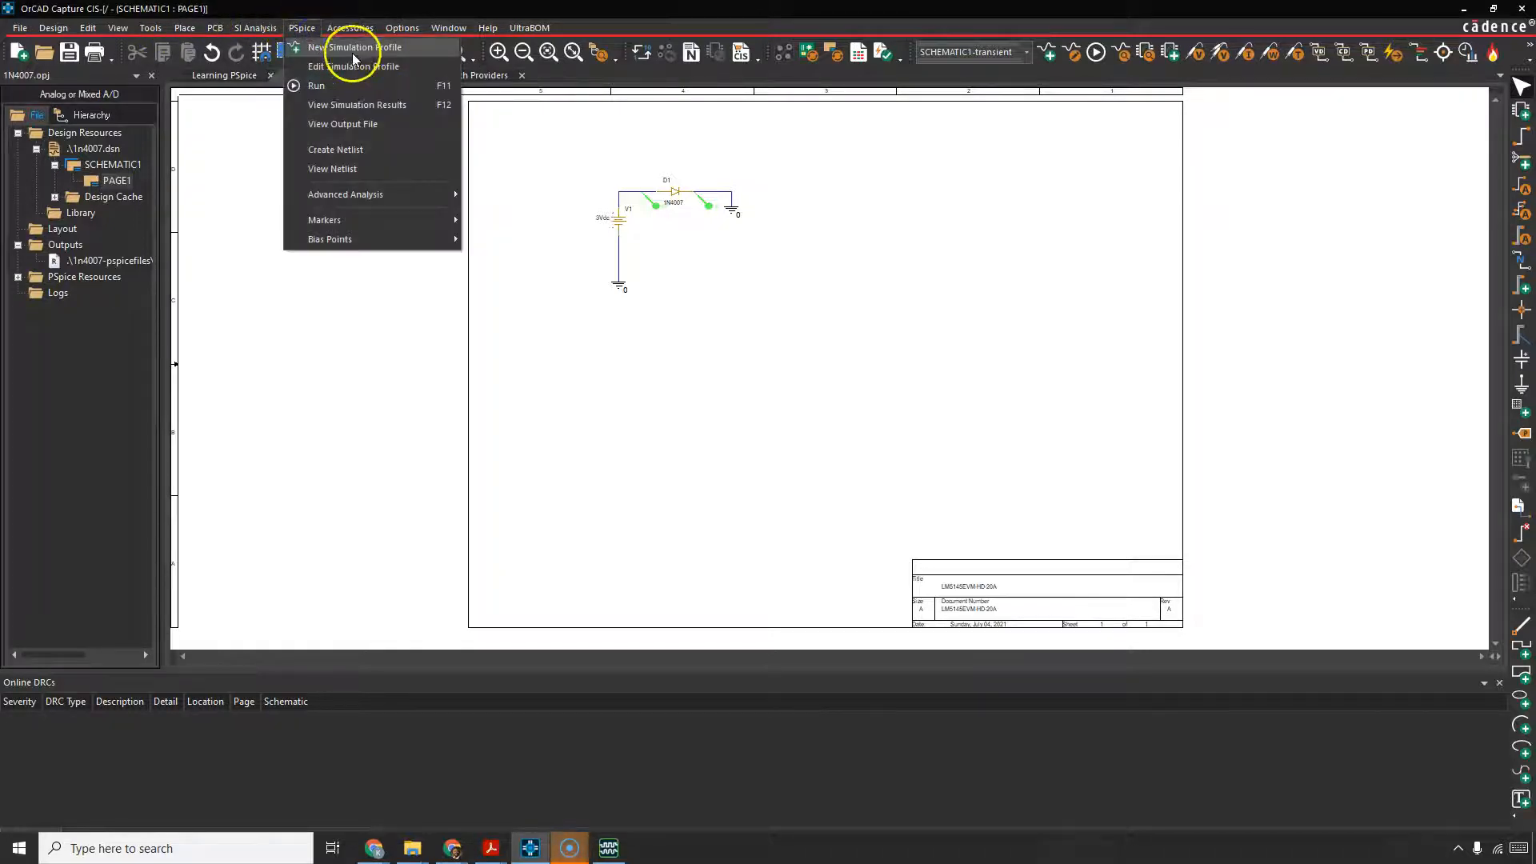
mouse_move(380, 67)
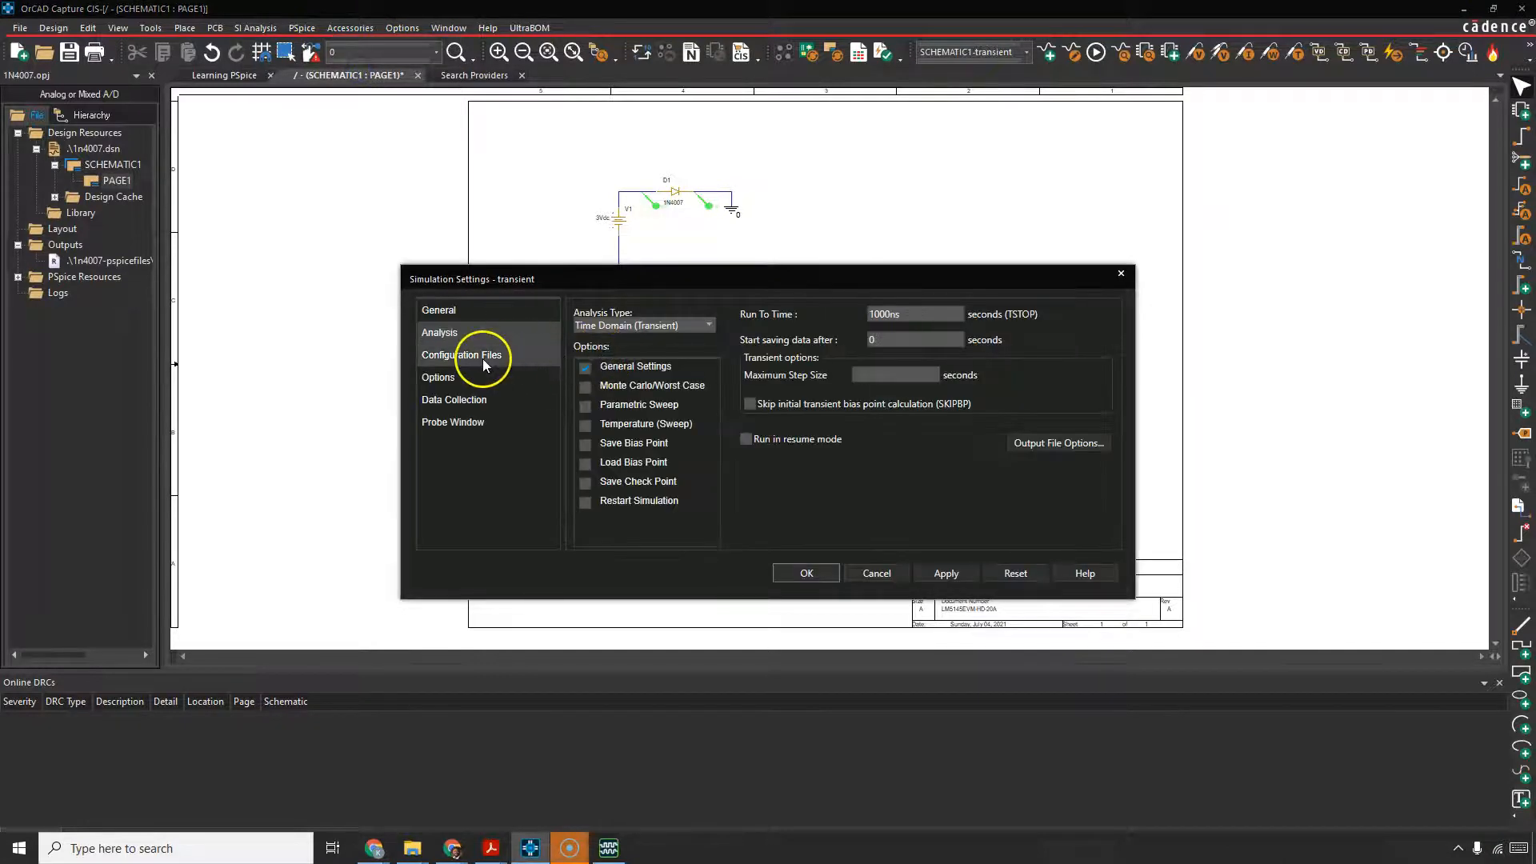
Step: Show the profile's Configuration Files Library category listing nom.lib, checking Include briefly
click(460, 355)
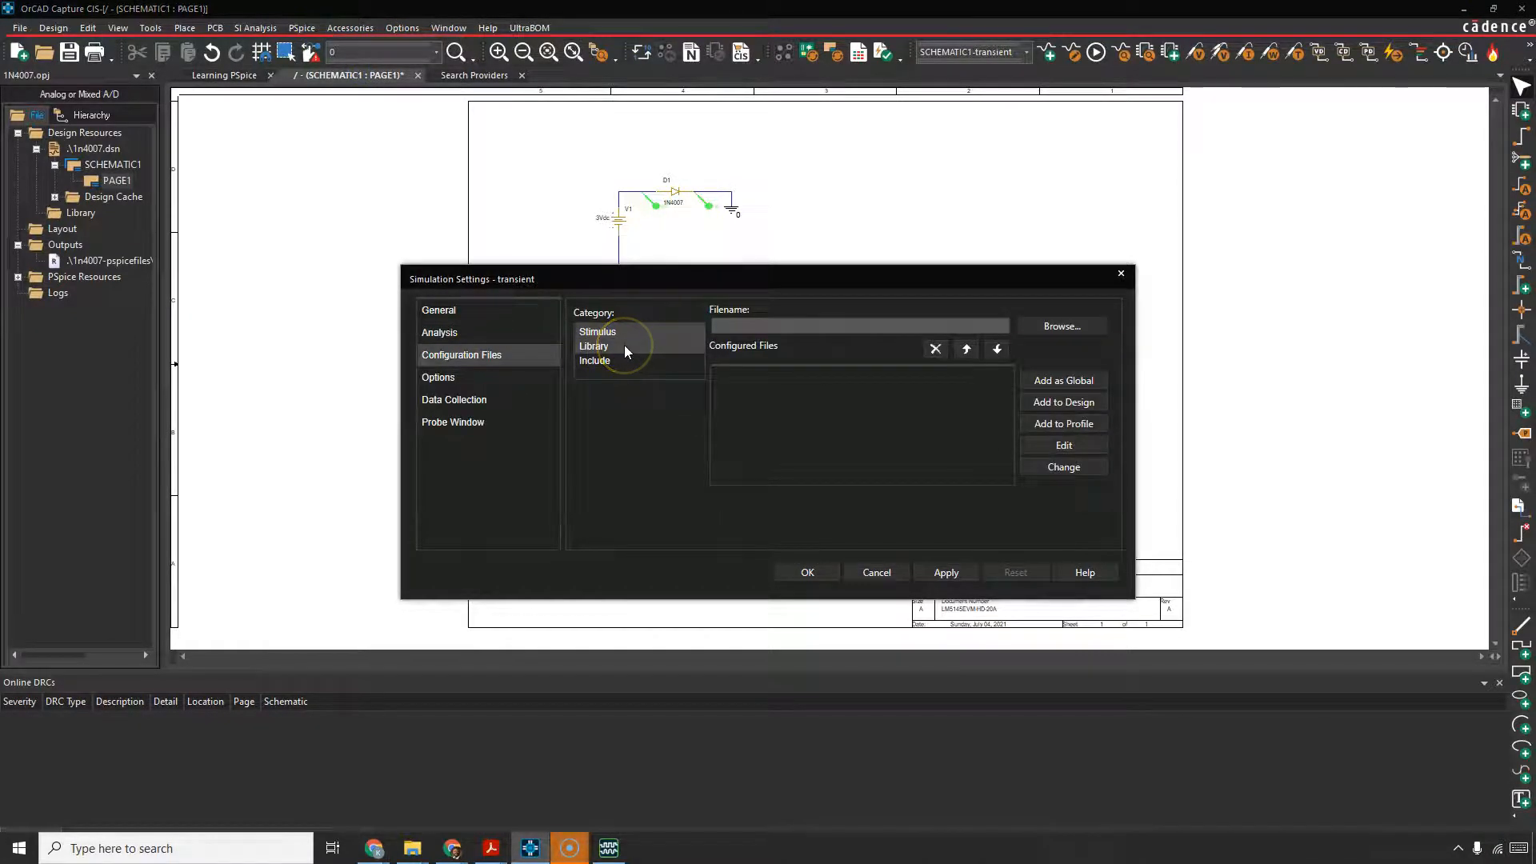
click(594, 345)
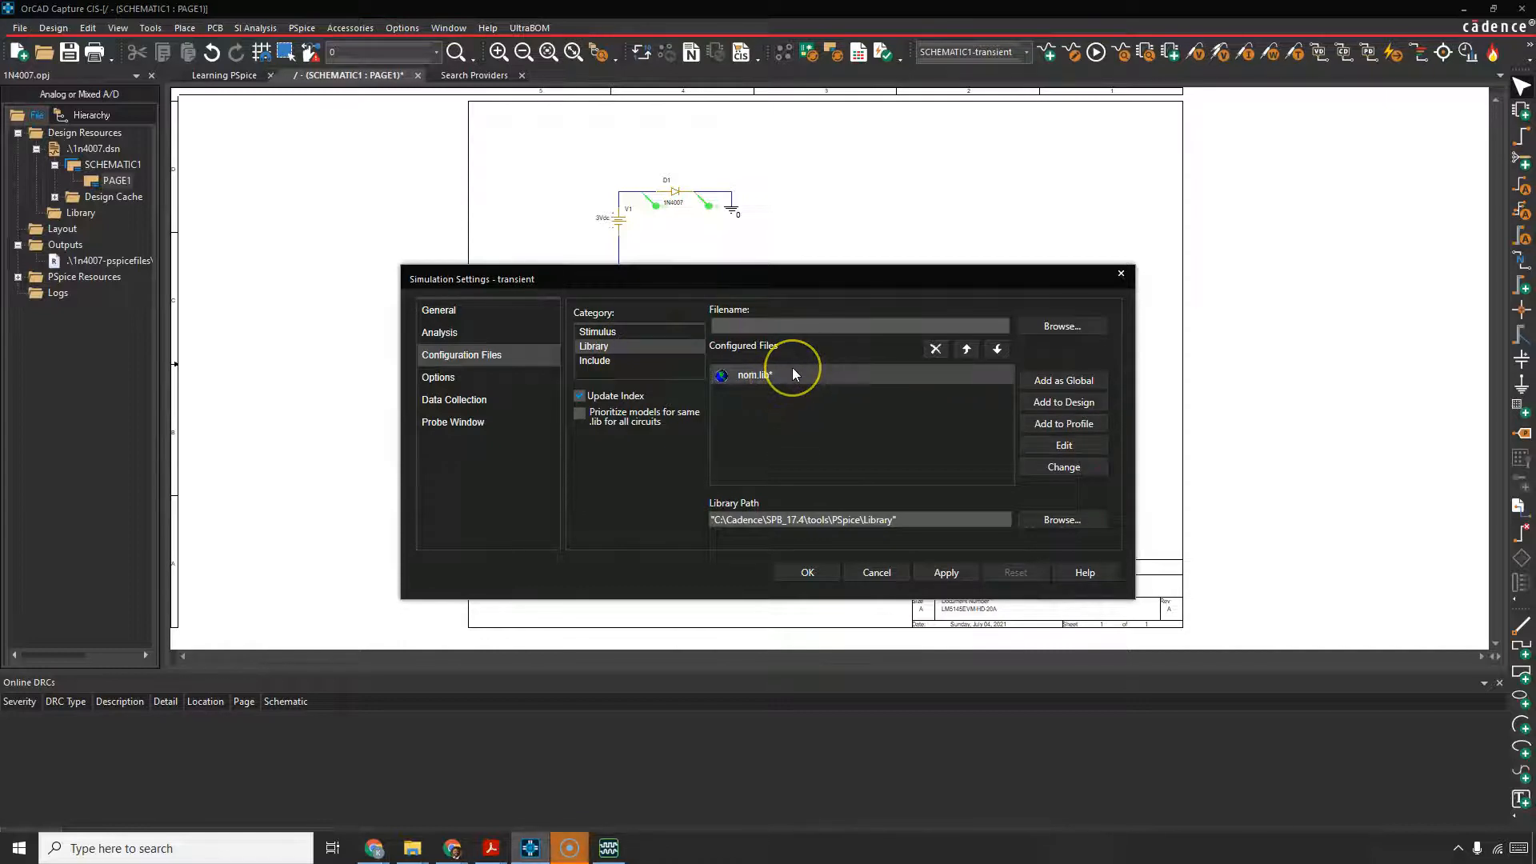
mouse_move(794, 374)
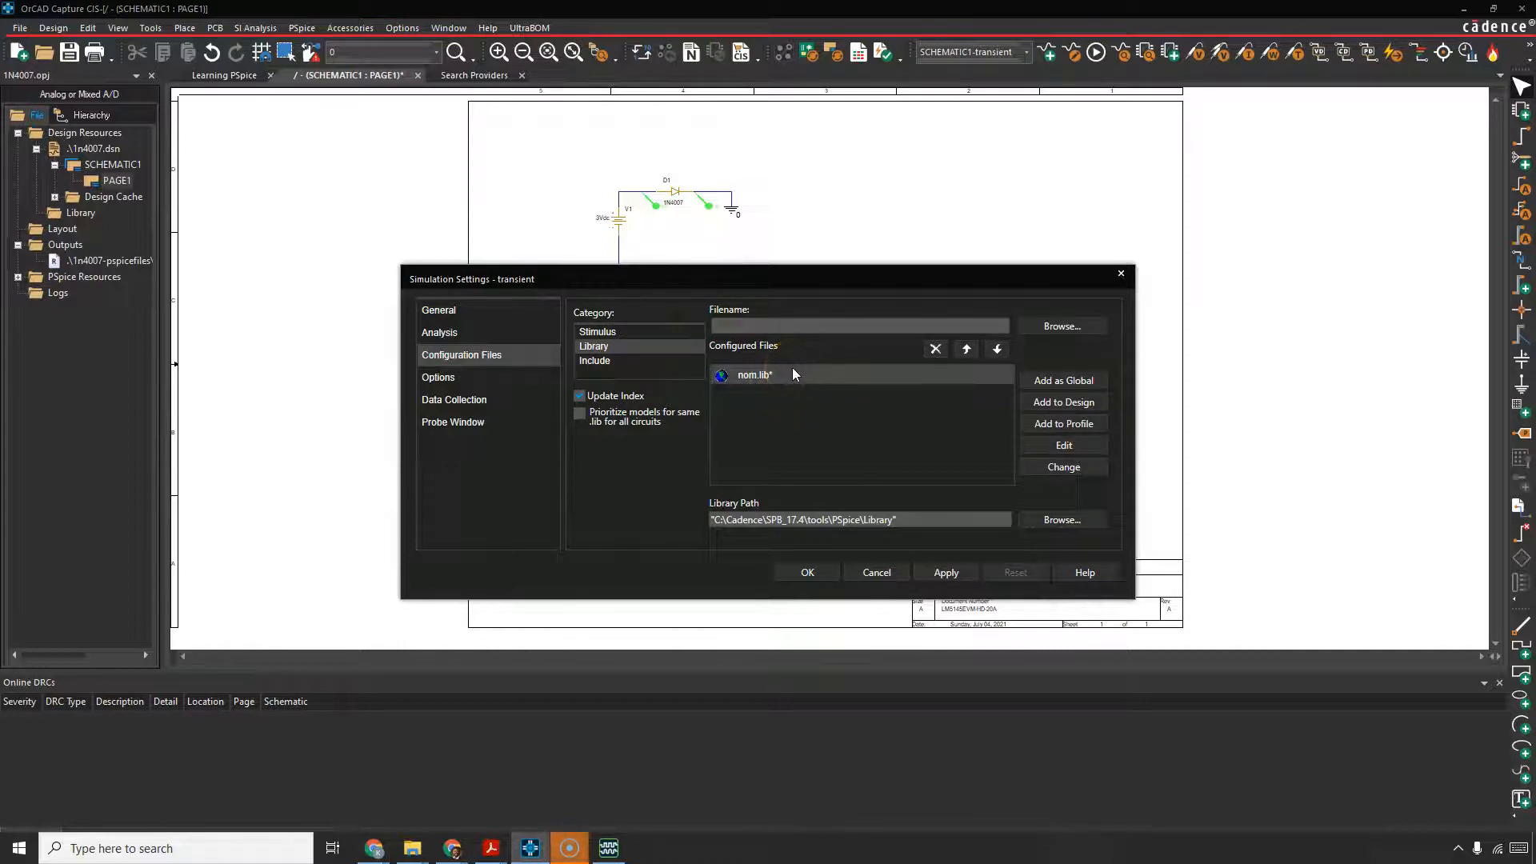
click(595, 360)
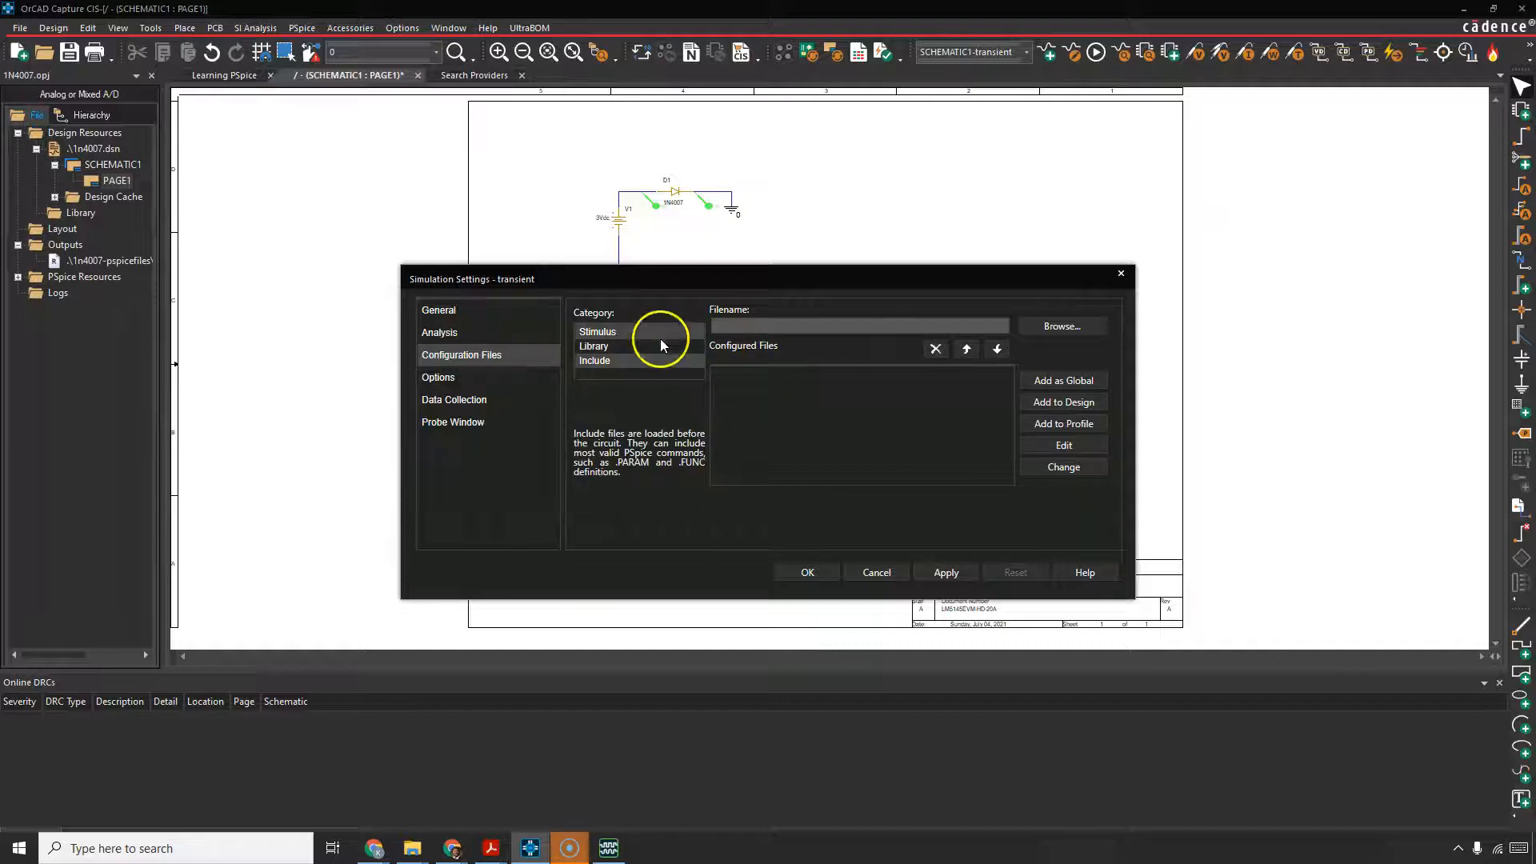
click(594, 346)
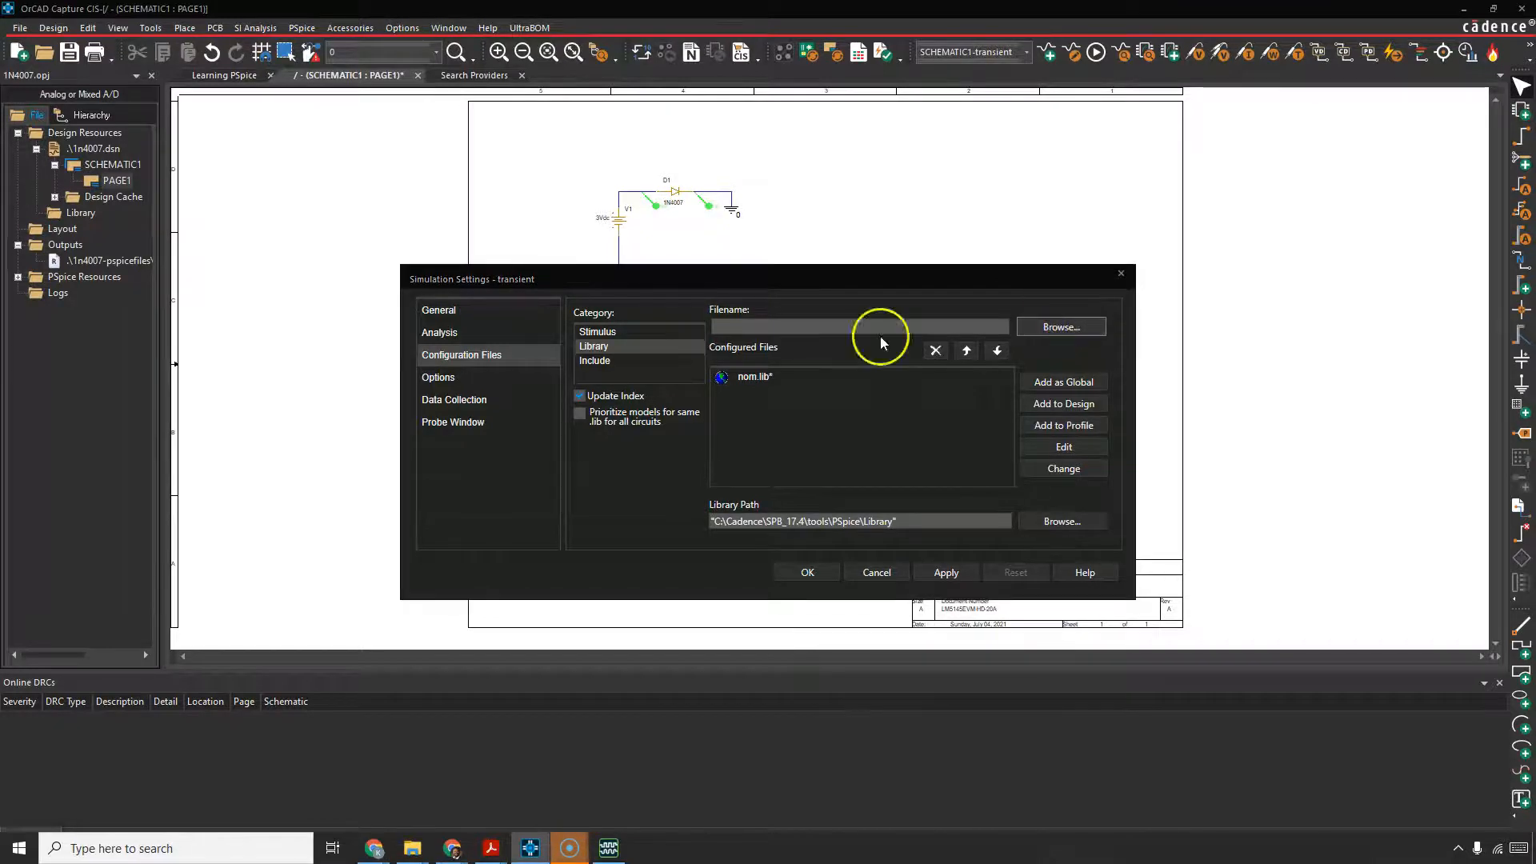
Step: Browse the library folder for a .lib file, then cancel without adding one
click(1059, 326)
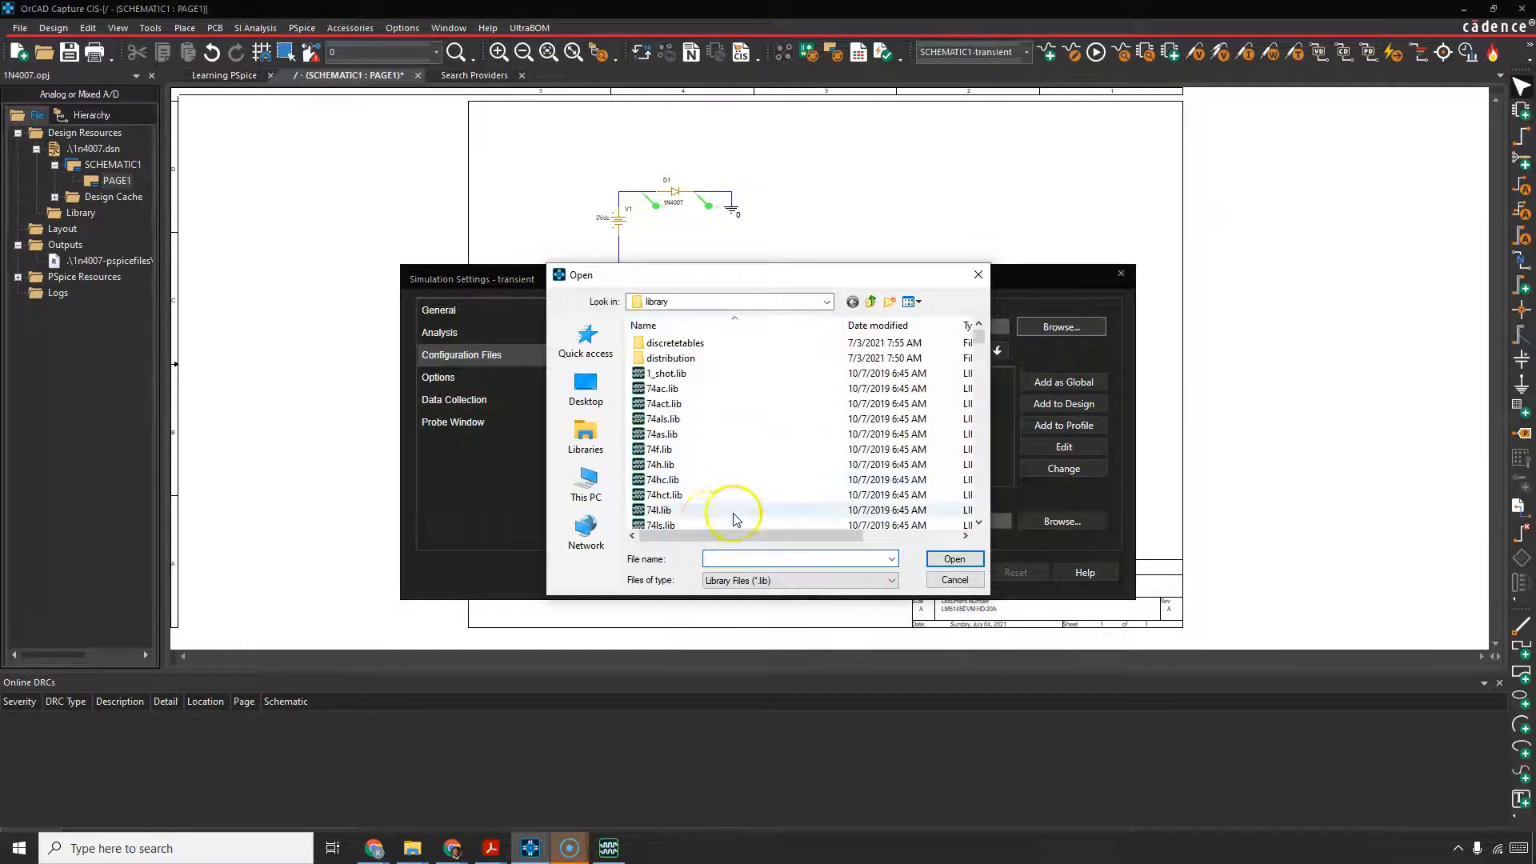
click(657, 447)
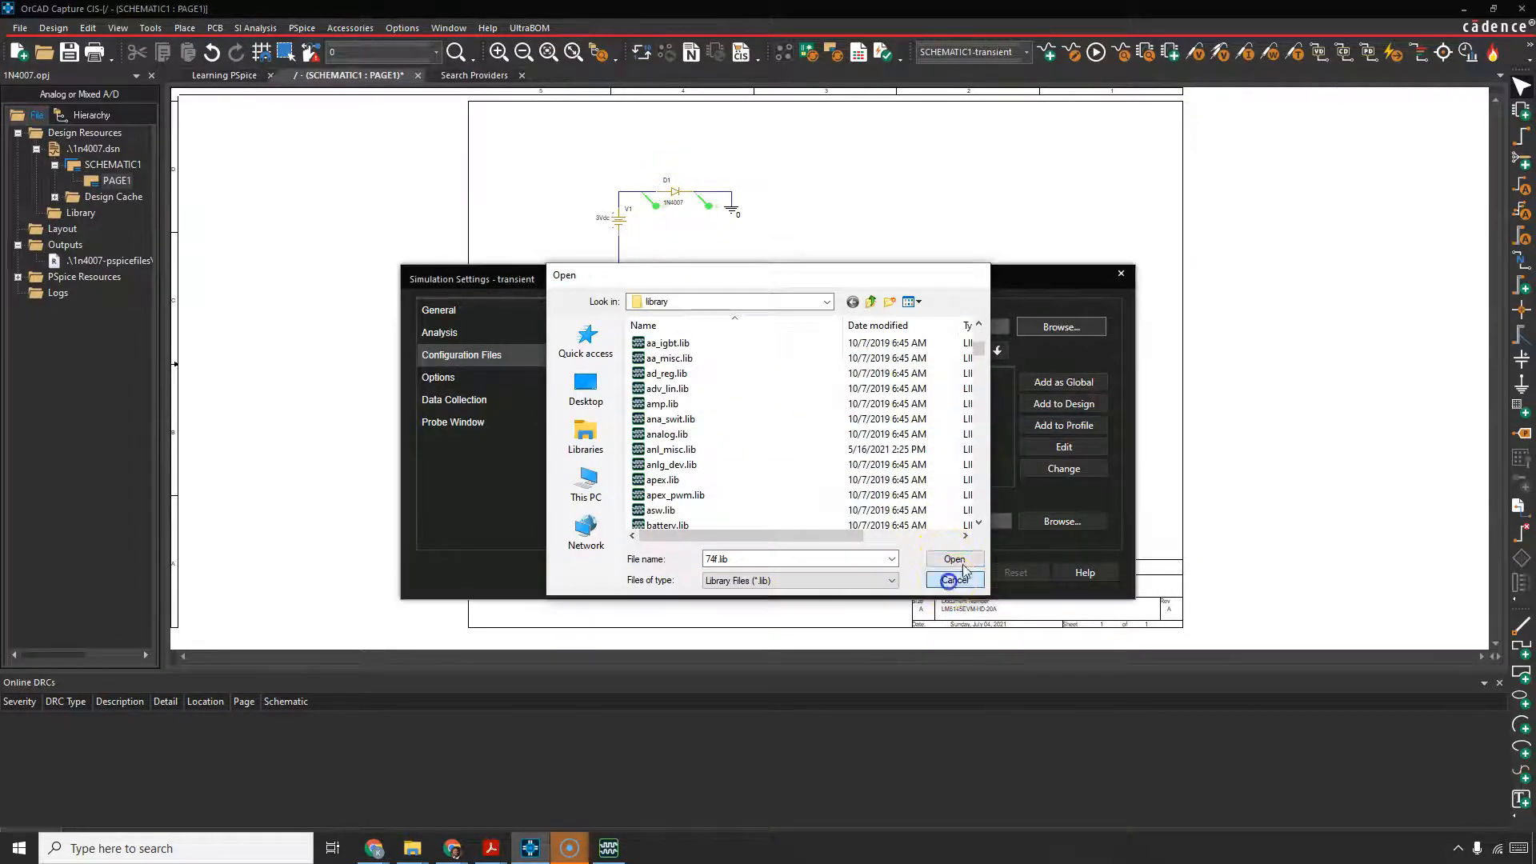
click(953, 579)
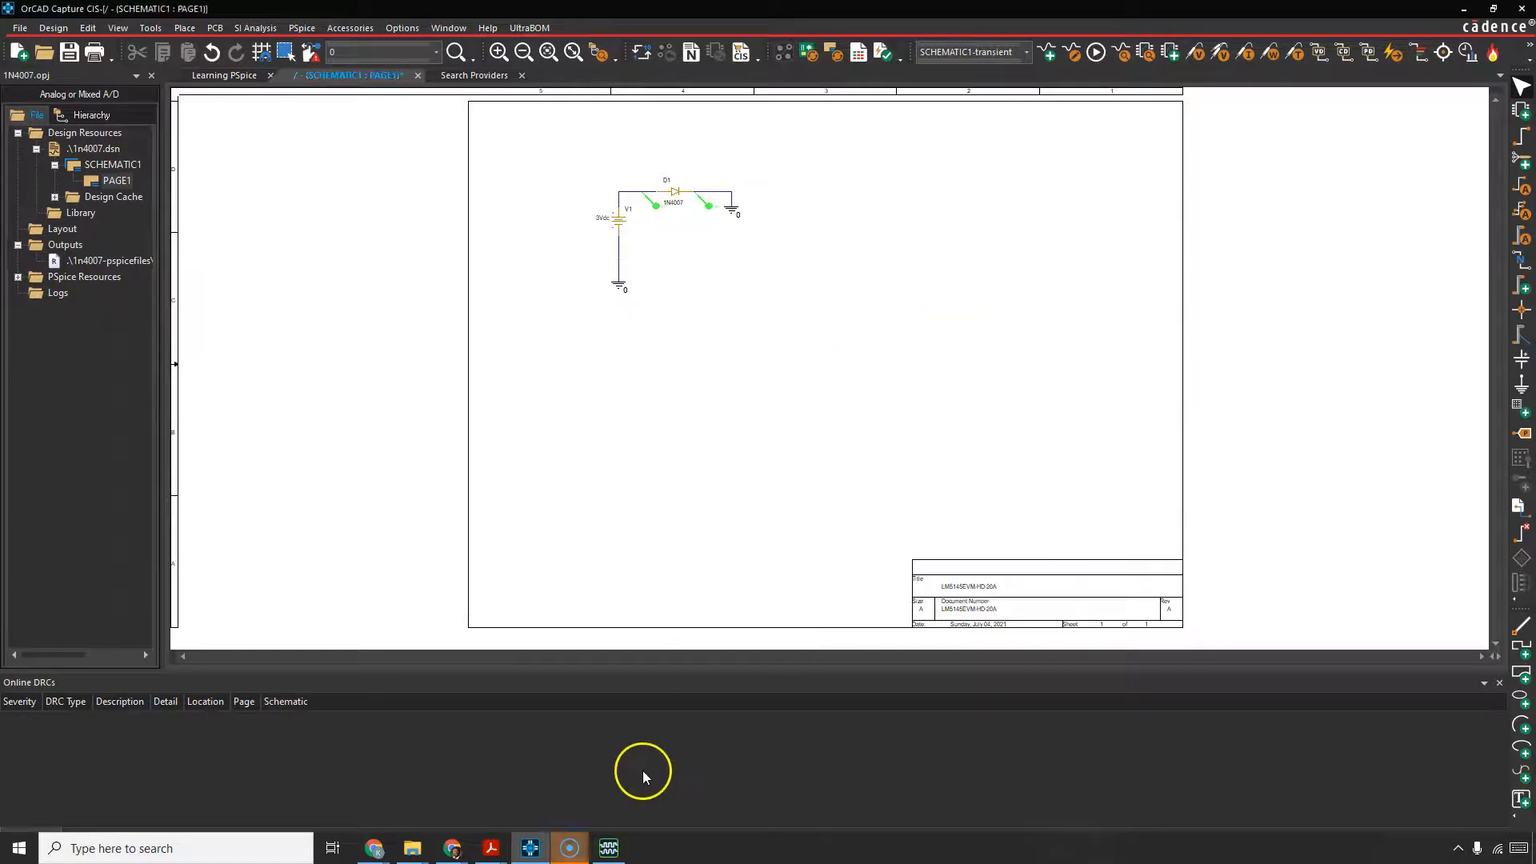
mouse_move(675, 199)
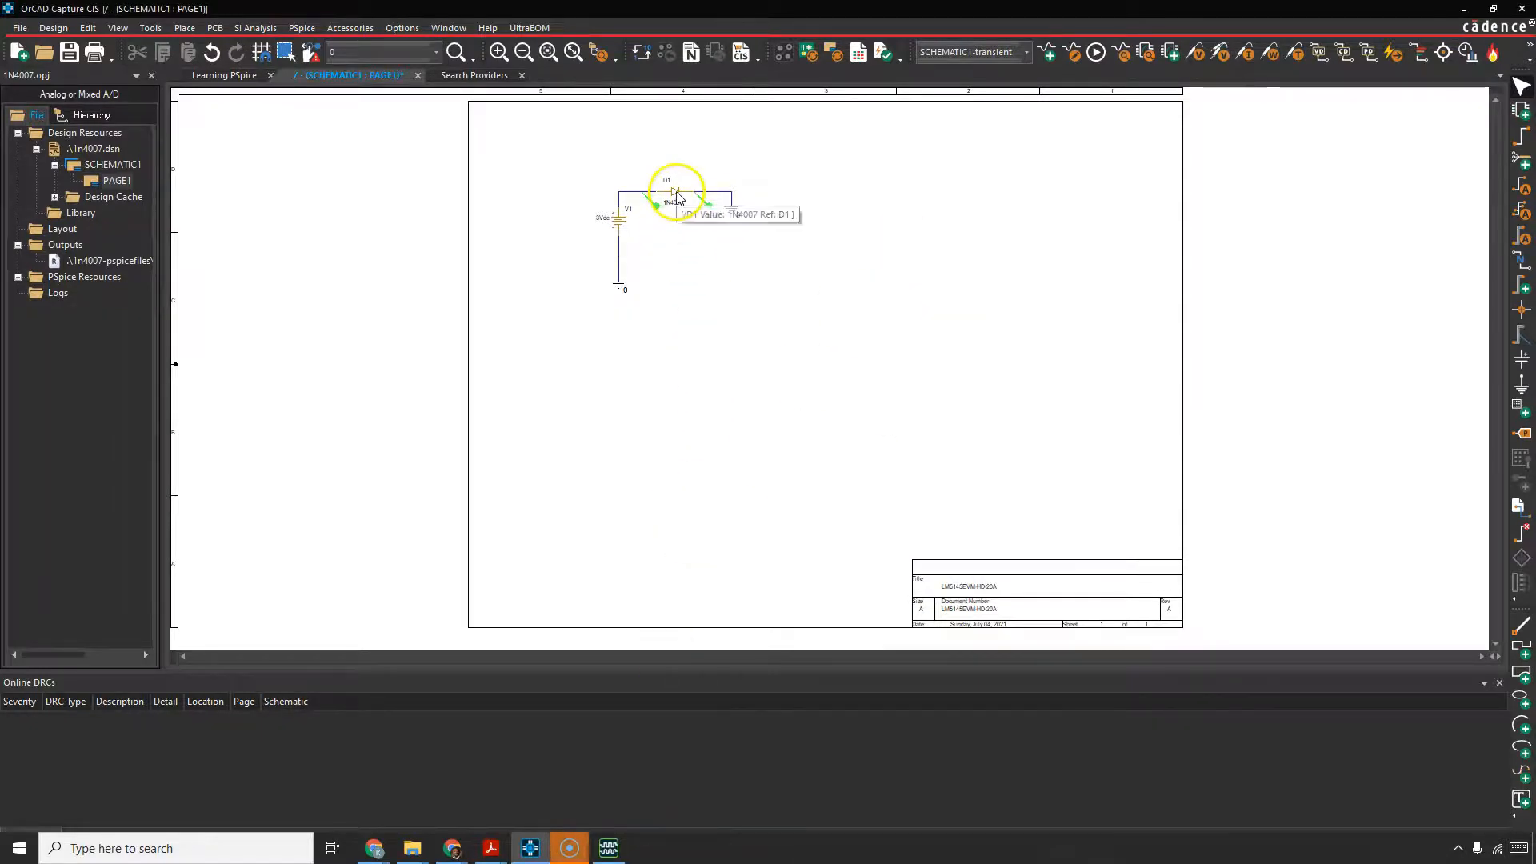
Step: Bring up diode D1's Property Editor showing value 1N4007 from ADVANLS.OLB
right_click(670, 190)
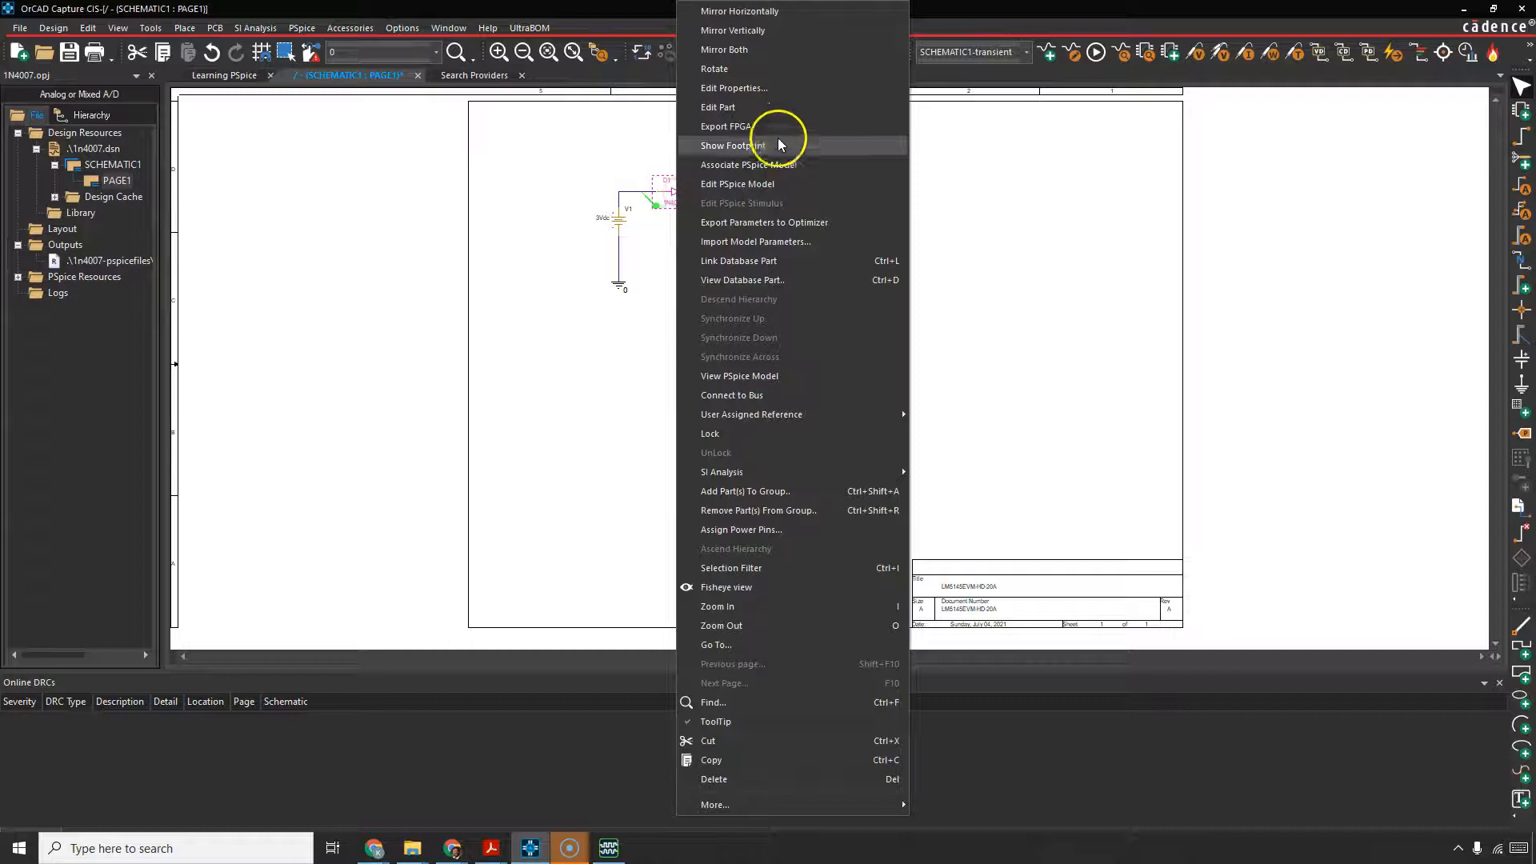
click(733, 88)
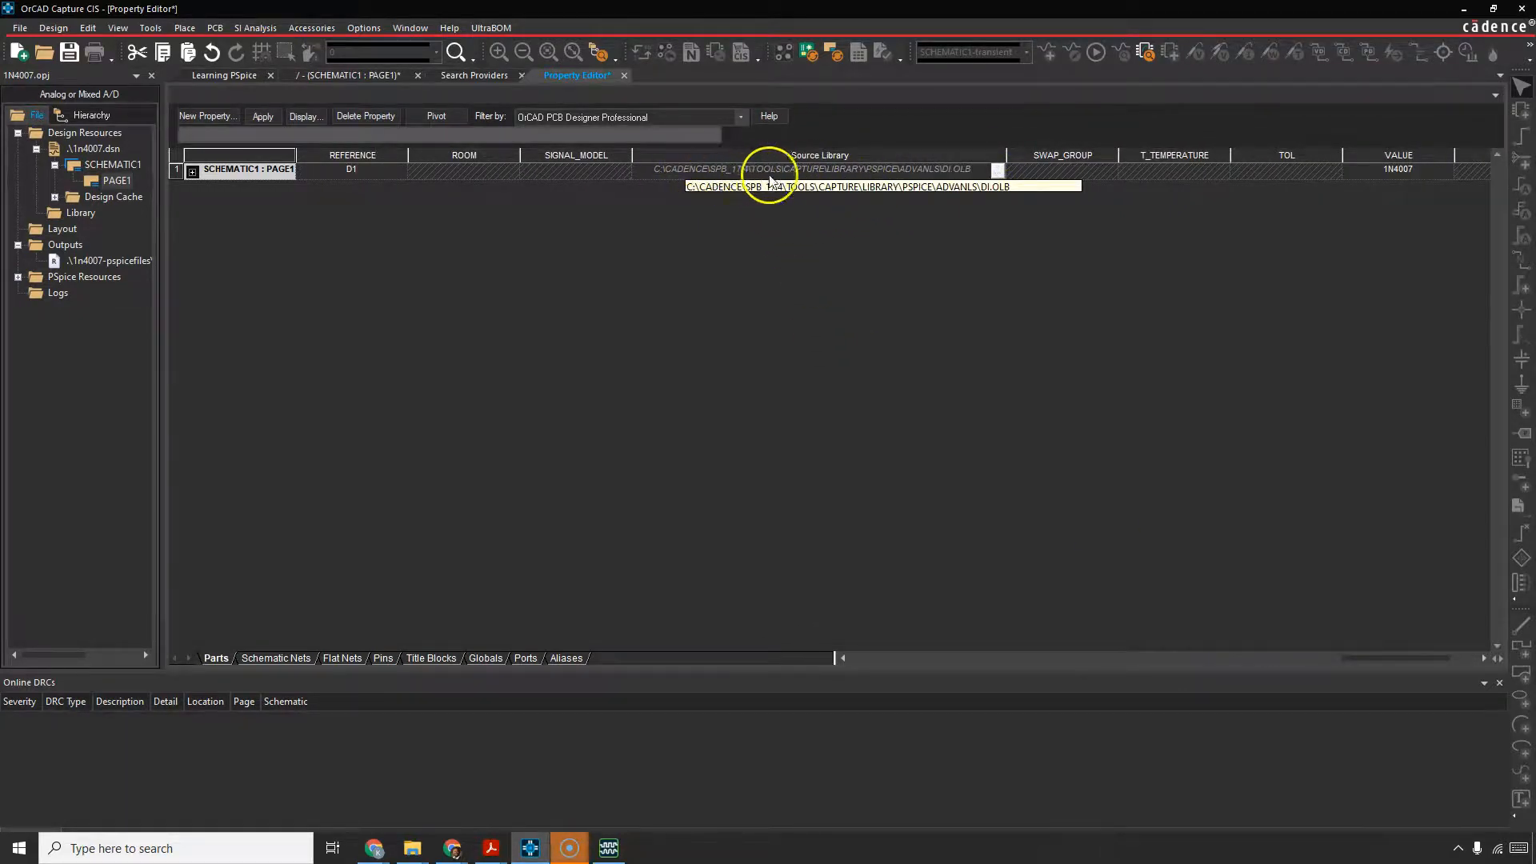
mouse_move(875, 181)
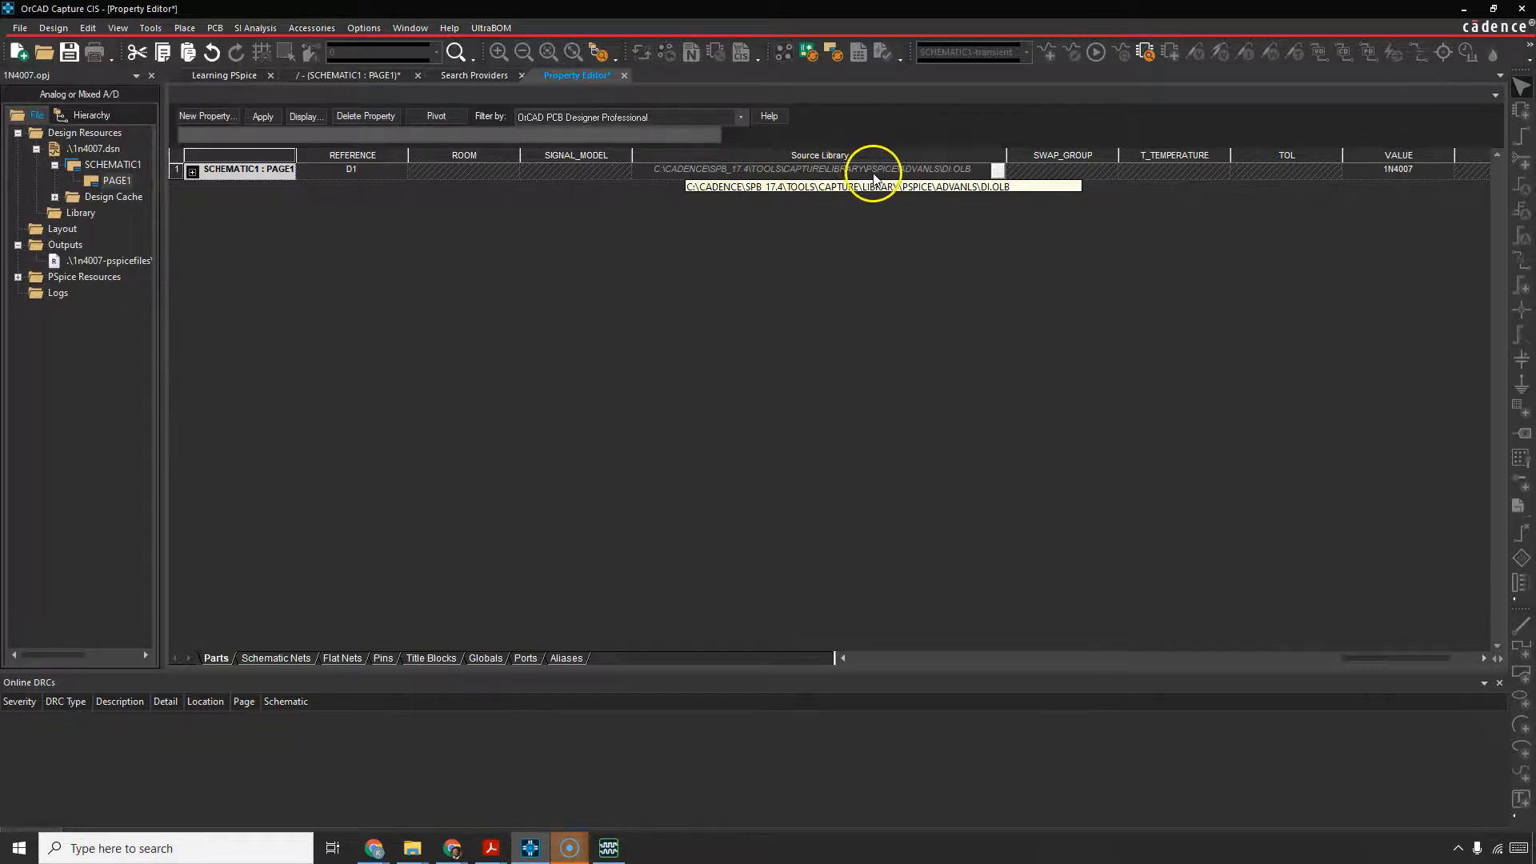
mouse_move(931, 179)
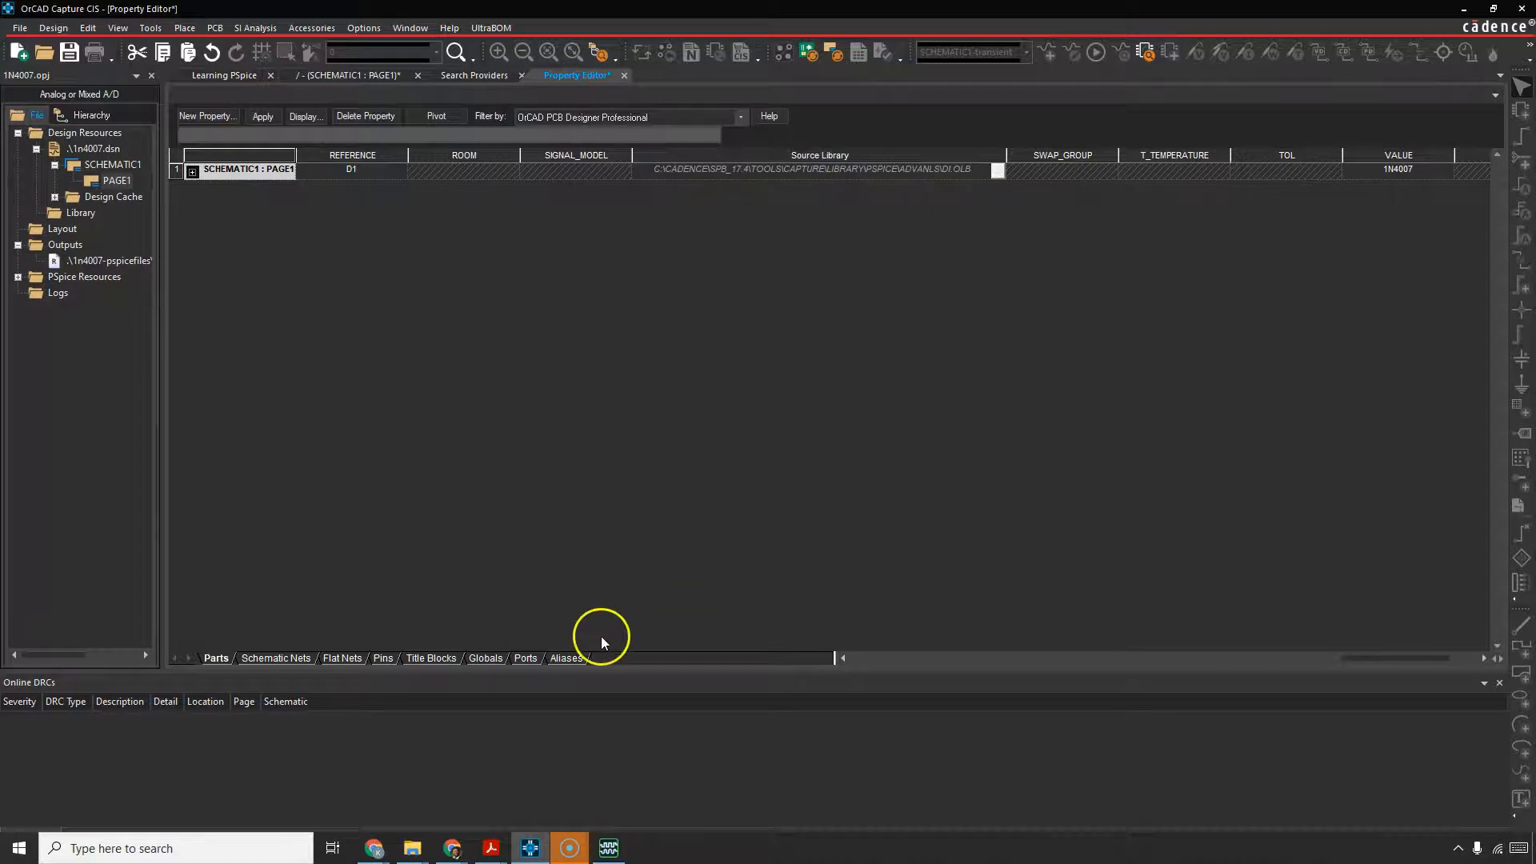
mouse_move(411, 848)
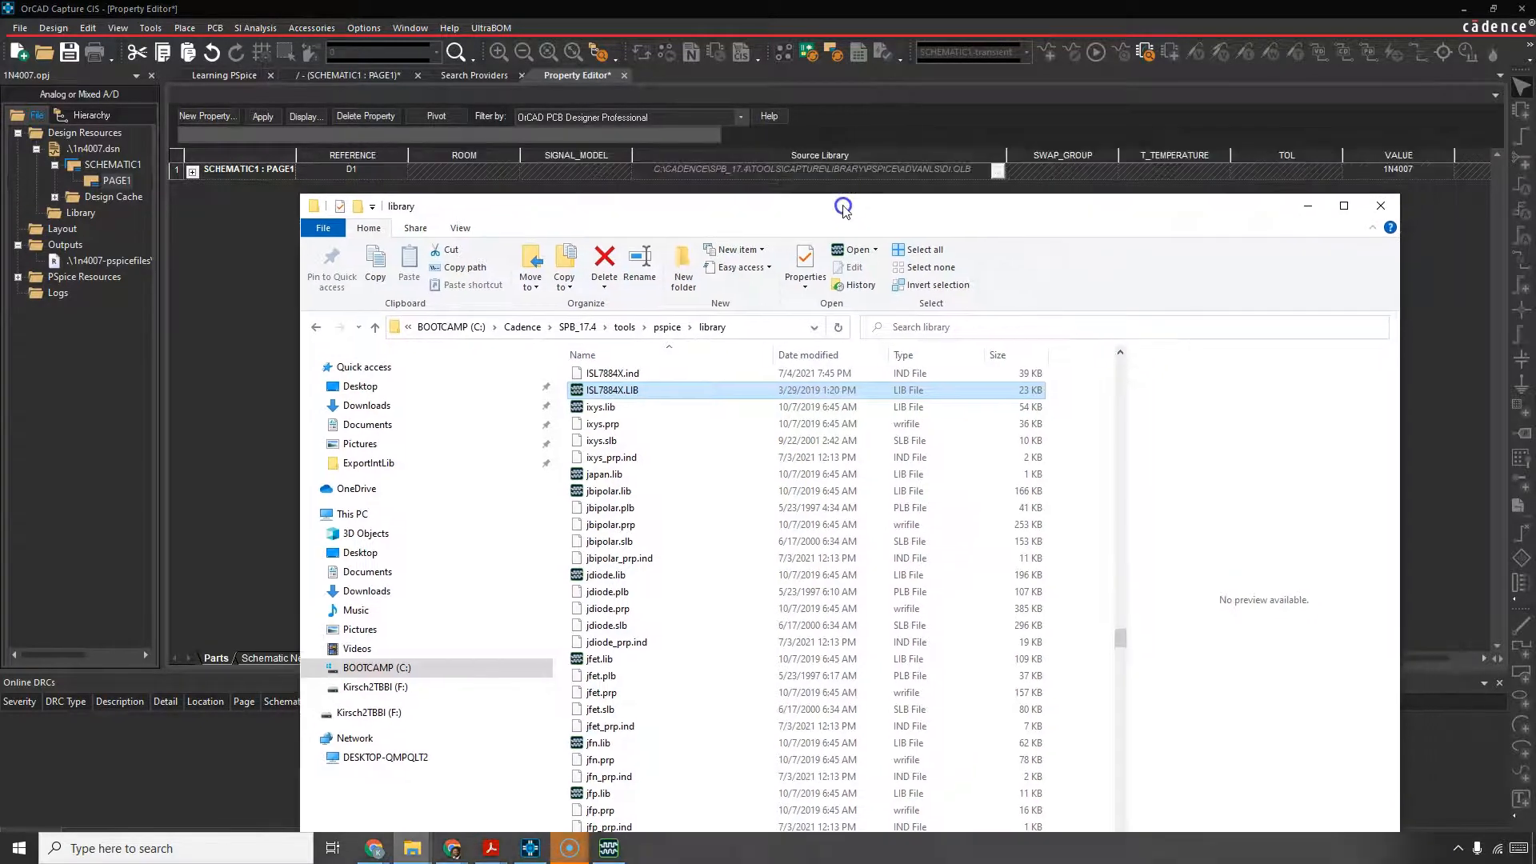
mouse_move(875, 169)
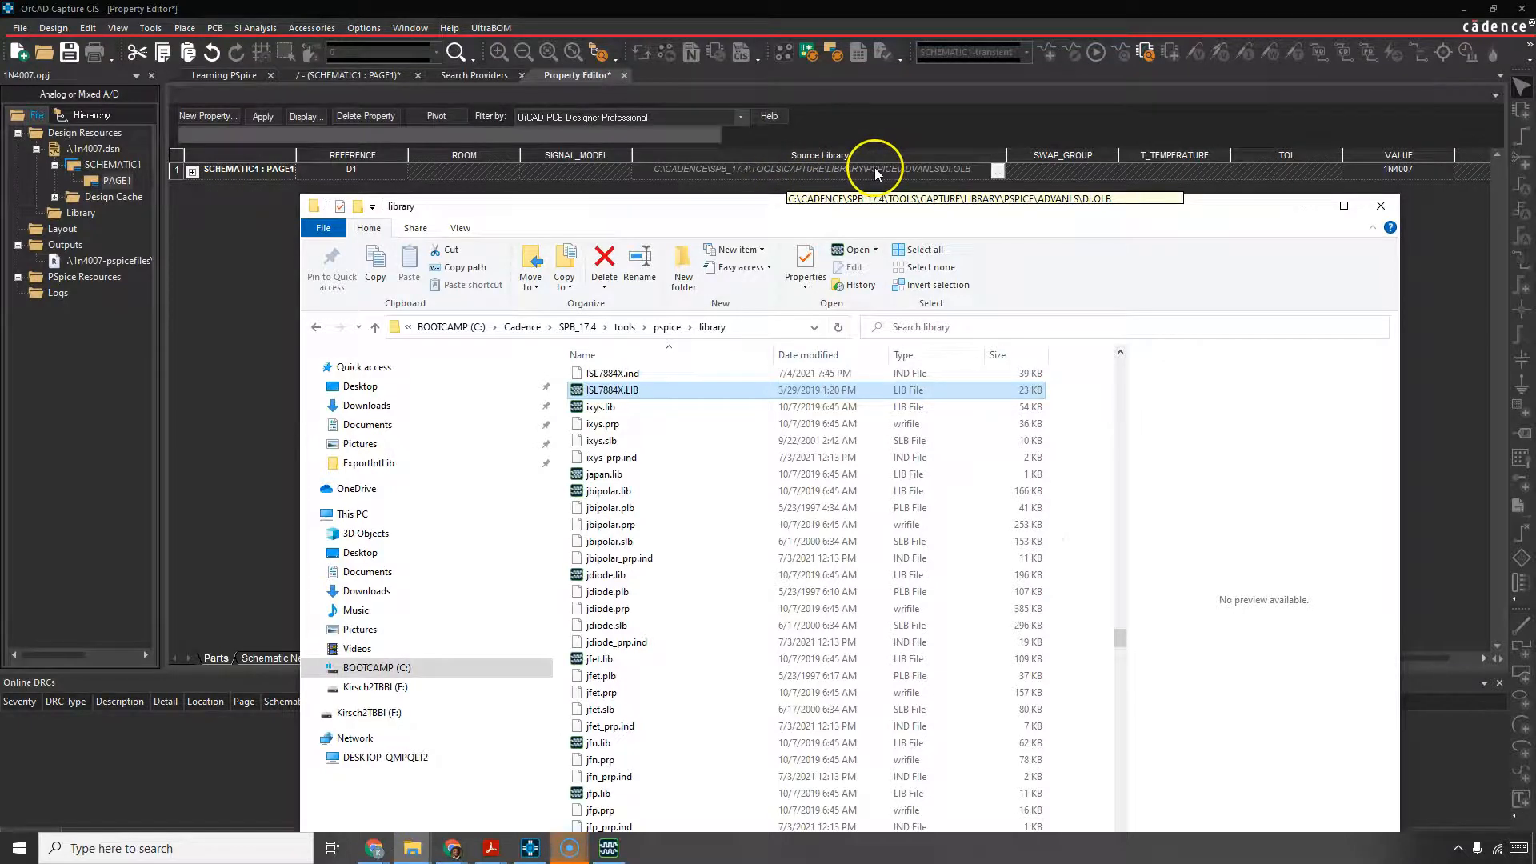
mouse_move(943, 171)
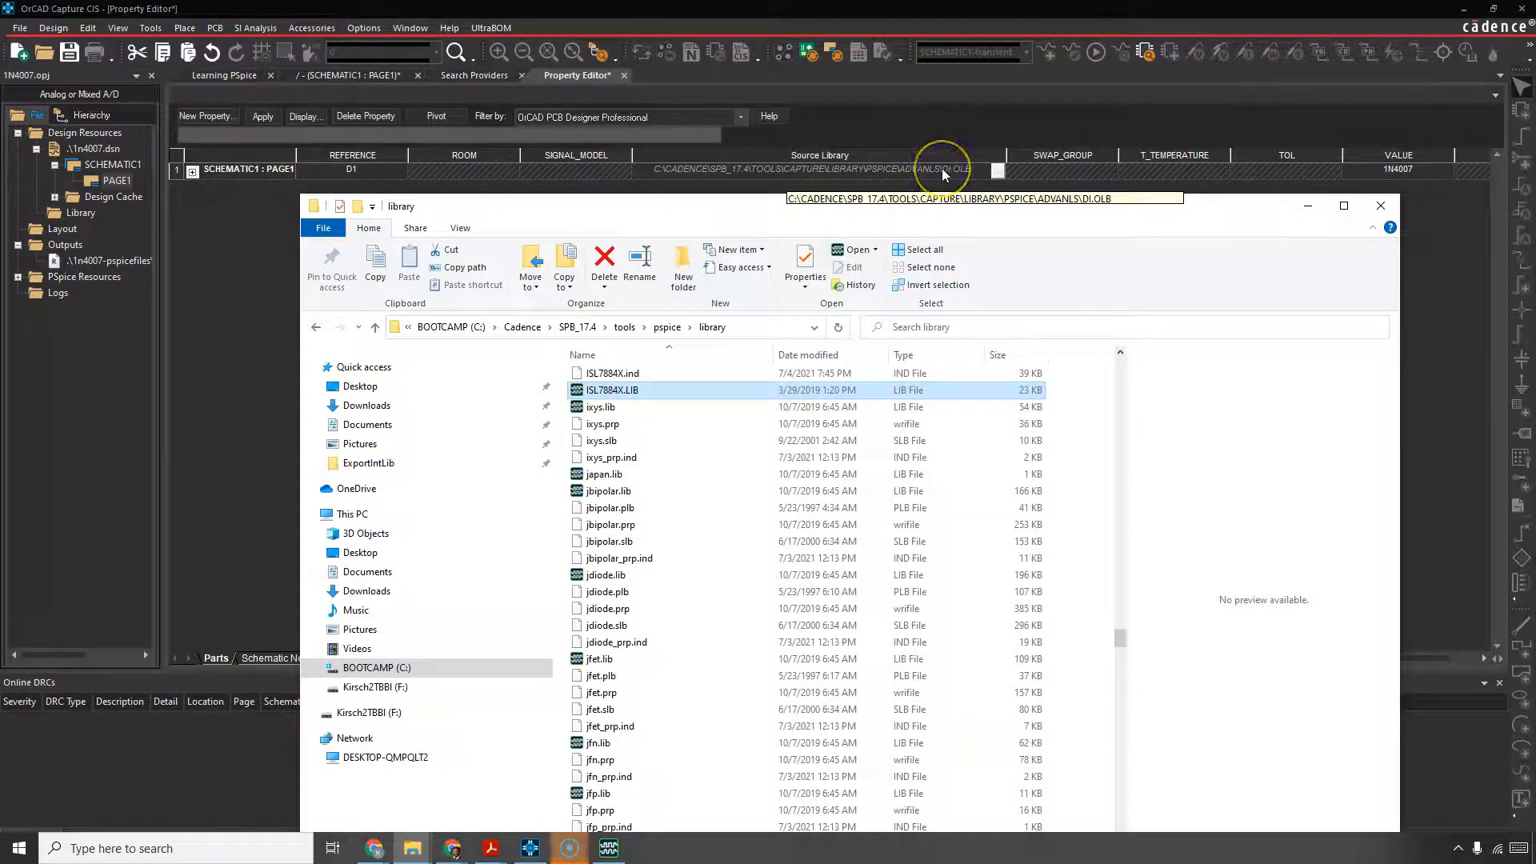
mouse_move(881, 195)
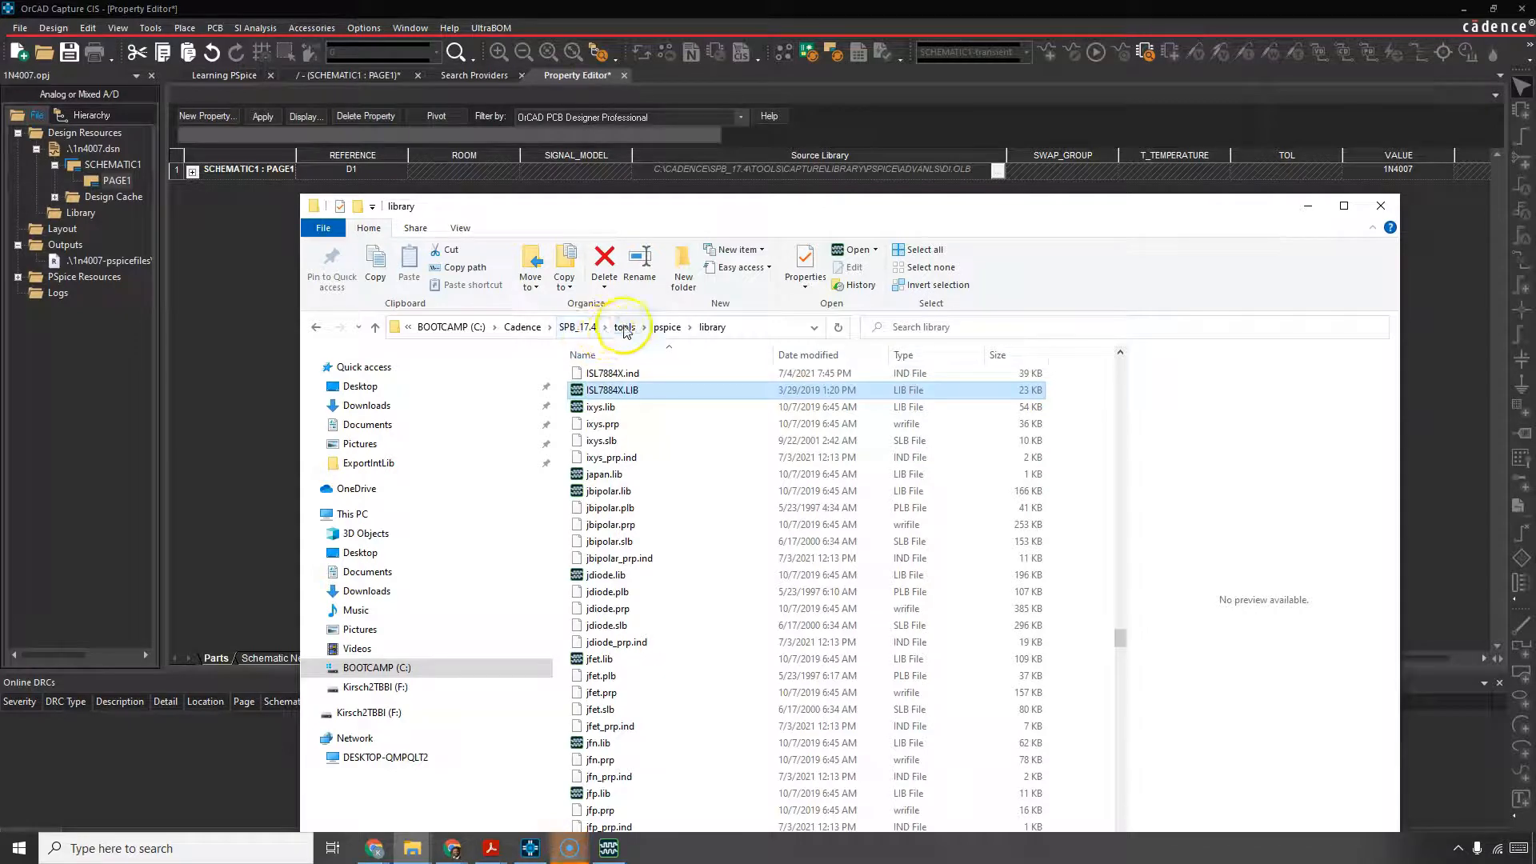
mouse_move(1024, 302)
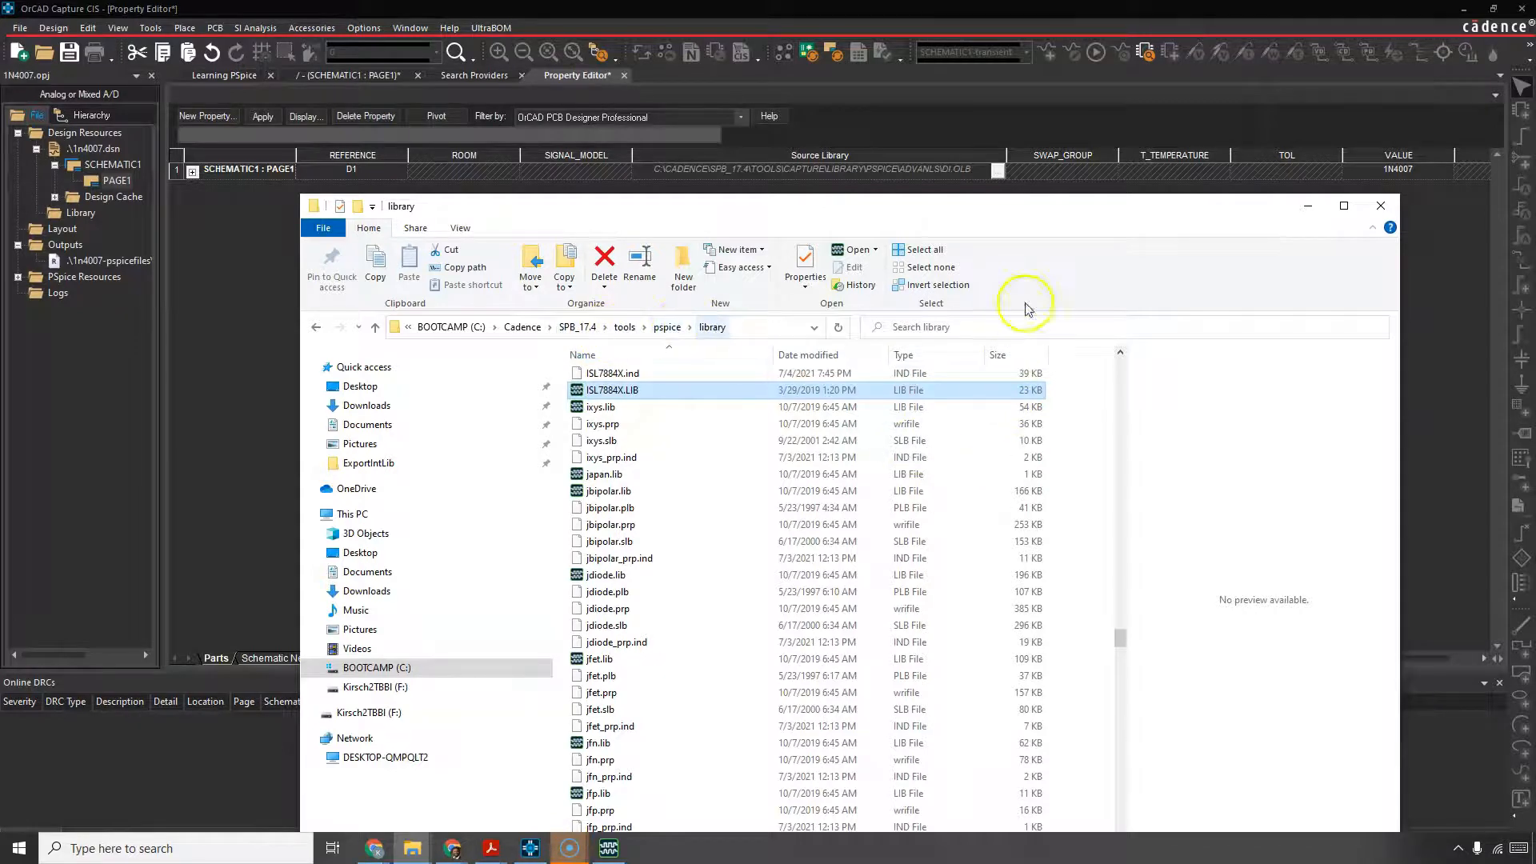
Step: Scroll the PSpice library listing back to the 'd' entries to find di.lib
scroll(up, 3)
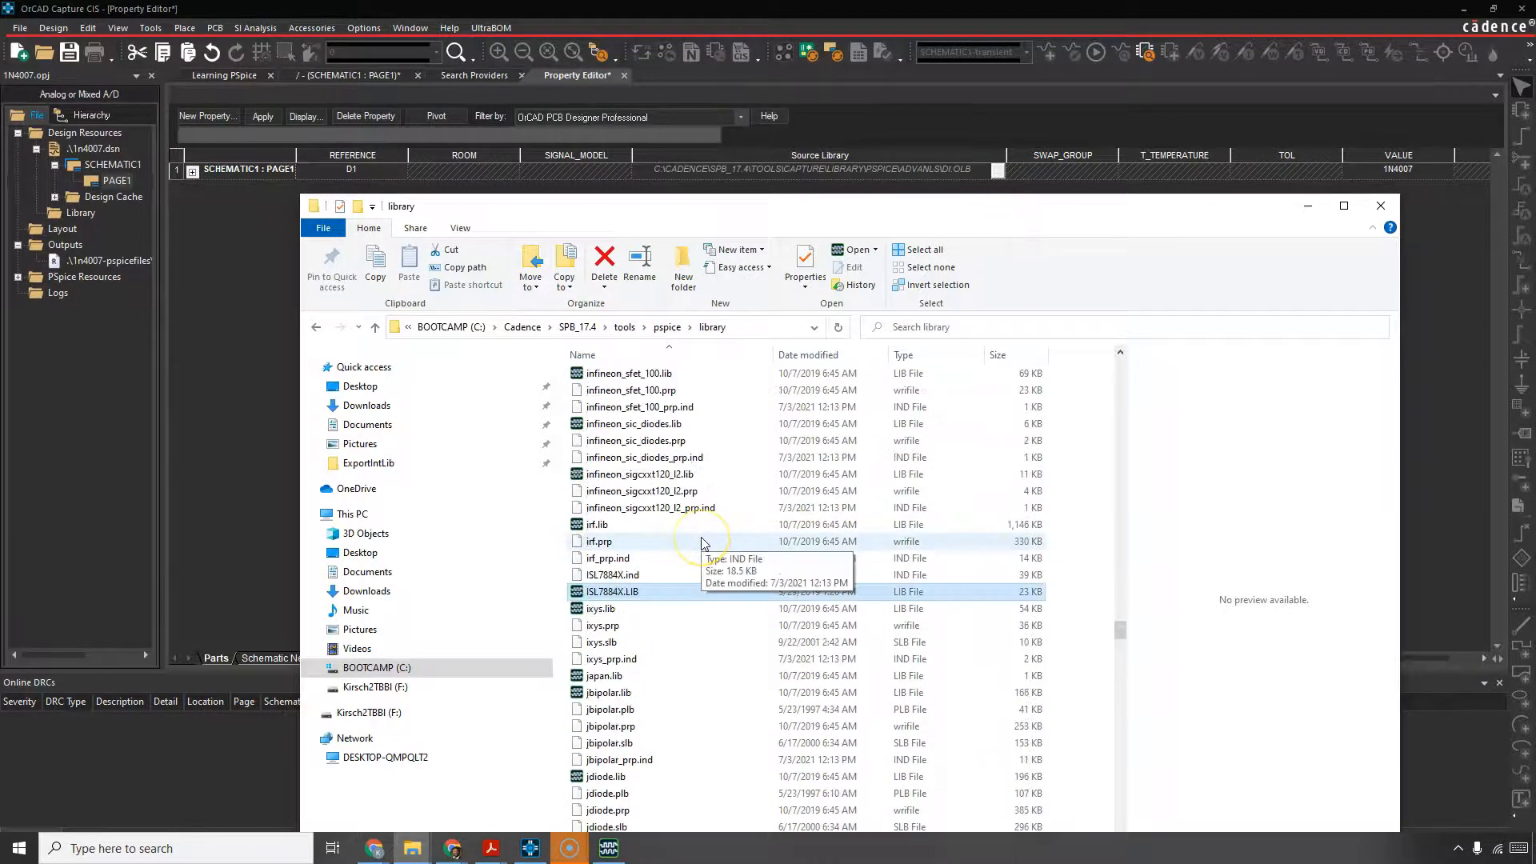
scroll(up, 3)
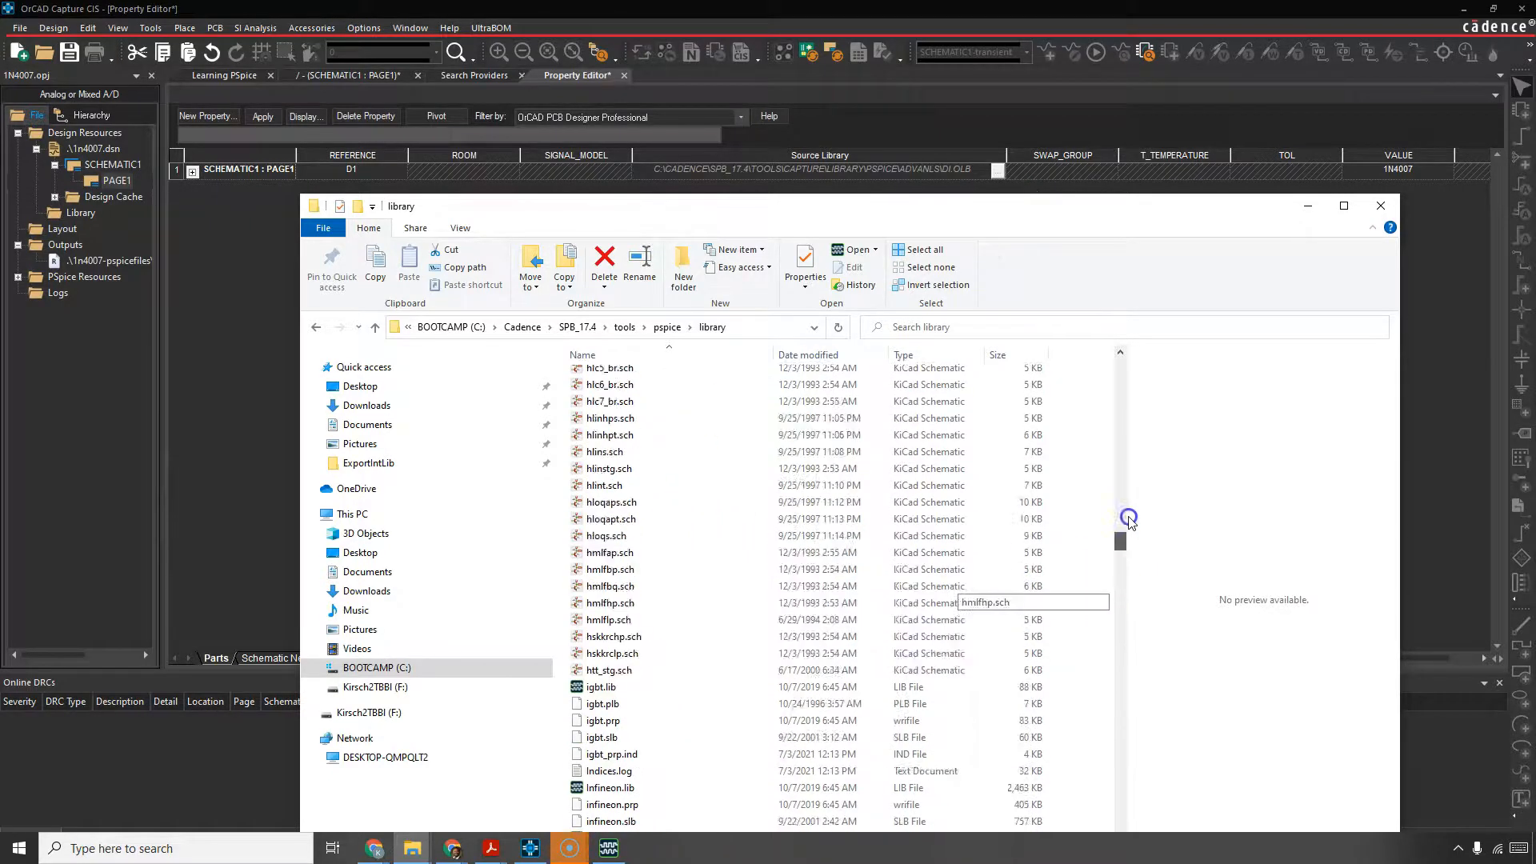
scroll(up, 3)
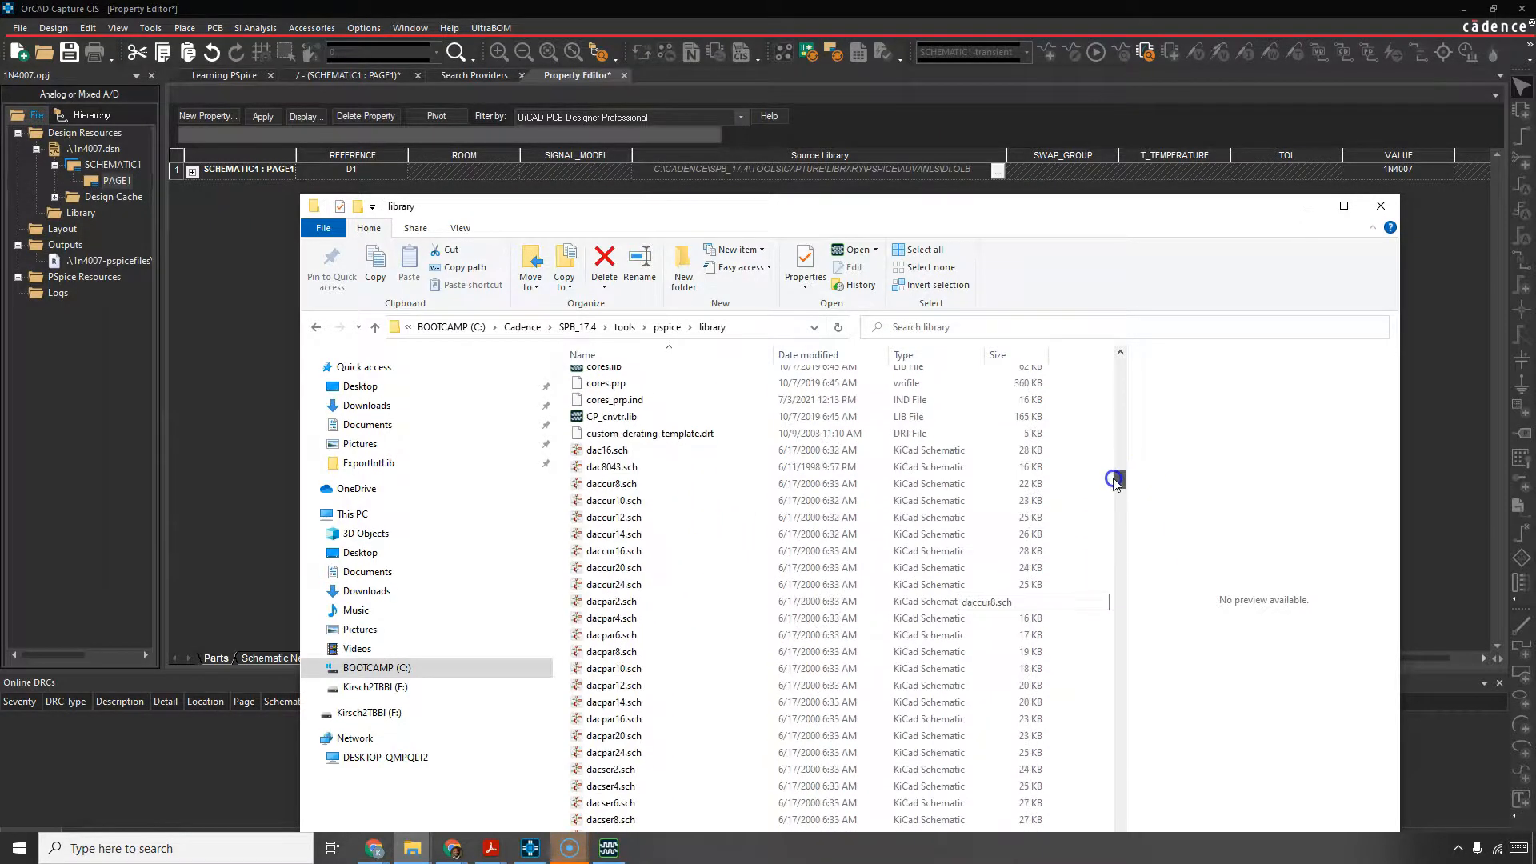
scroll(down, 3)
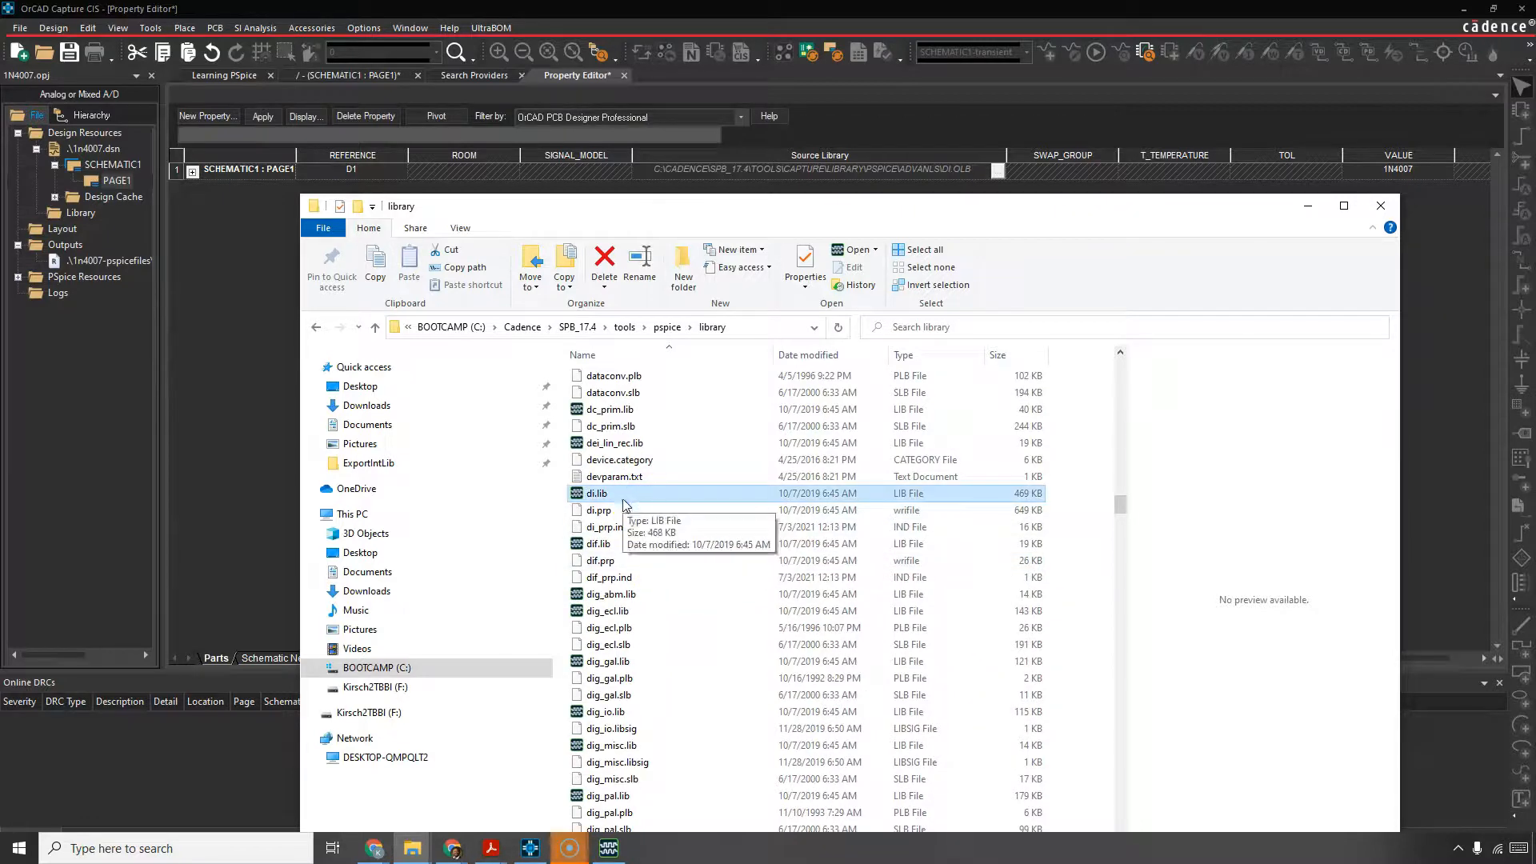
mouse_move(673, 493)
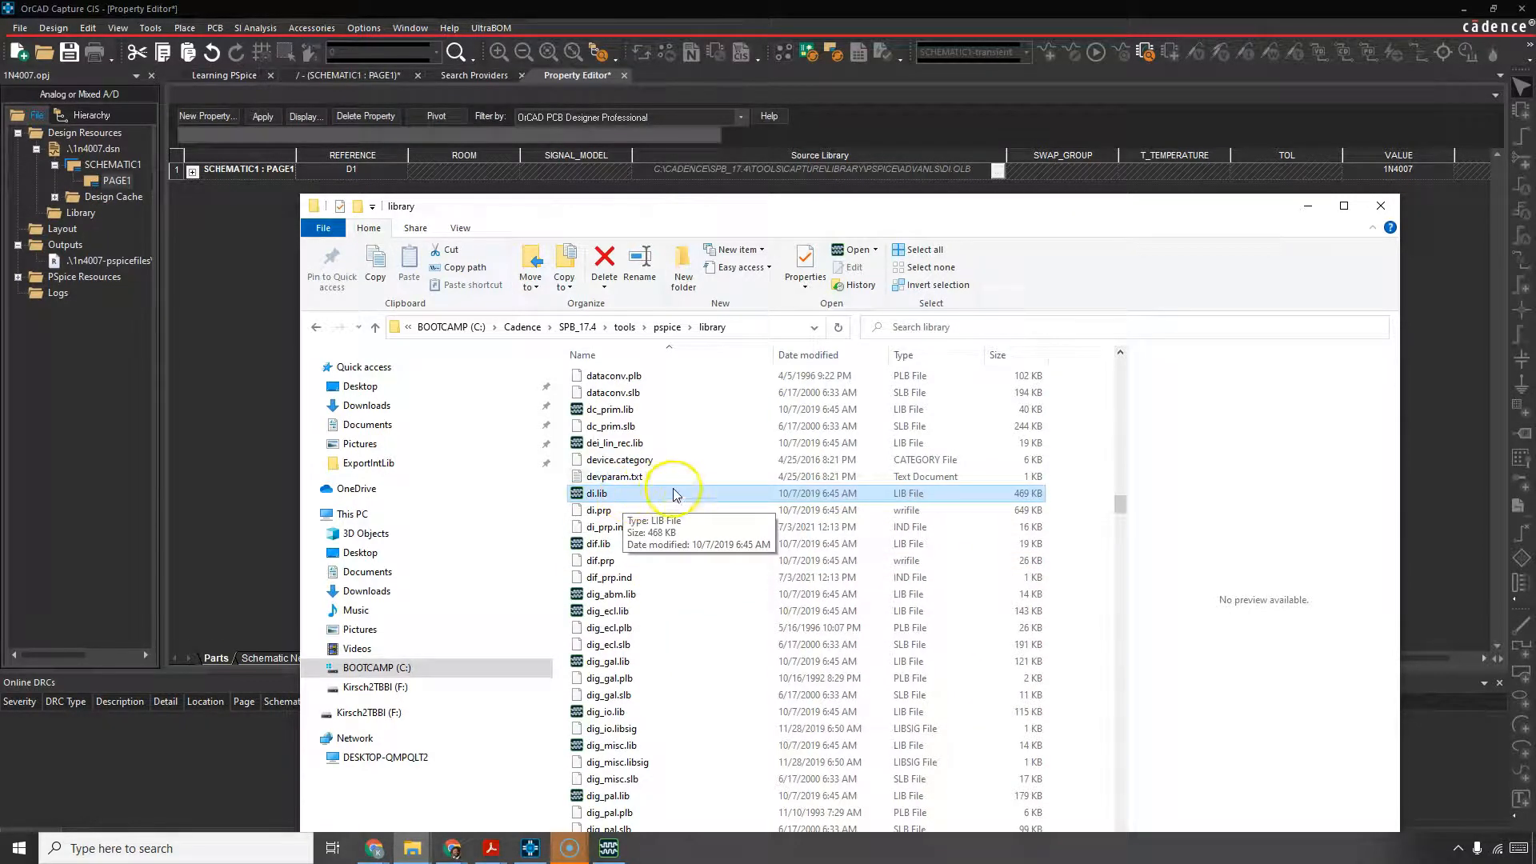
mouse_move(587, 213)
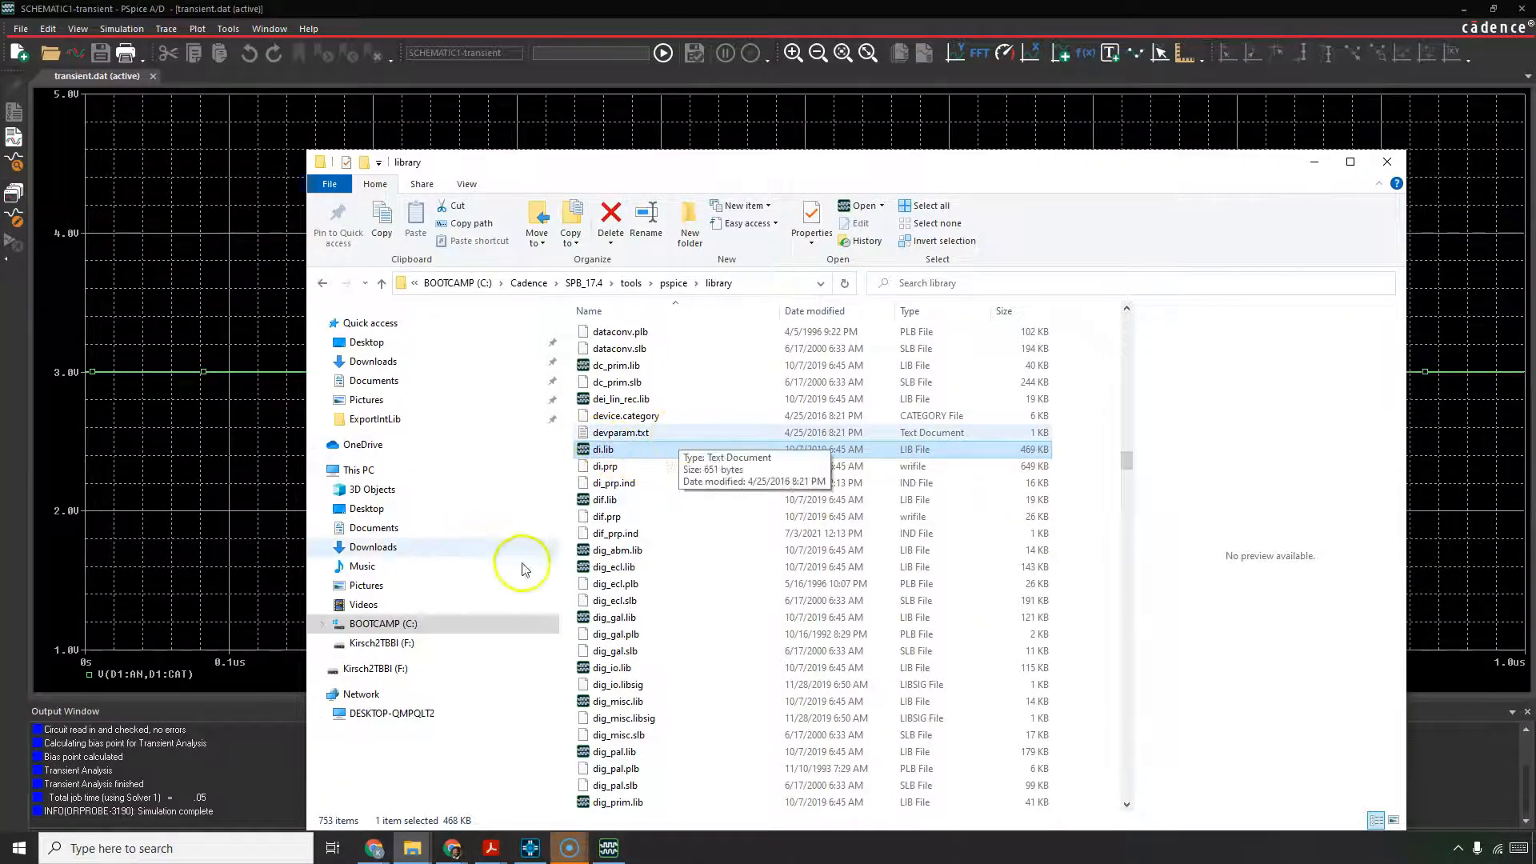
mouse_move(563, 791)
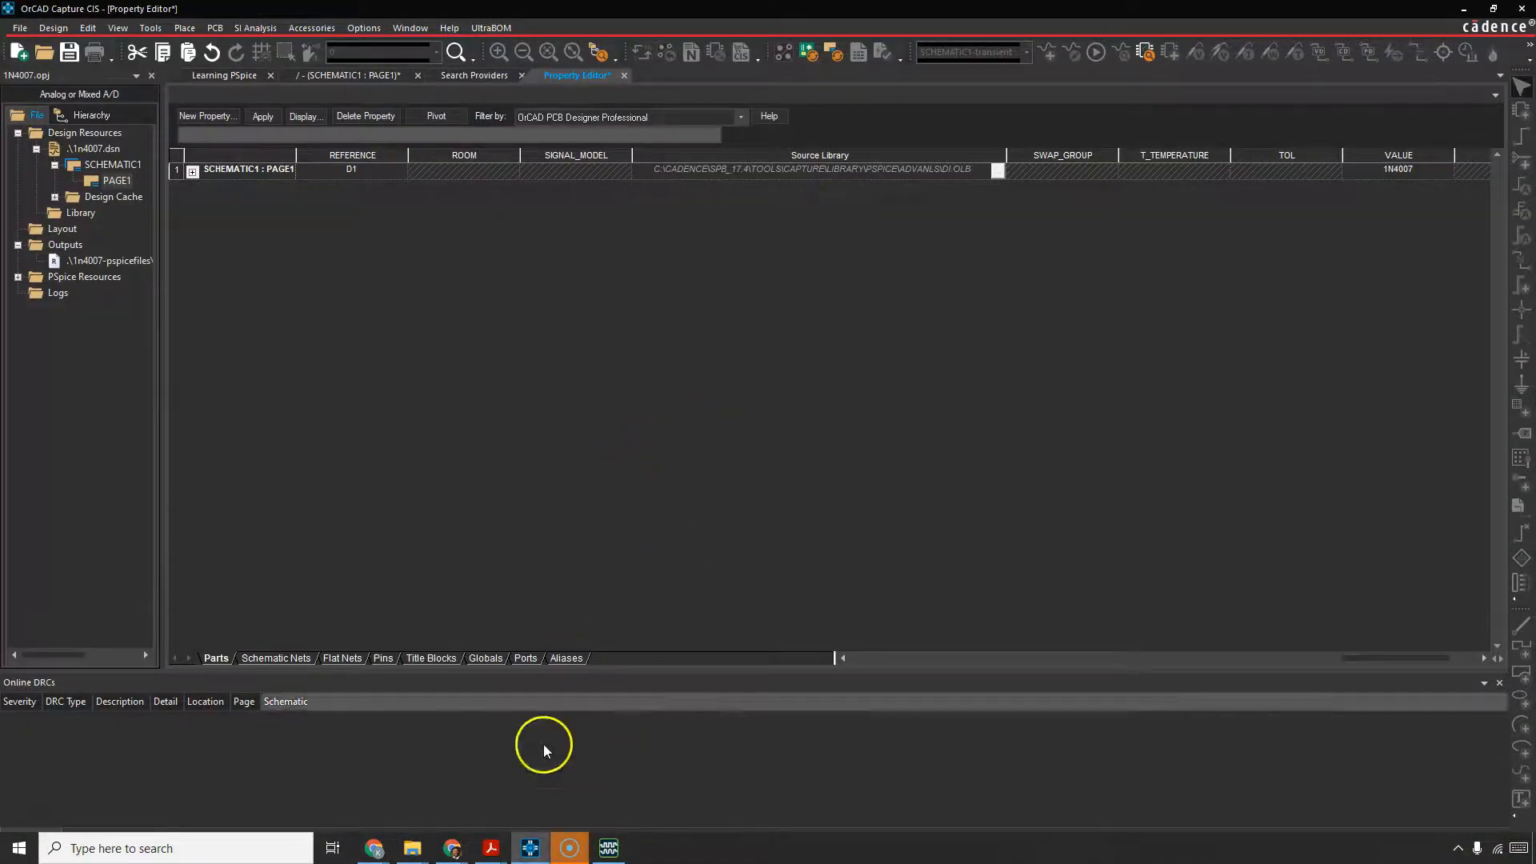
mouse_move(365, 93)
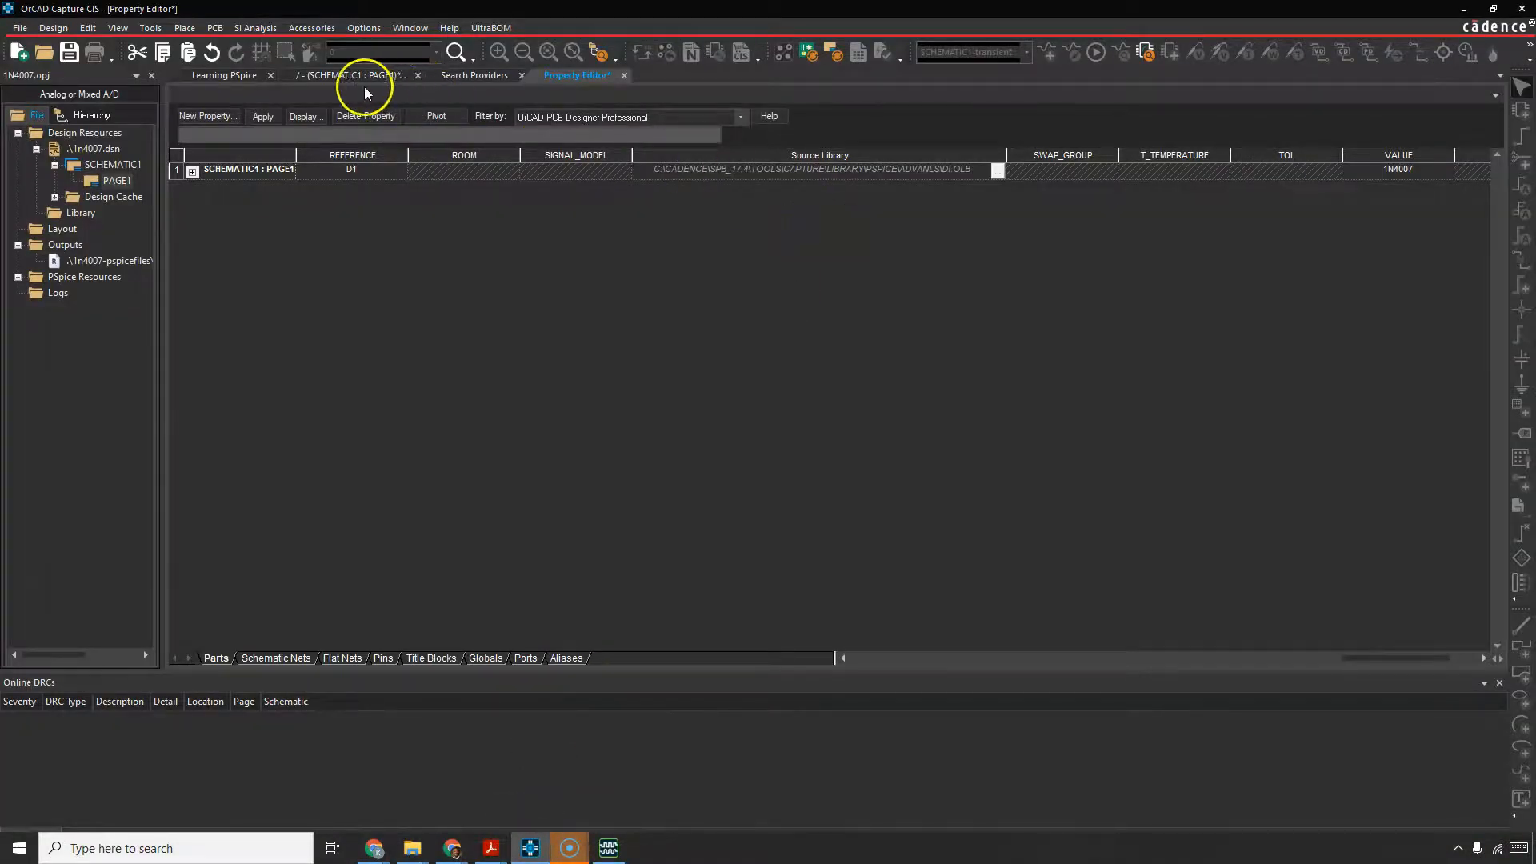
Step: Return to the schematic and show the transient profile's library configuration files (nom.lib only)
click(347, 75)
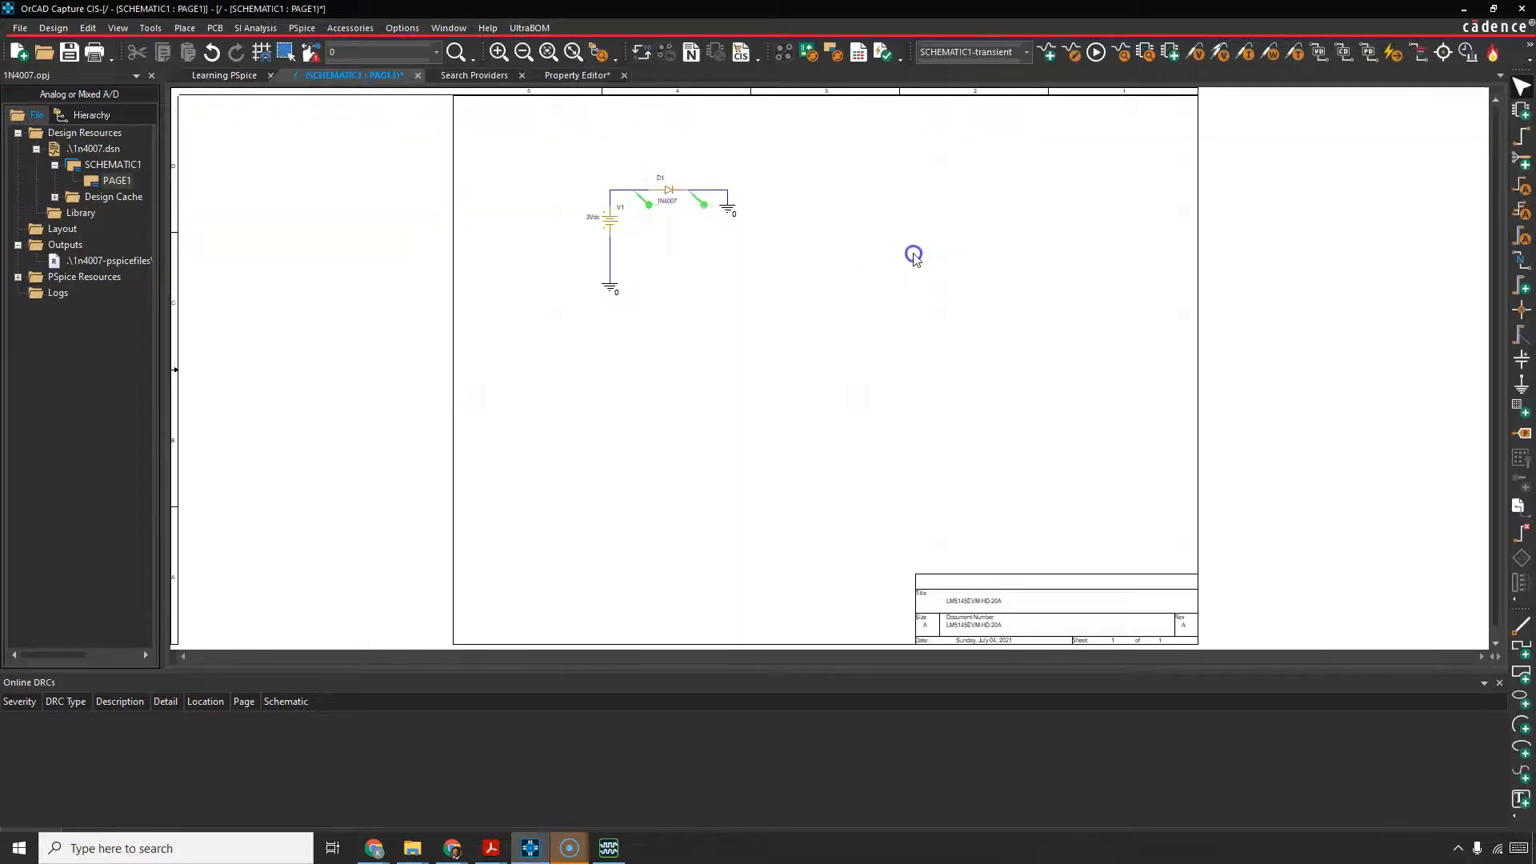
click(303, 27)
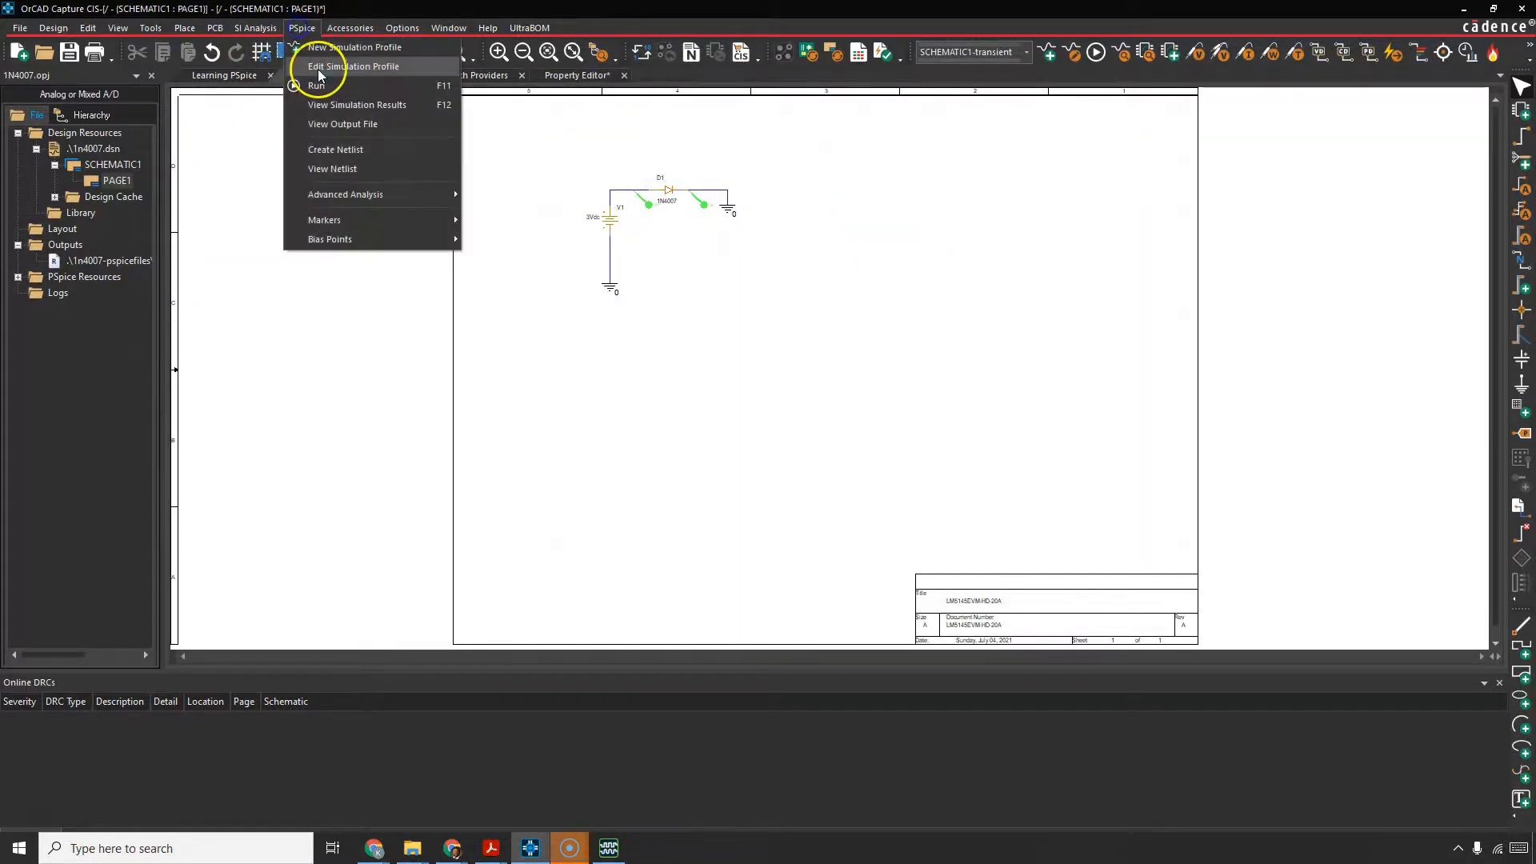
click(354, 66)
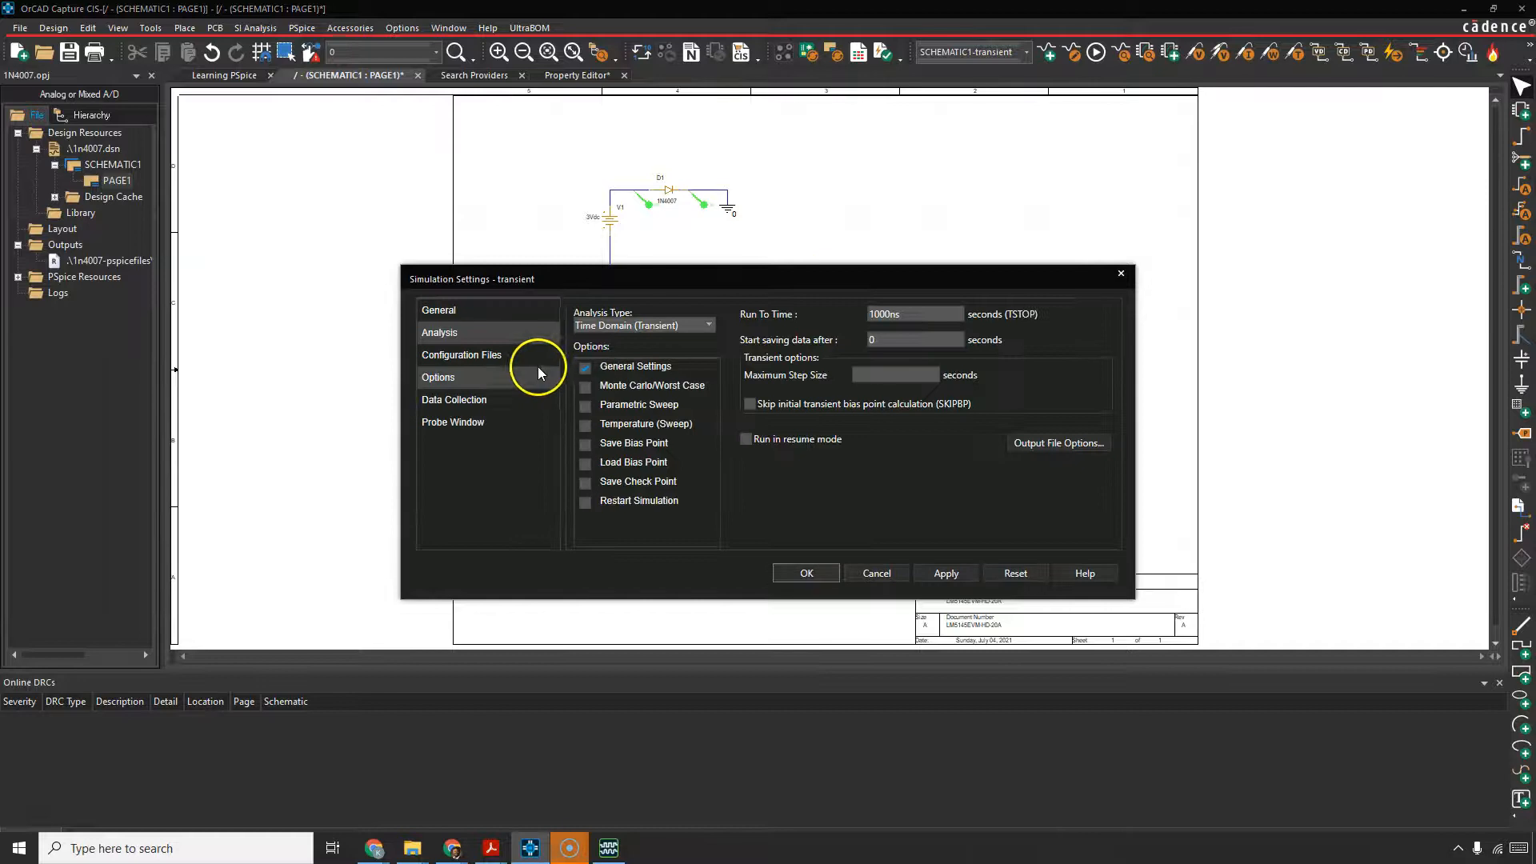
click(460, 355)
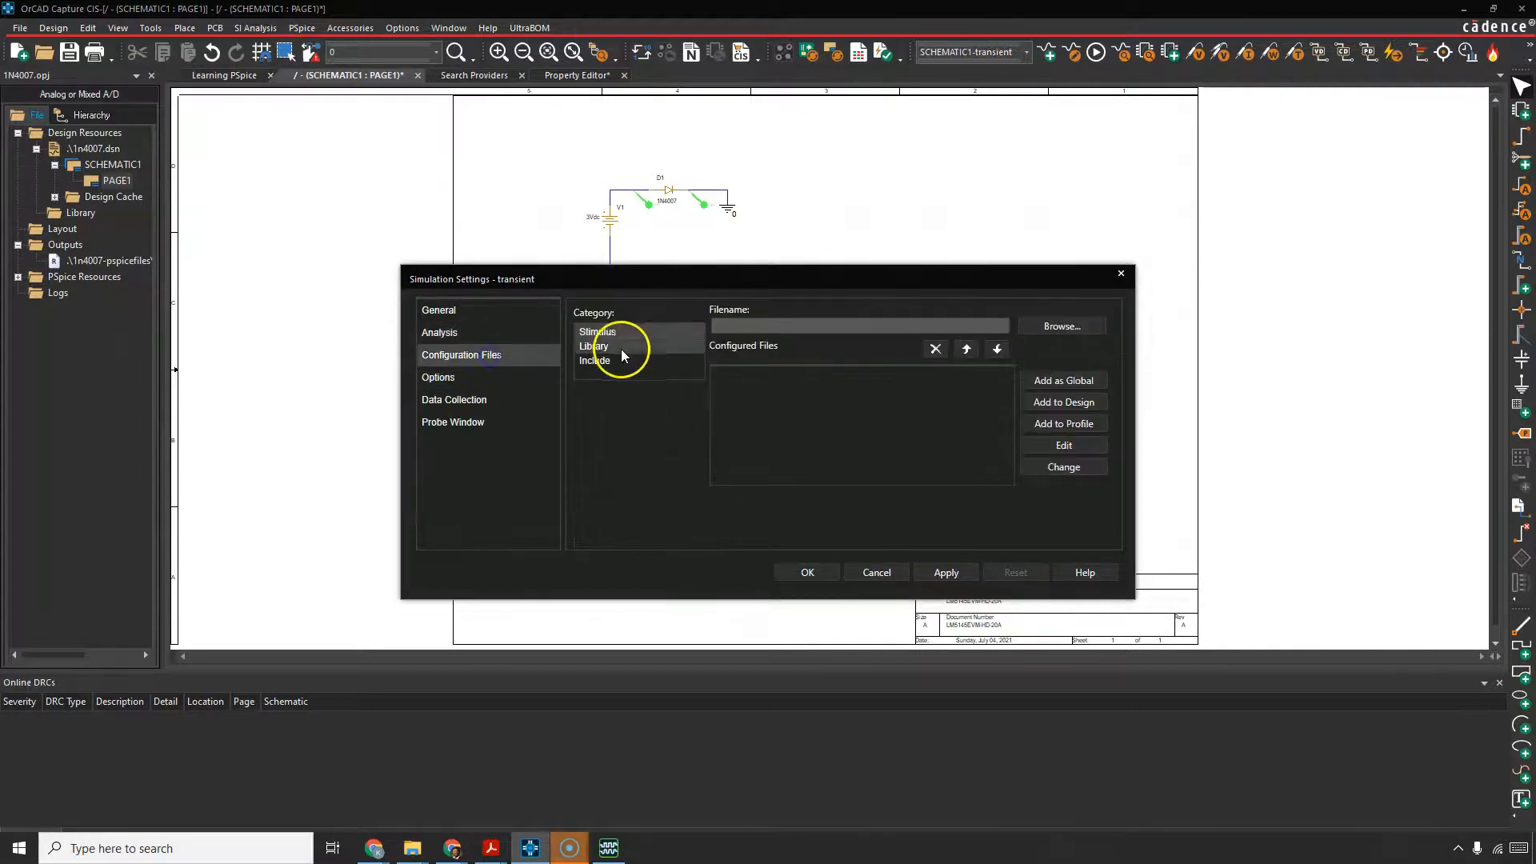
click(594, 345)
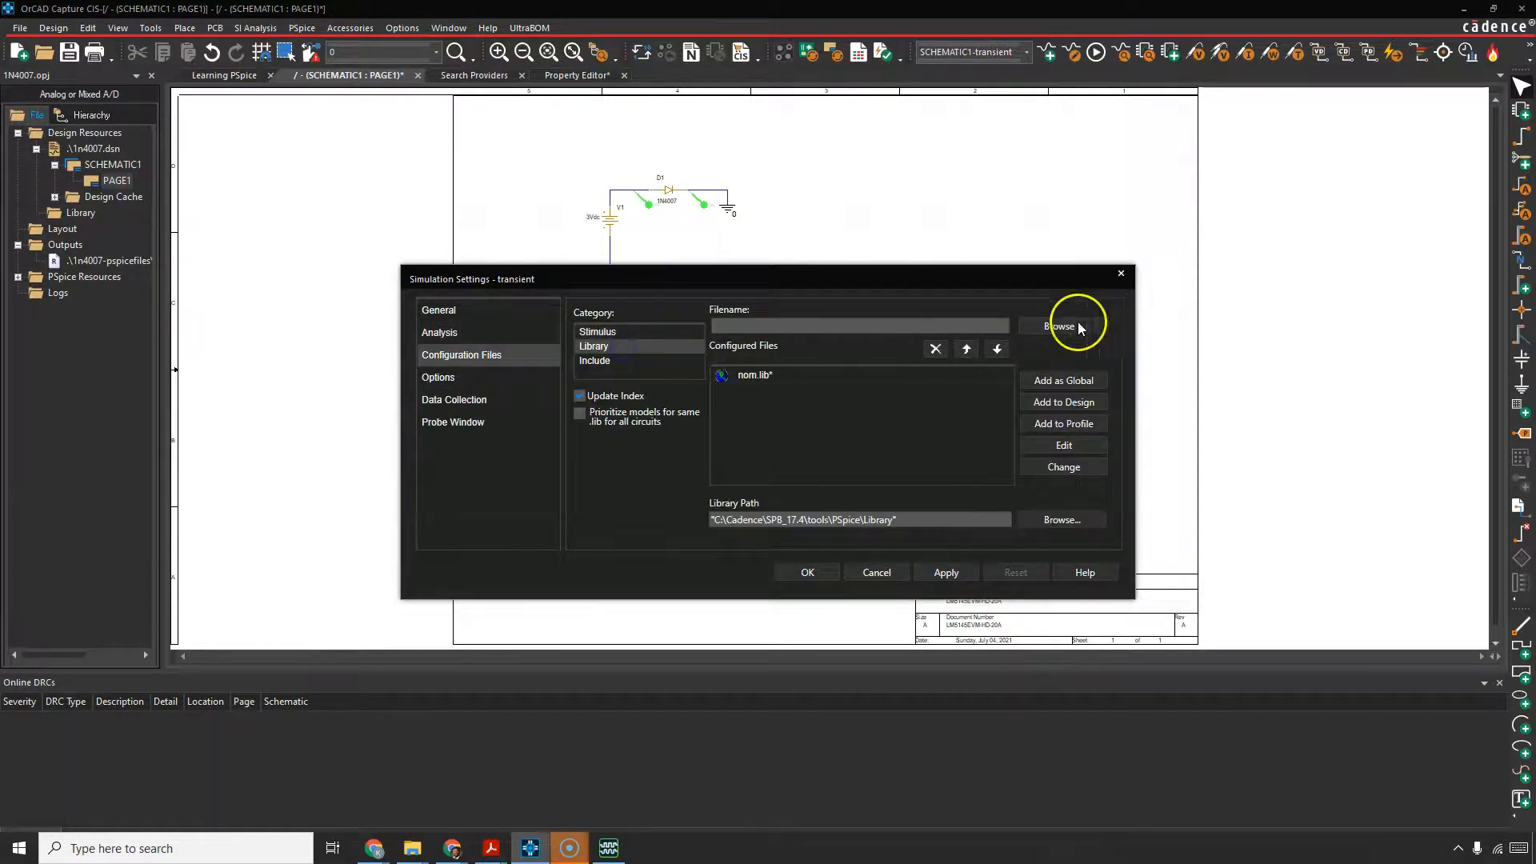
Step: Browse to the pspice\library folder and choose di.lib as the library filename
click(1060, 326)
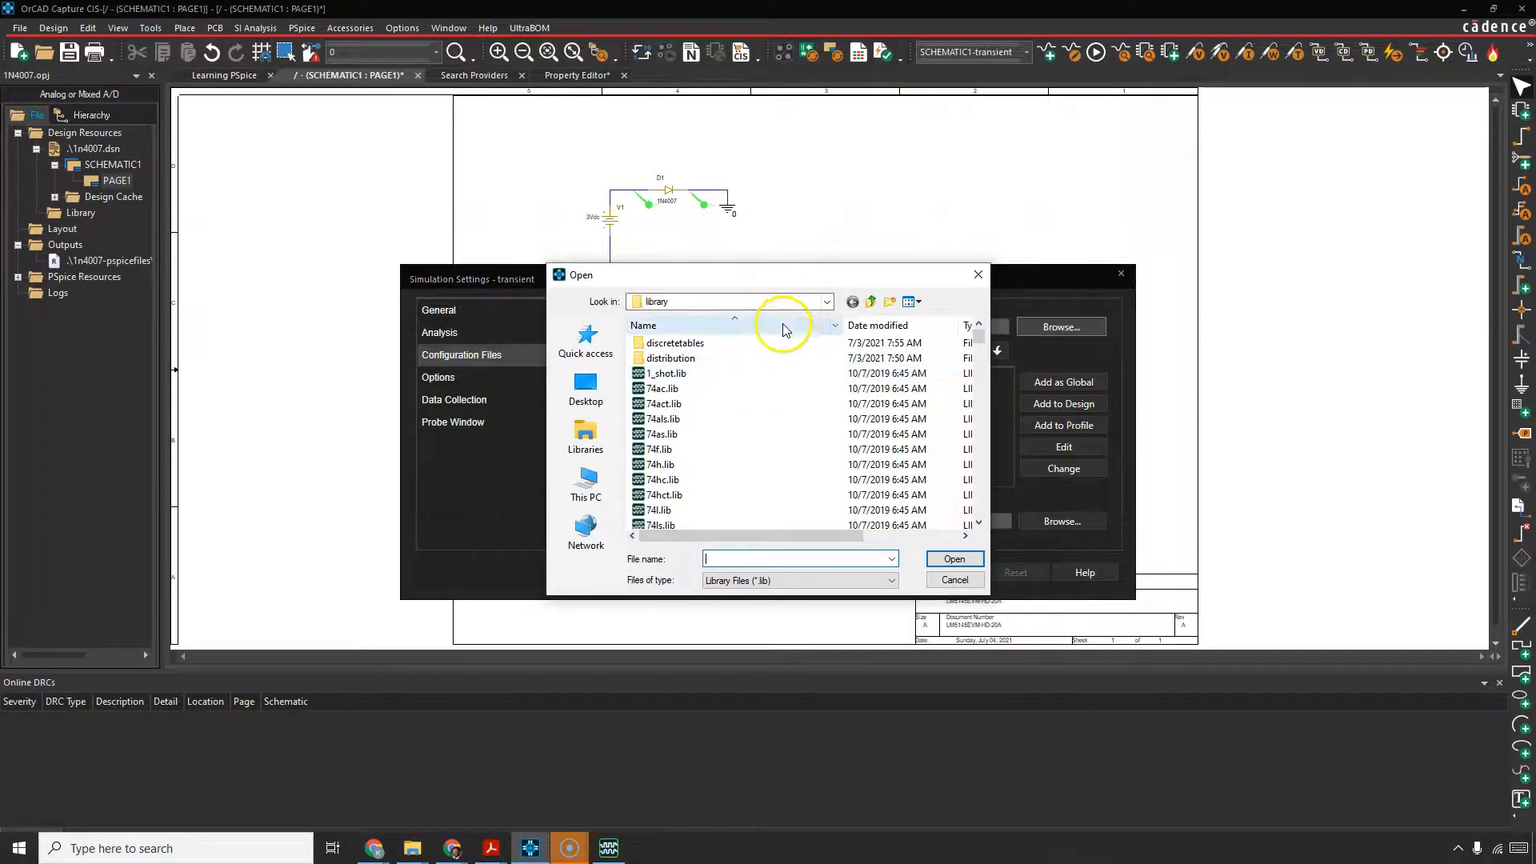
click(825, 301)
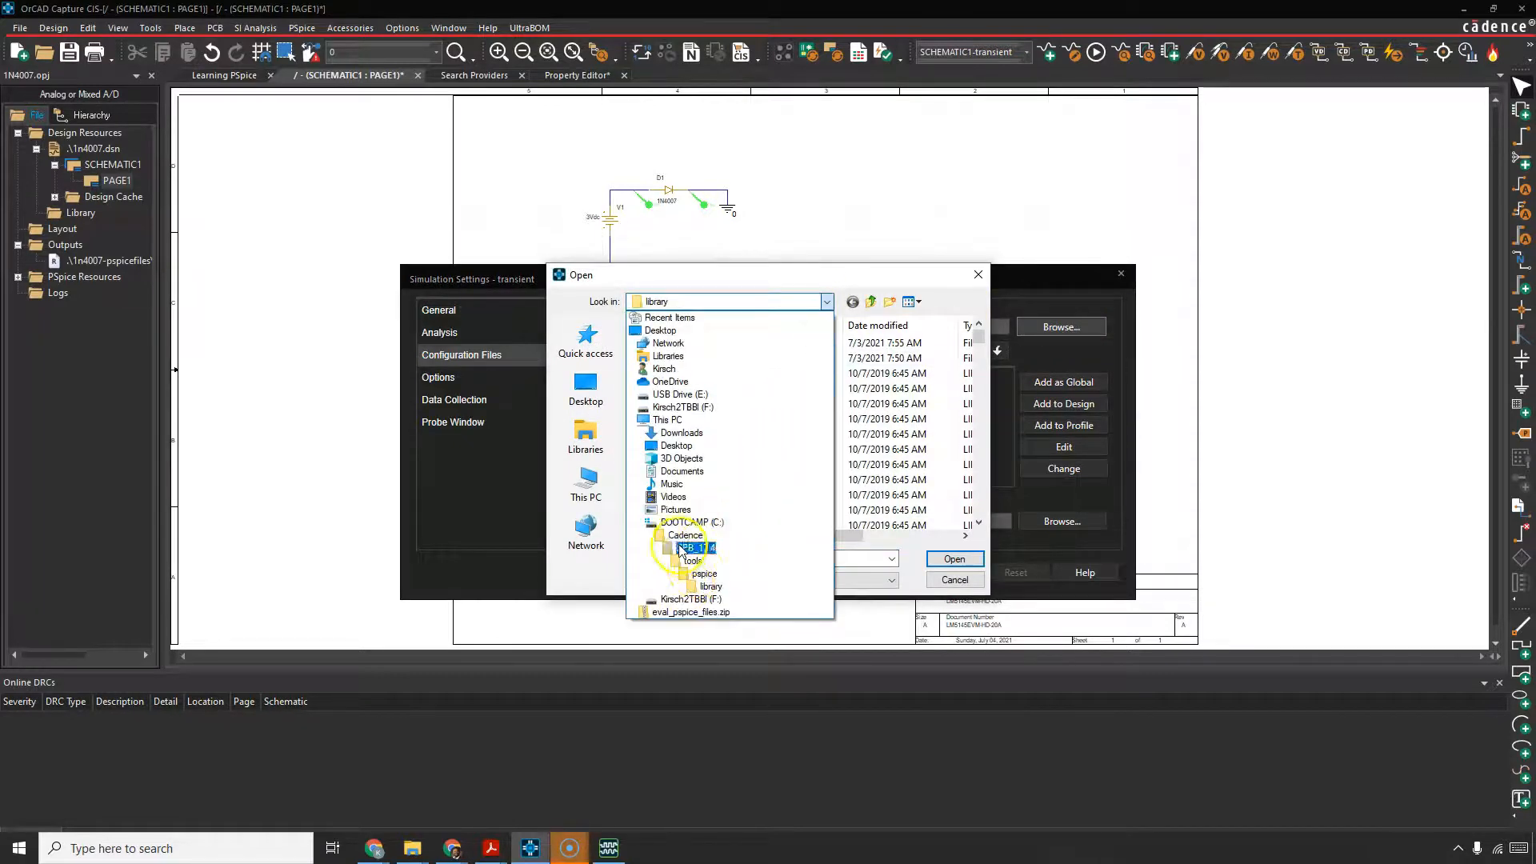
click(711, 585)
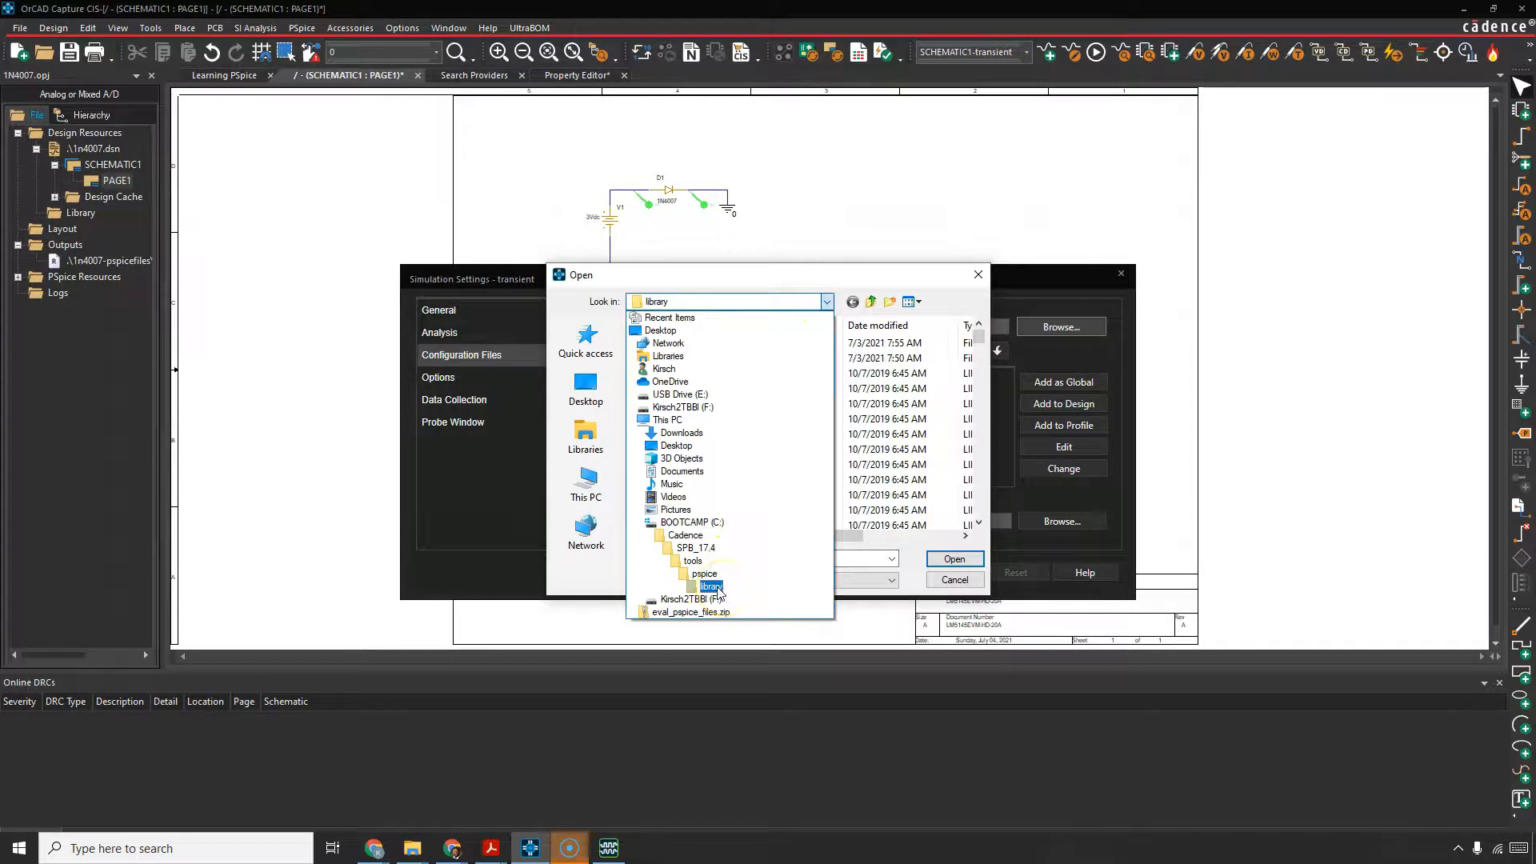
double_click(709, 585)
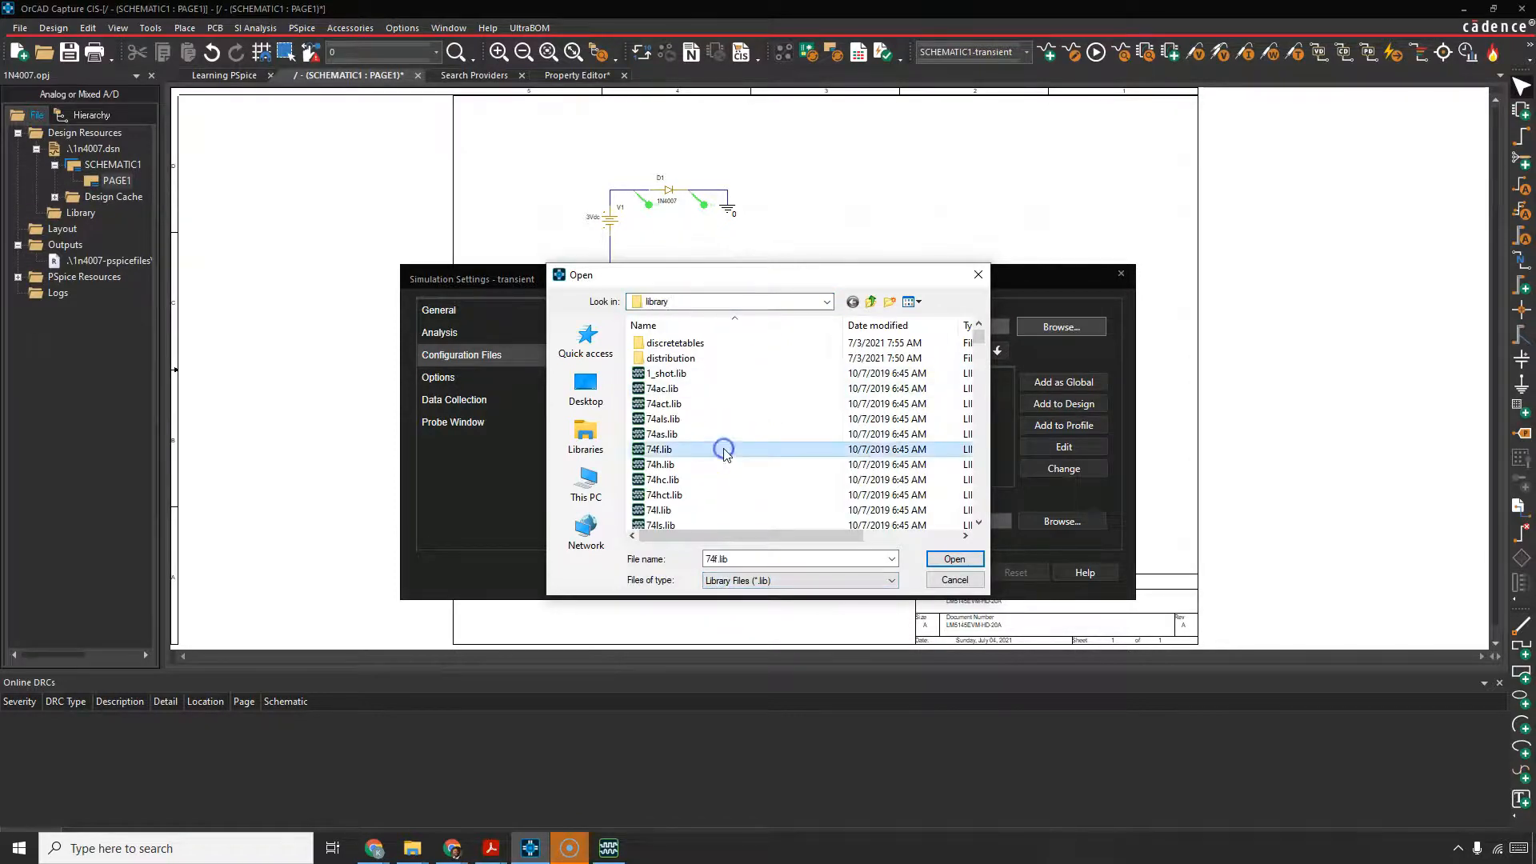
scroll(down, 3)
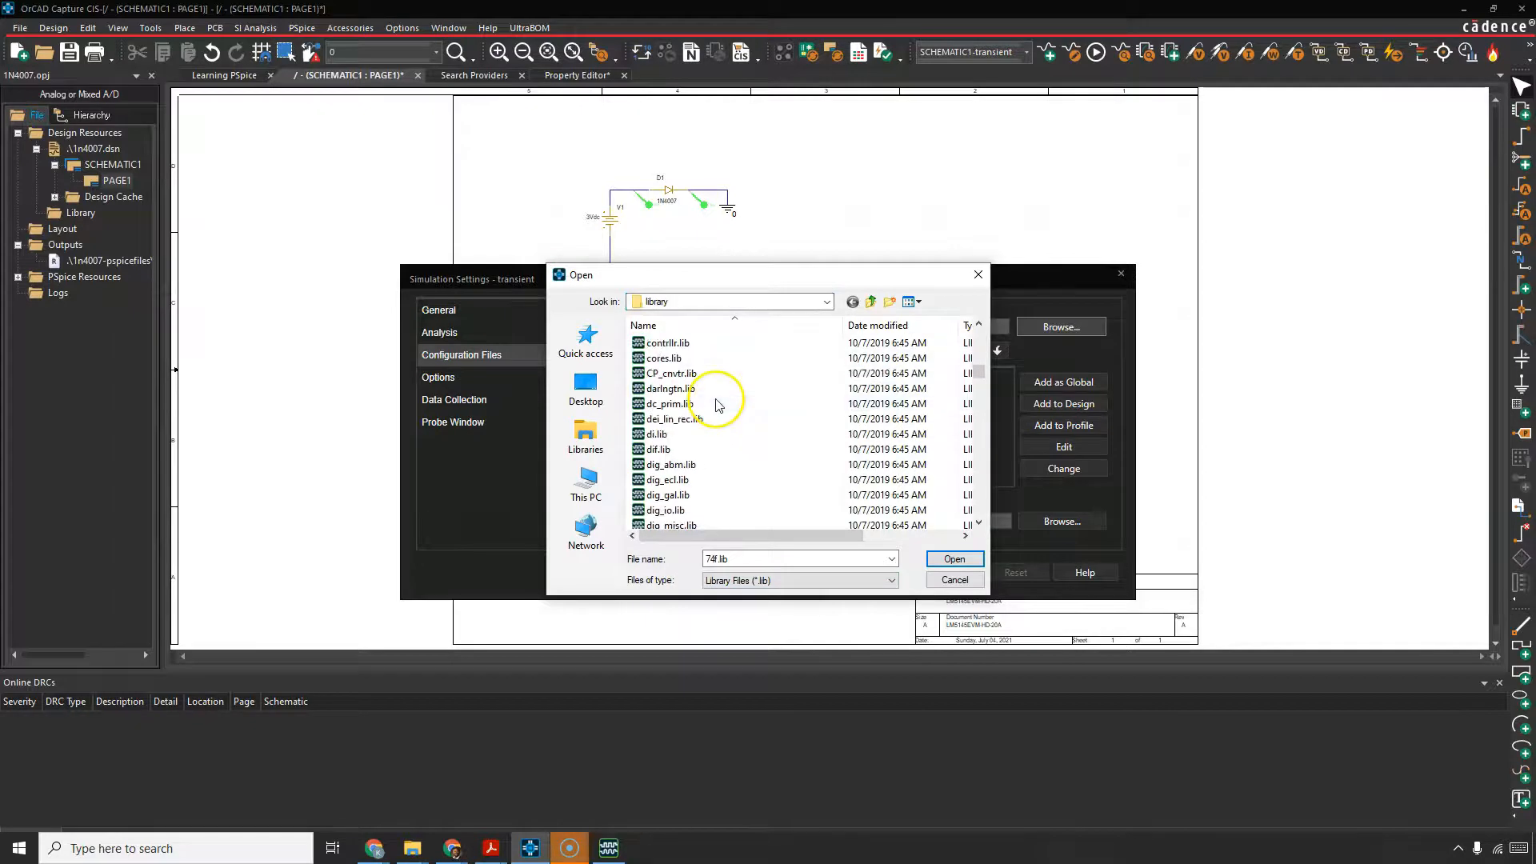
click(950, 558)
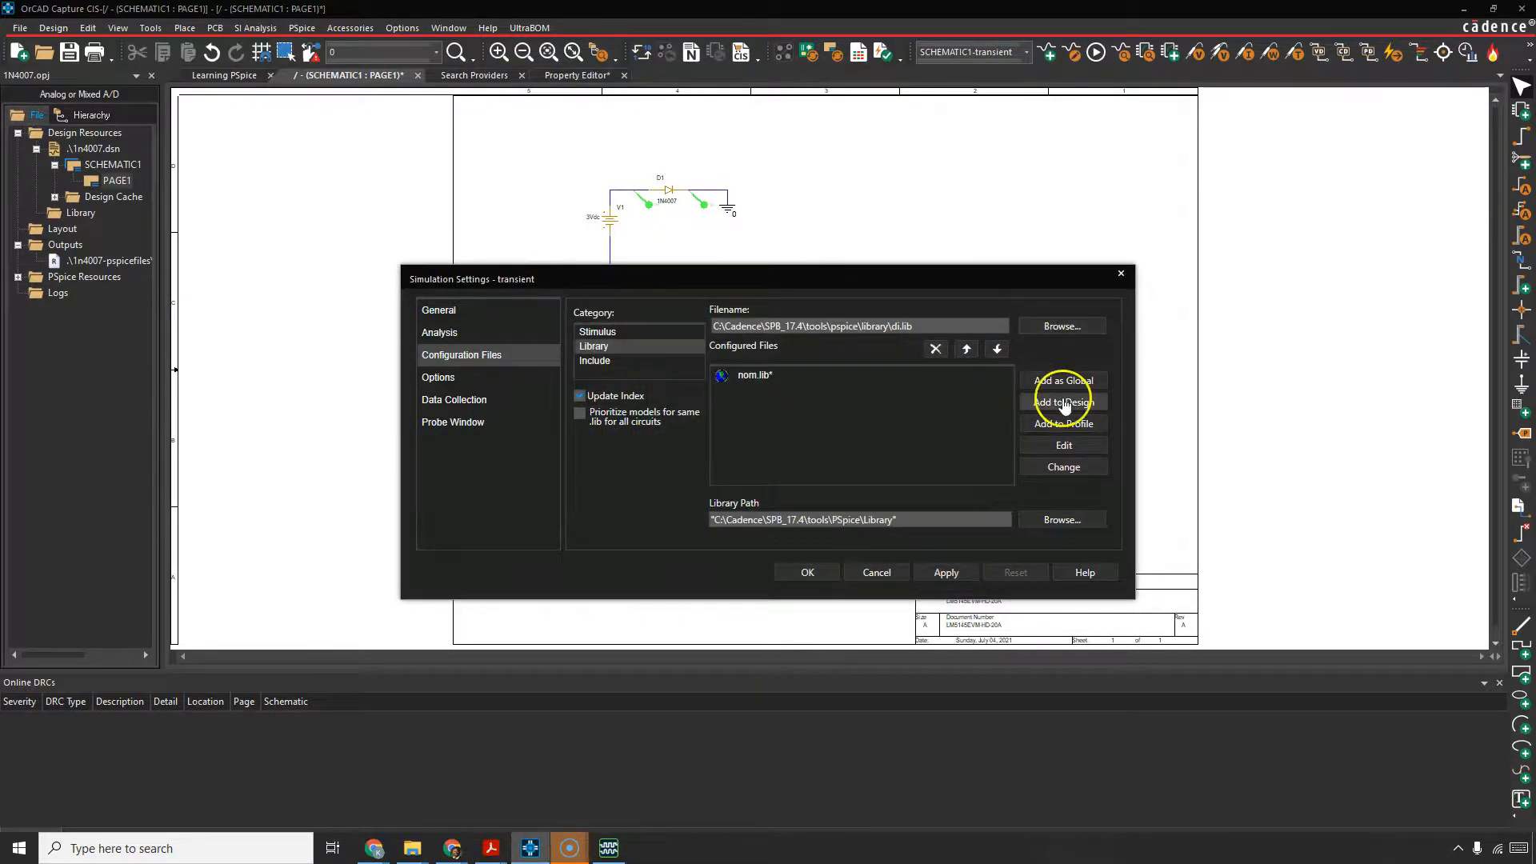
Step: Add di.lib to the design's configured libraries beside nom.lib and confirm the settings
click(1062, 401)
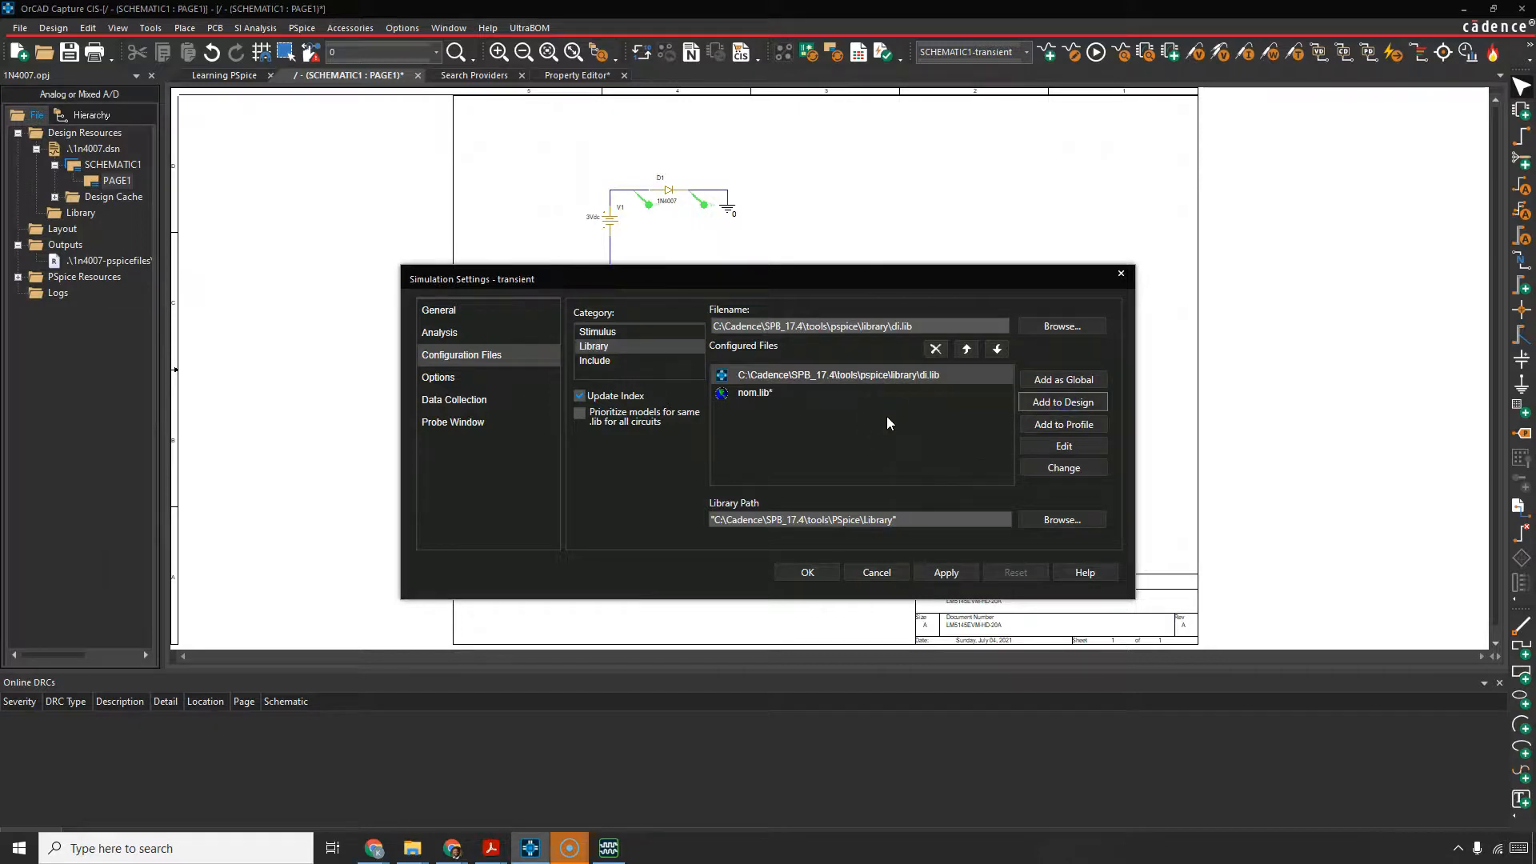
mouse_move(905, 380)
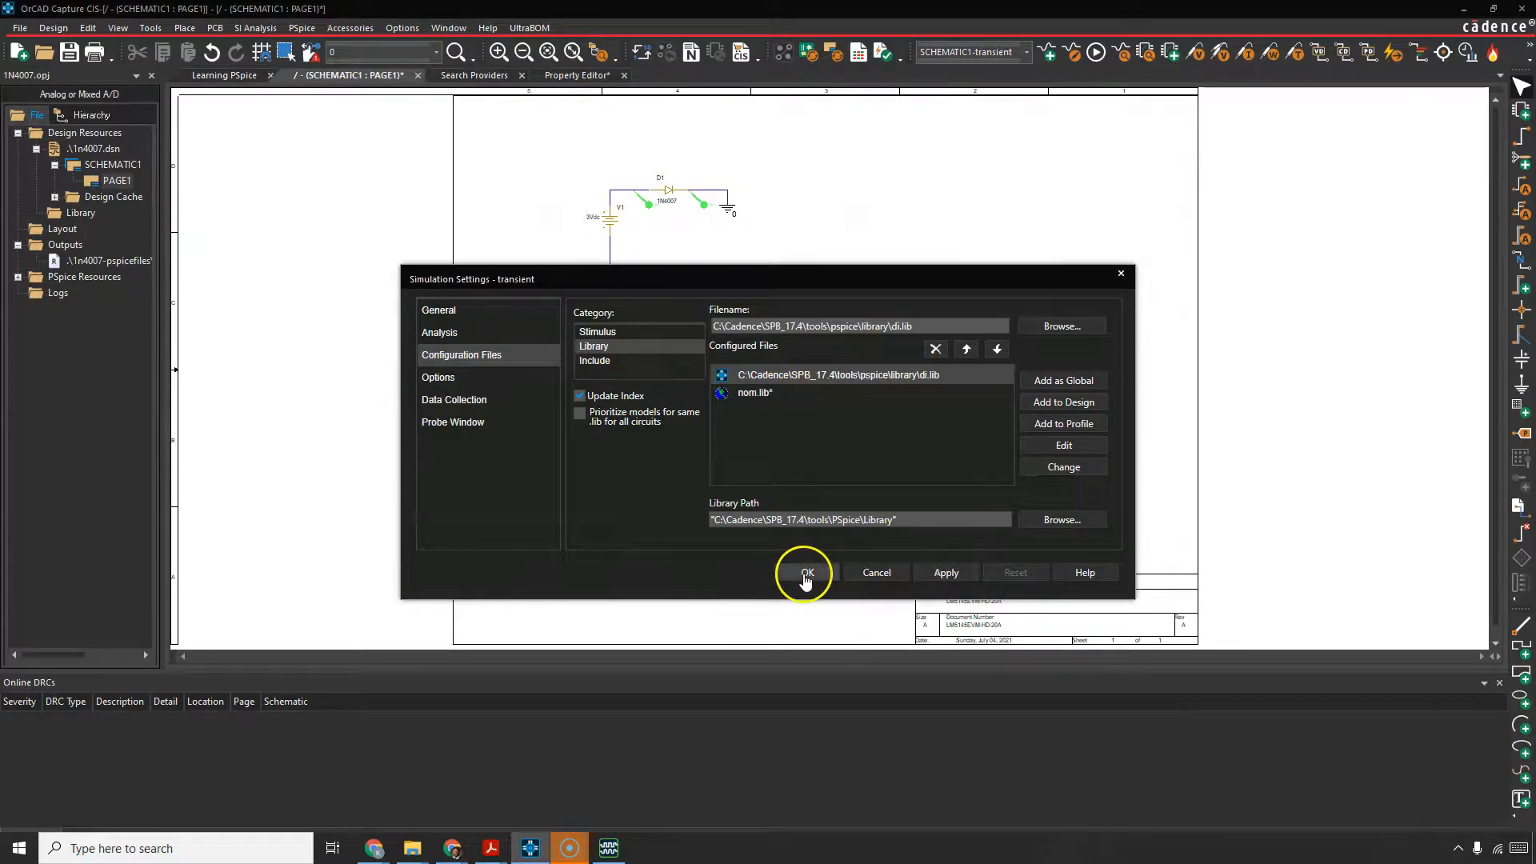
click(804, 572)
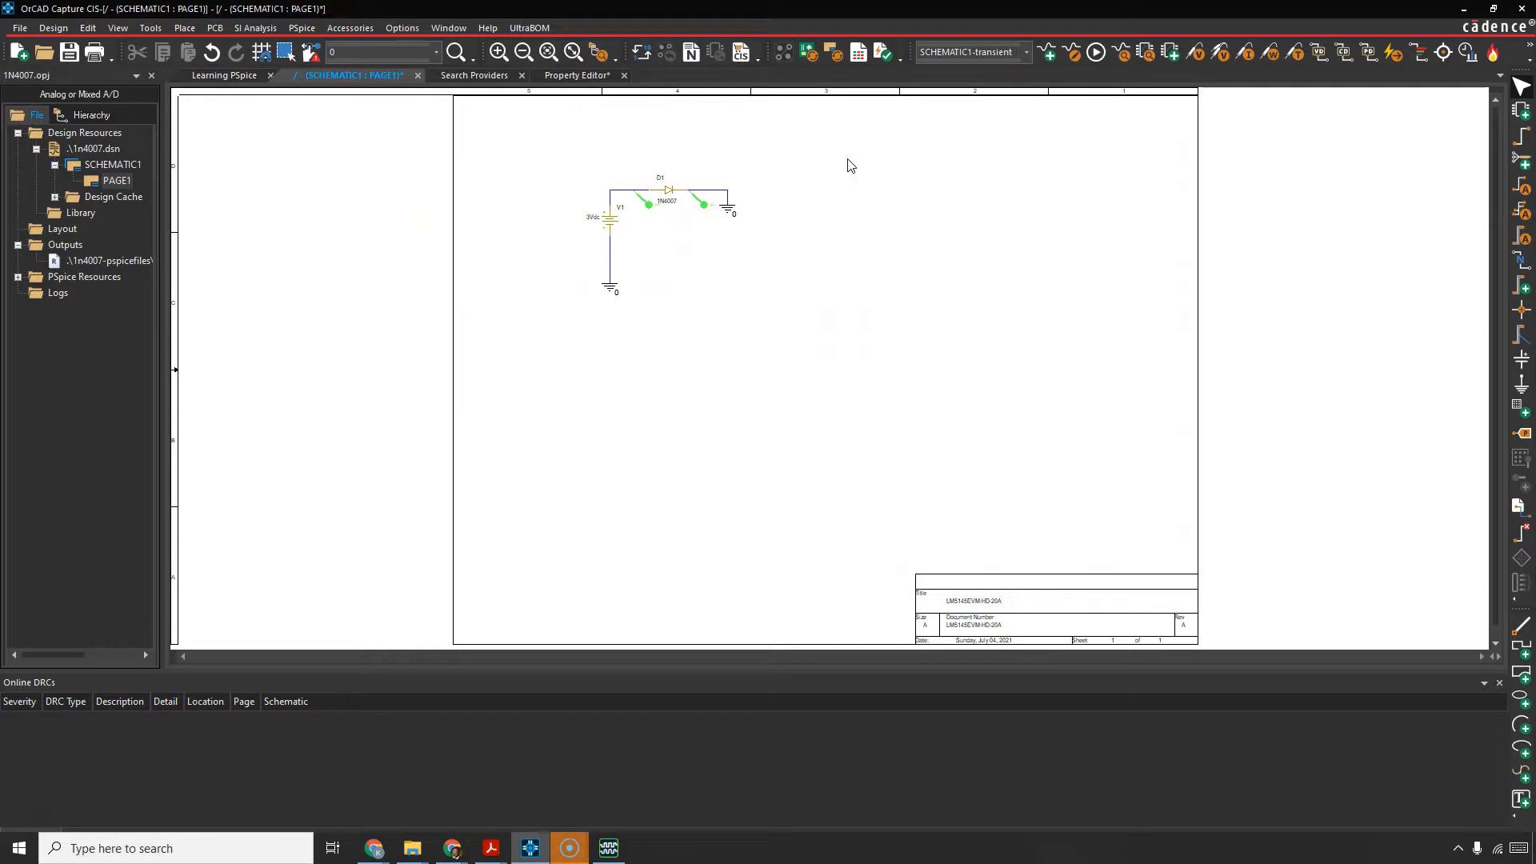
mouse_move(626, 155)
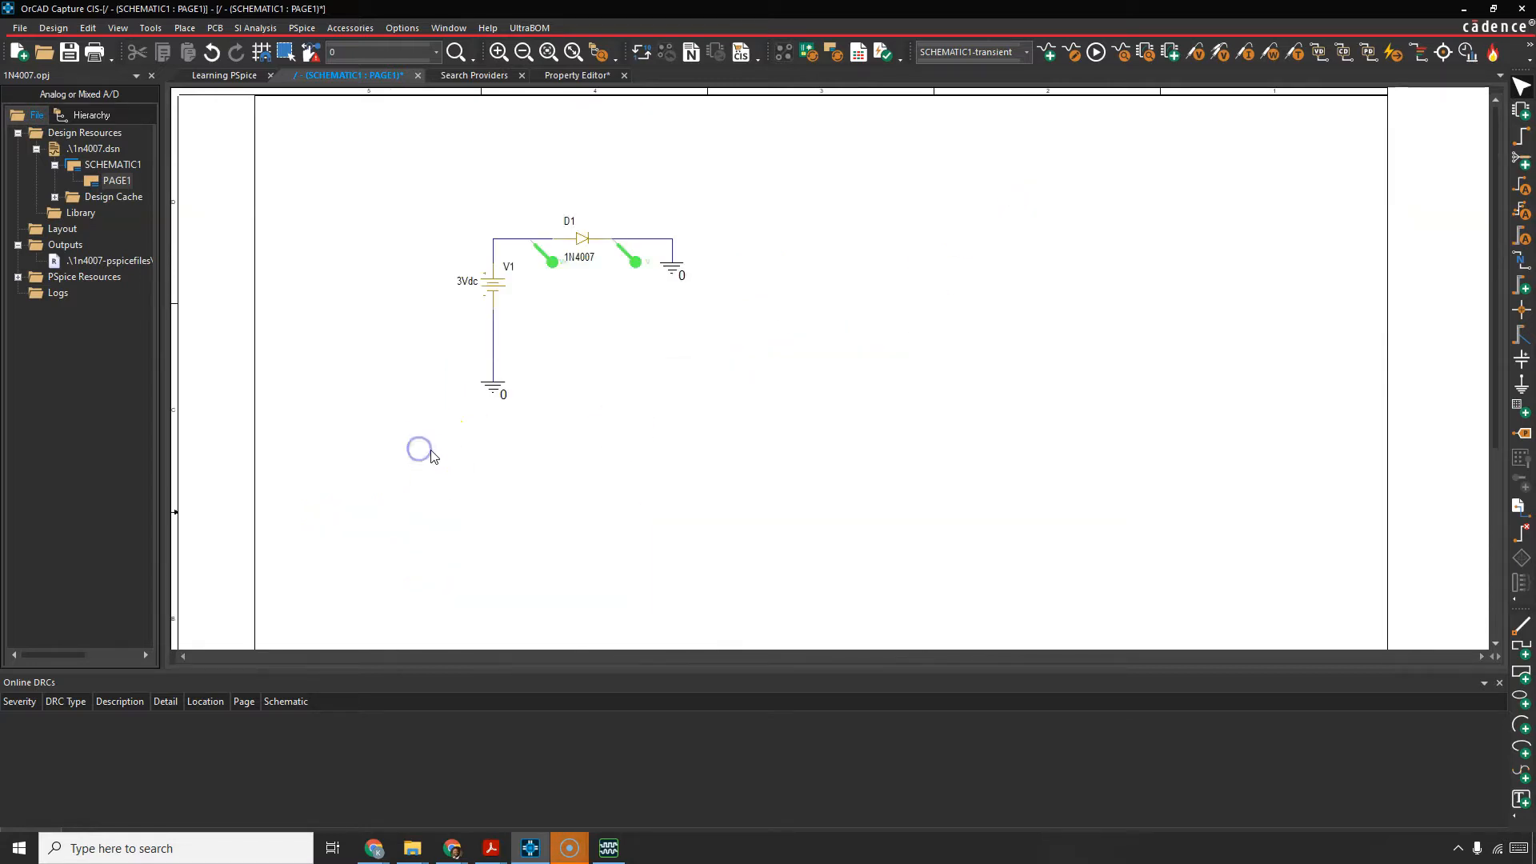
mouse_move(501, 693)
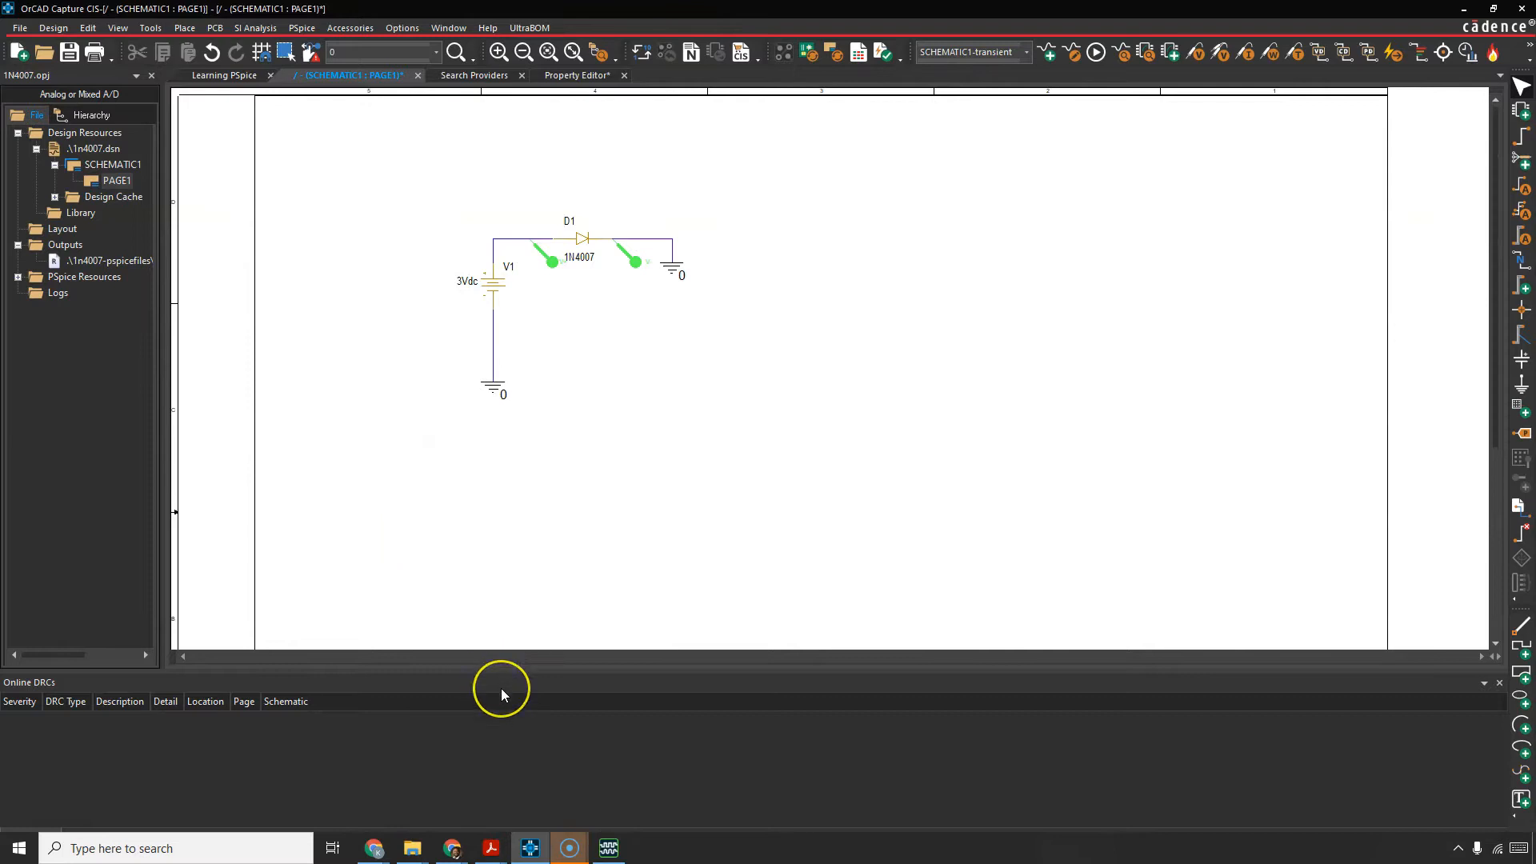
mouse_move(717, 431)
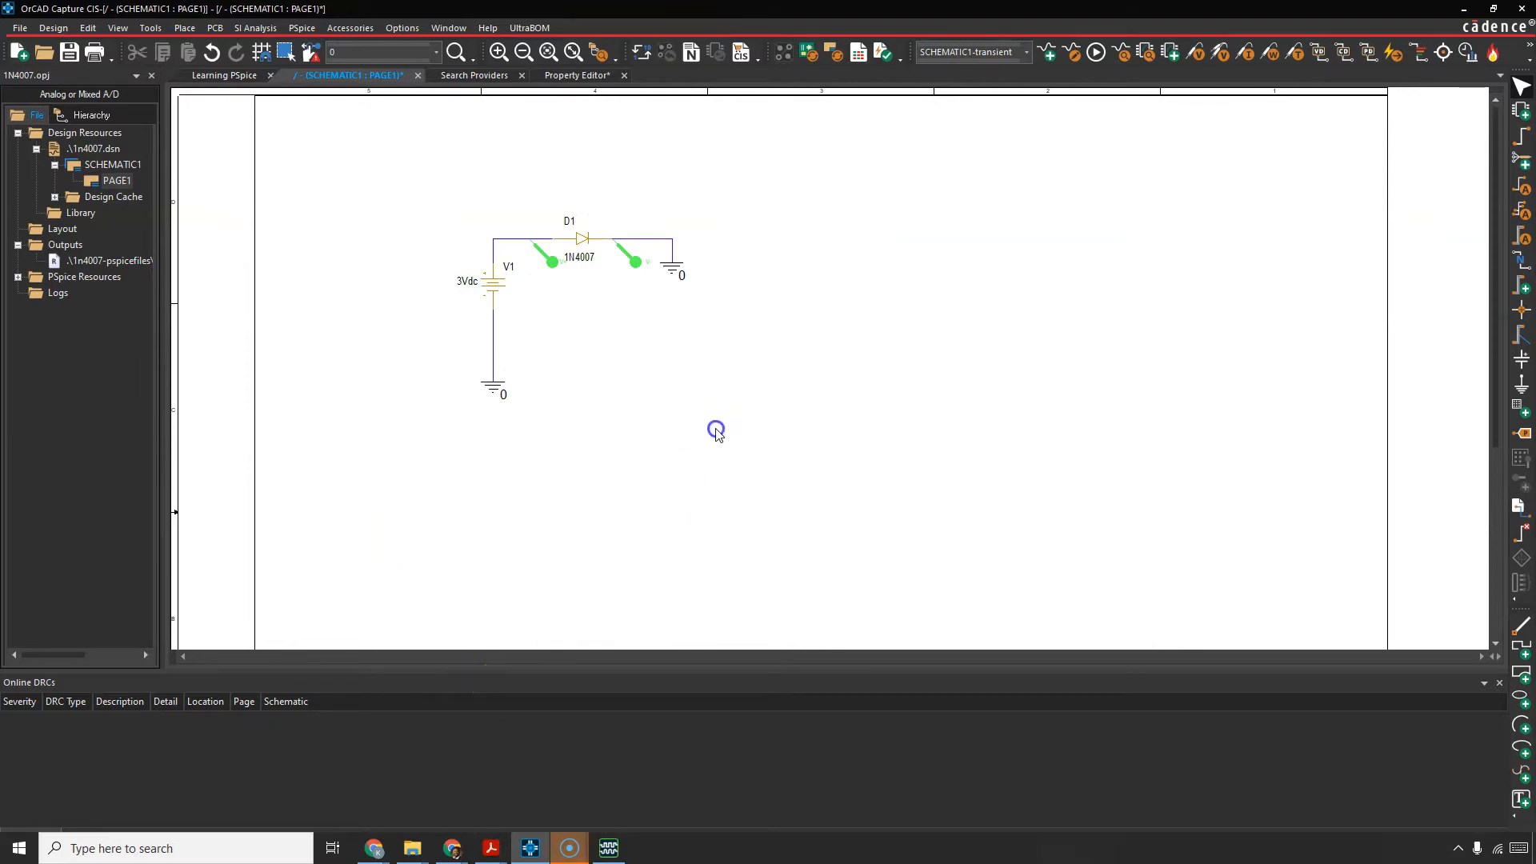
mouse_move(539, 507)
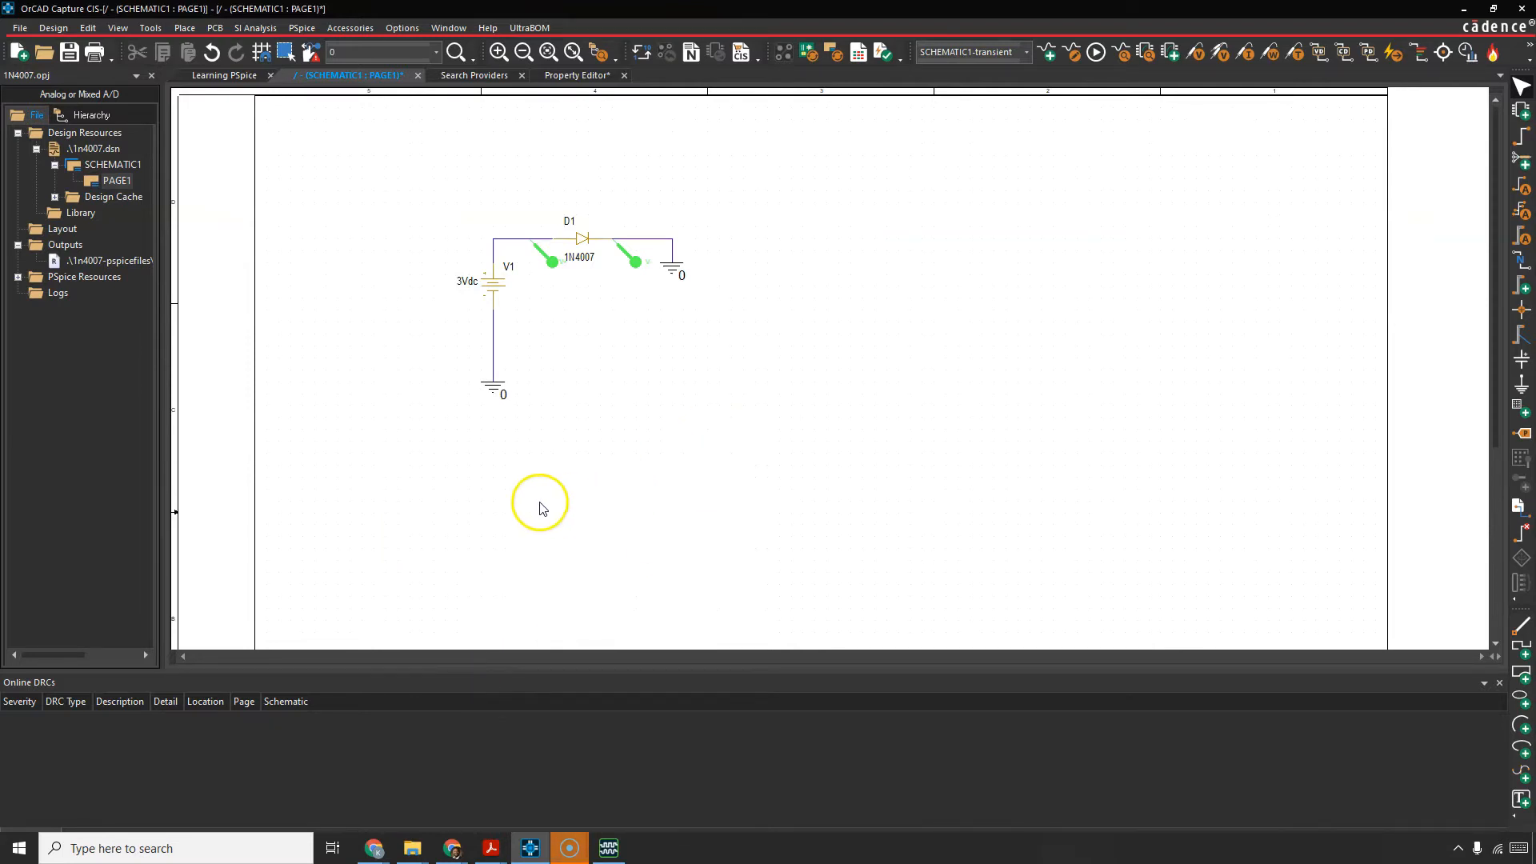
mouse_move(45, 798)
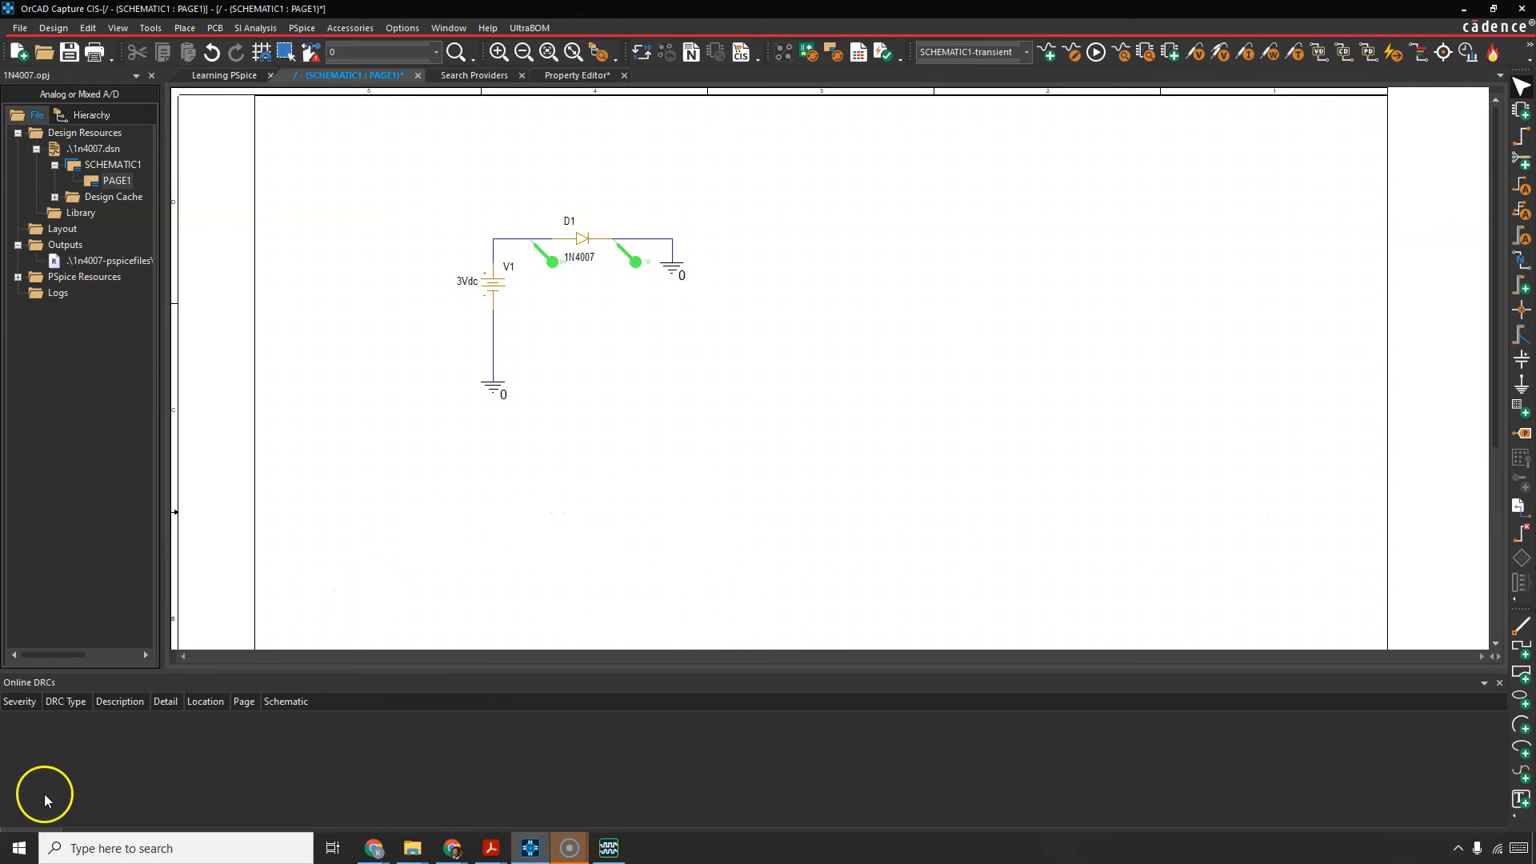